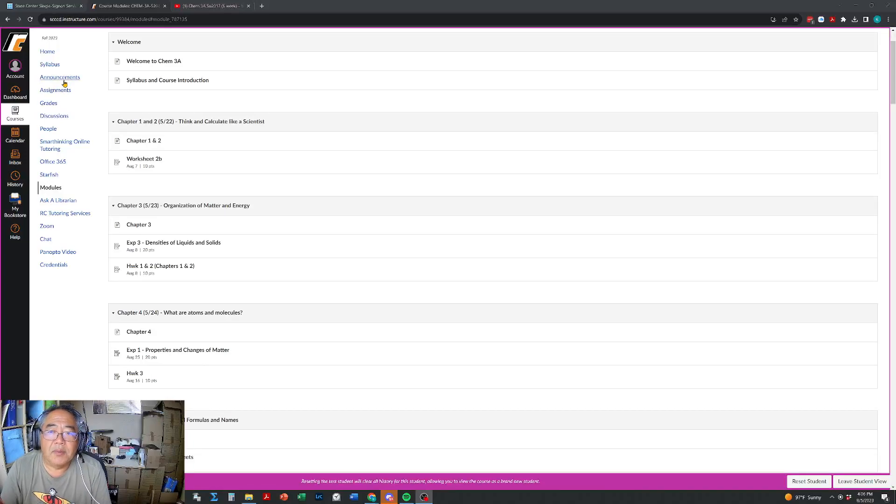
pyautogui.moveTo(80, 307)
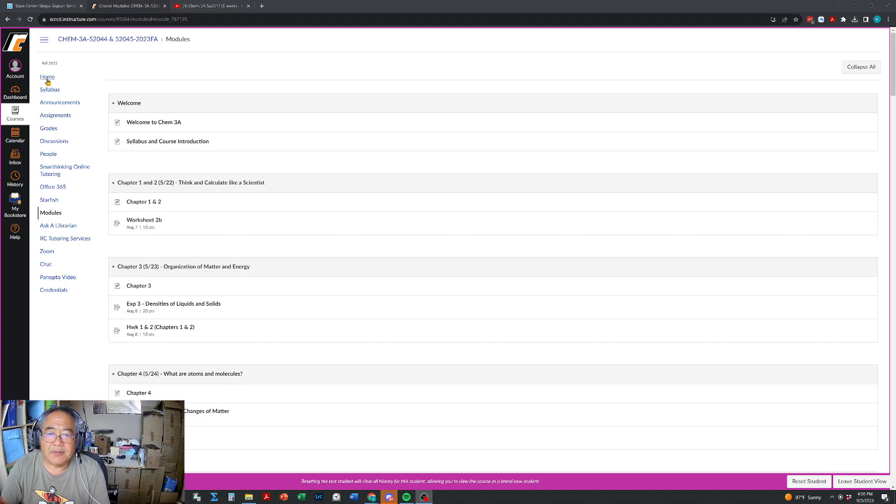
# Go to the Chem 3A course home page with its welcome message and quick links.
pyautogui.click(47, 76)
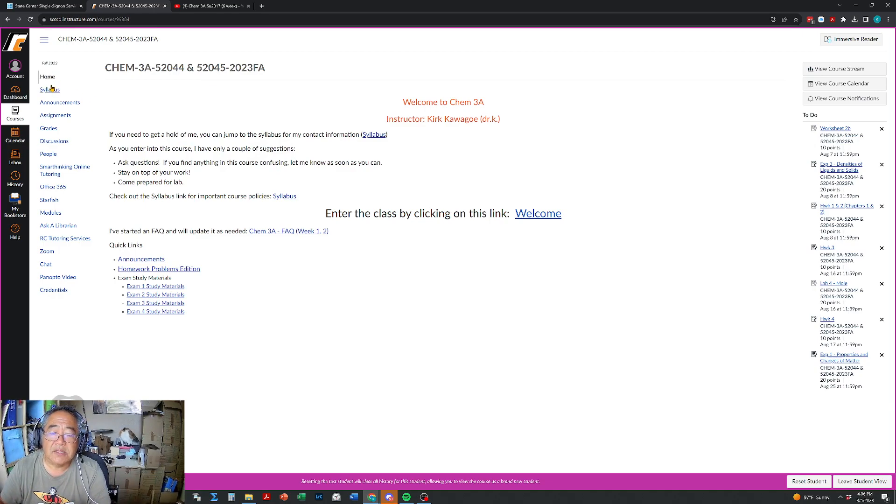
# View the Chem 3A syllabus with course information, materials and grade weighting.
pyautogui.click(50, 90)
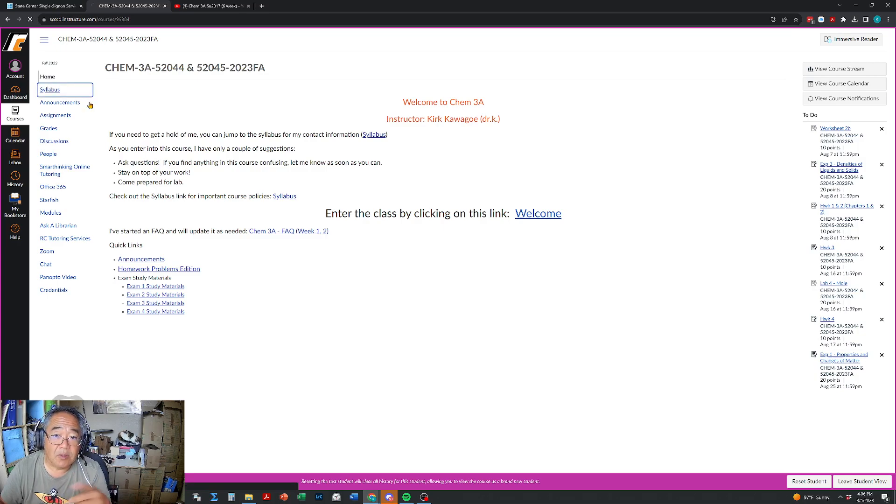
pyautogui.click(49, 90)
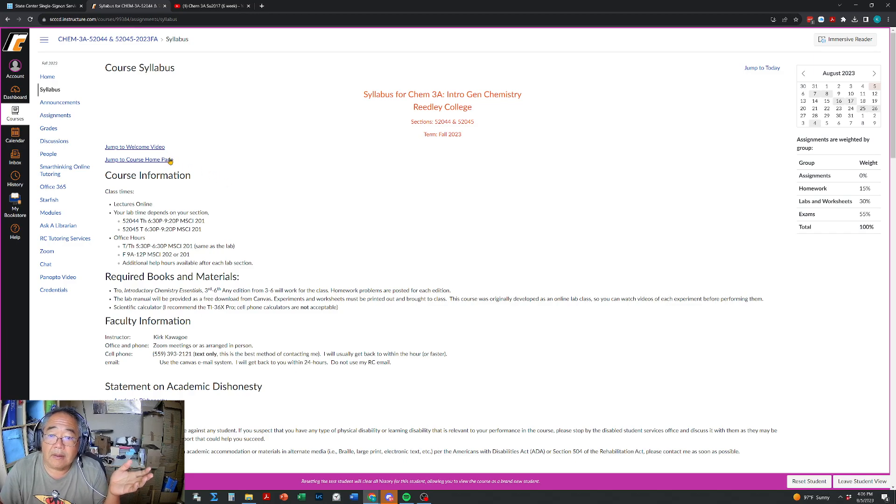
pyautogui.moveTo(166, 149)
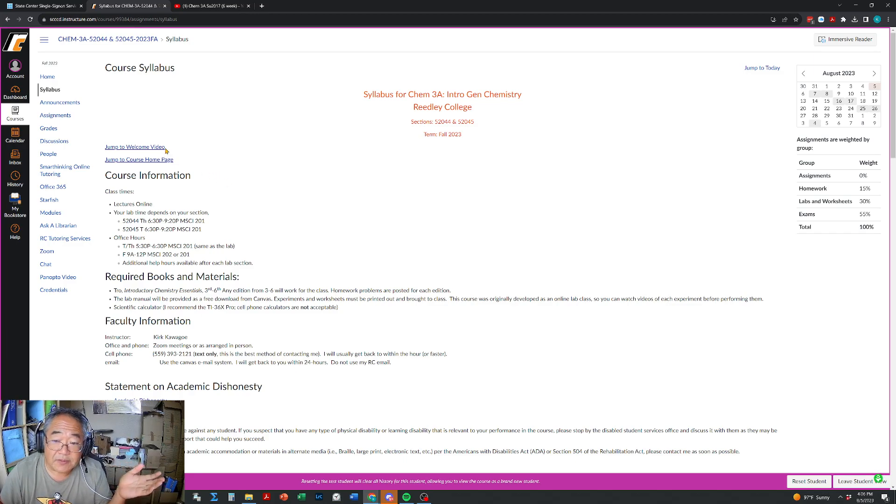
pyautogui.moveTo(169, 164)
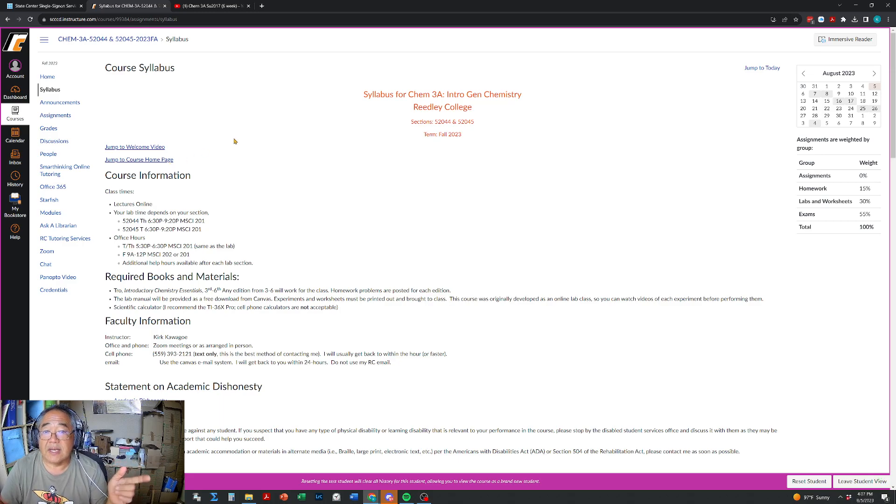
pyautogui.moveTo(466, 170)
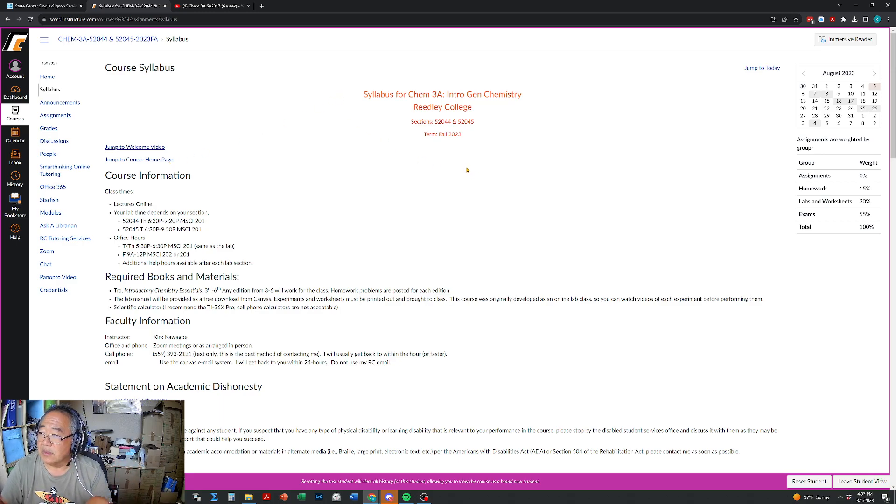
pyautogui.moveTo(680, 360)
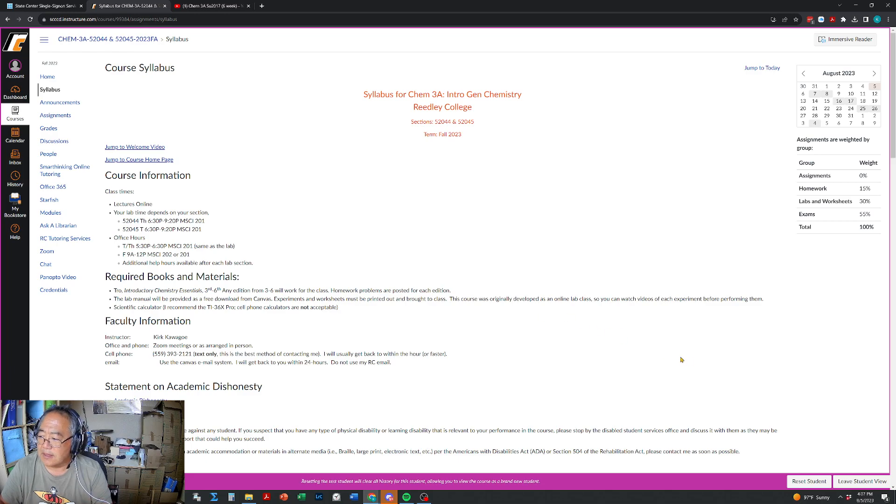
pyautogui.moveTo(519, 459)
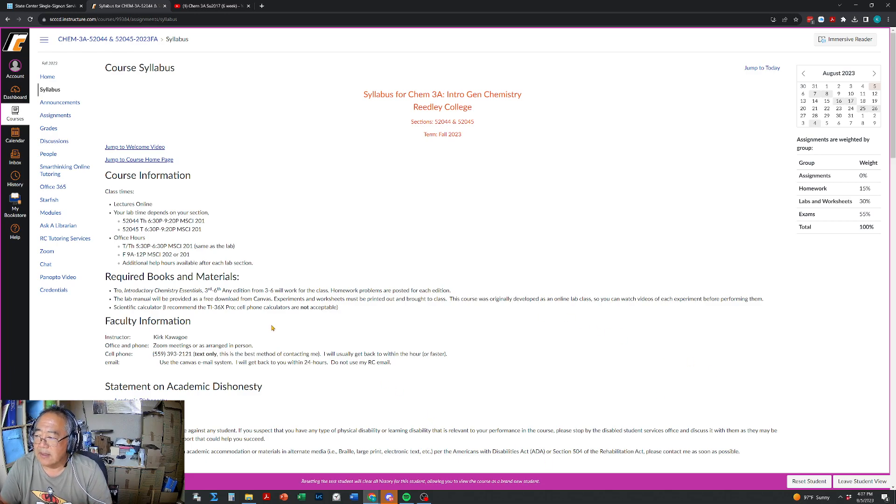
pyautogui.moveTo(341, 235)
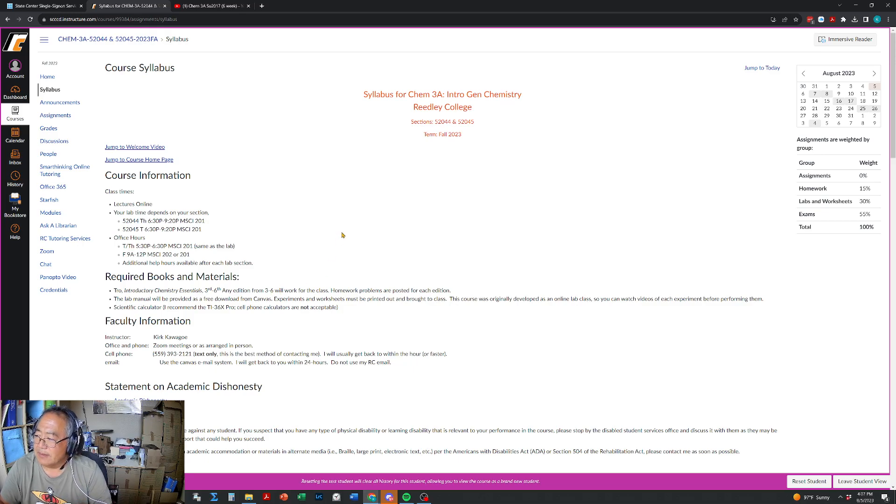
pyautogui.moveTo(60, 103)
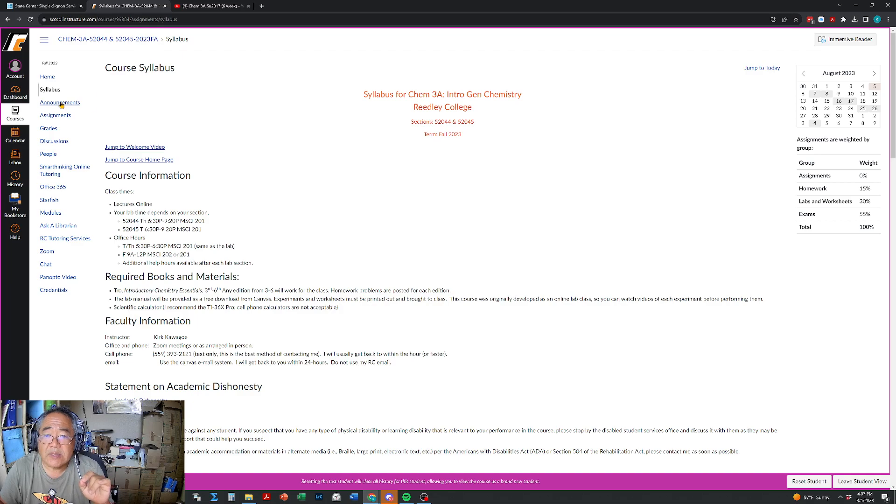
# View the course announcements with the Books and Schedule post, then head to Assignments.
pyautogui.click(60, 102)
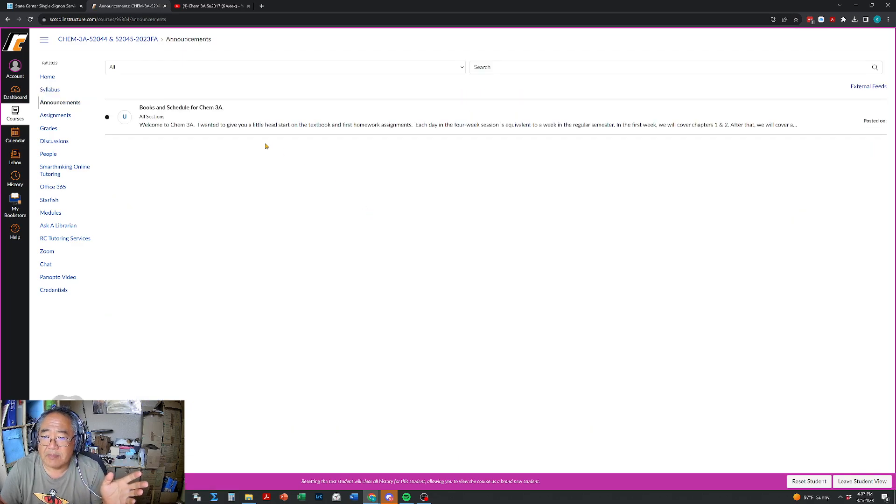
pyautogui.moveTo(359, 125)
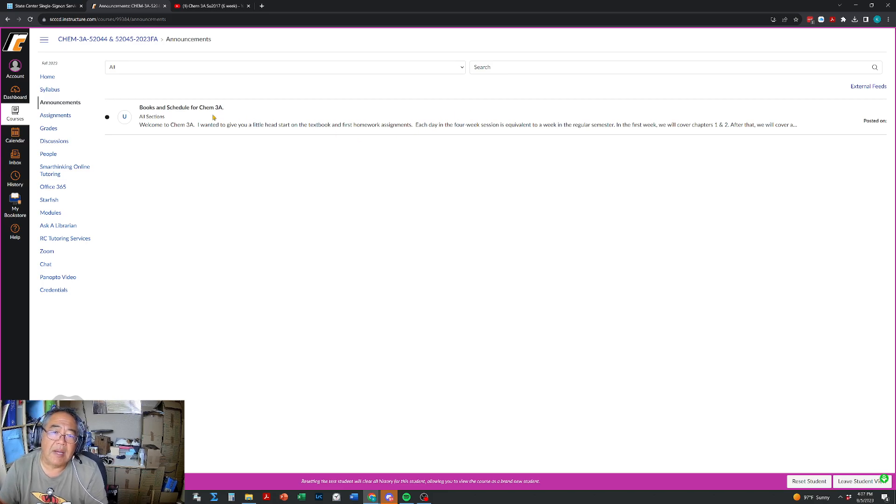
pyautogui.moveTo(105, 124)
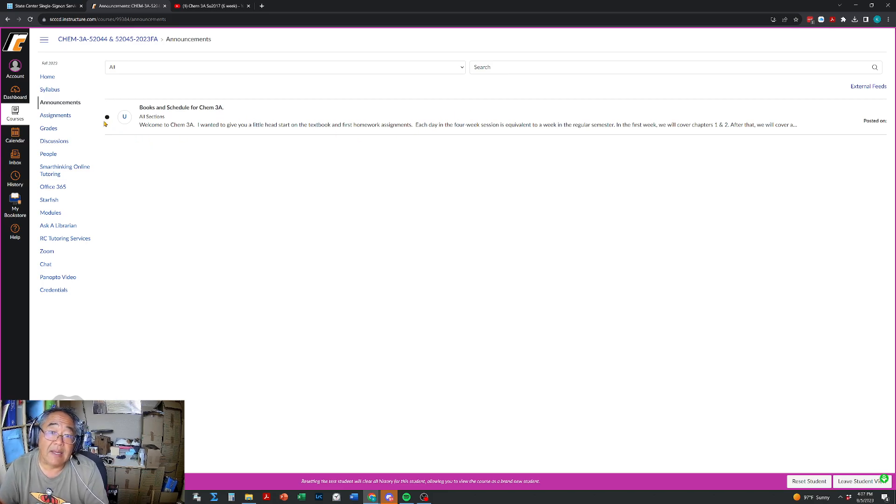
pyautogui.moveTo(55, 115)
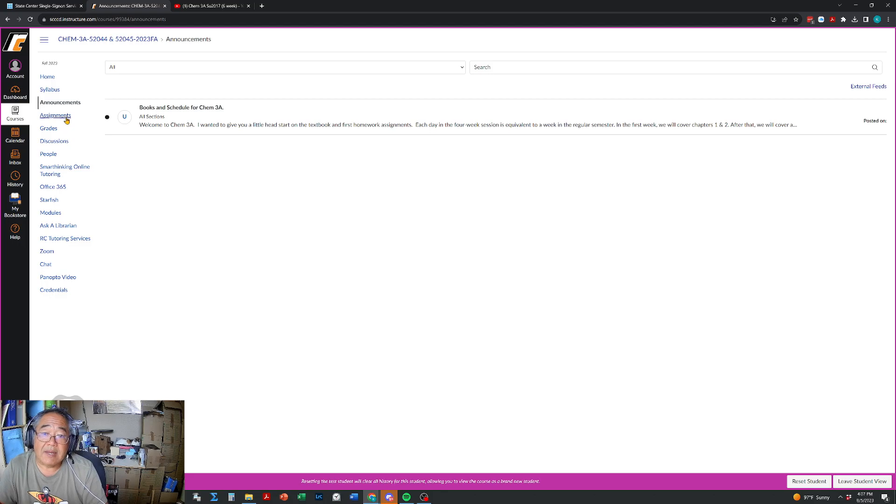
pyautogui.click(55, 115)
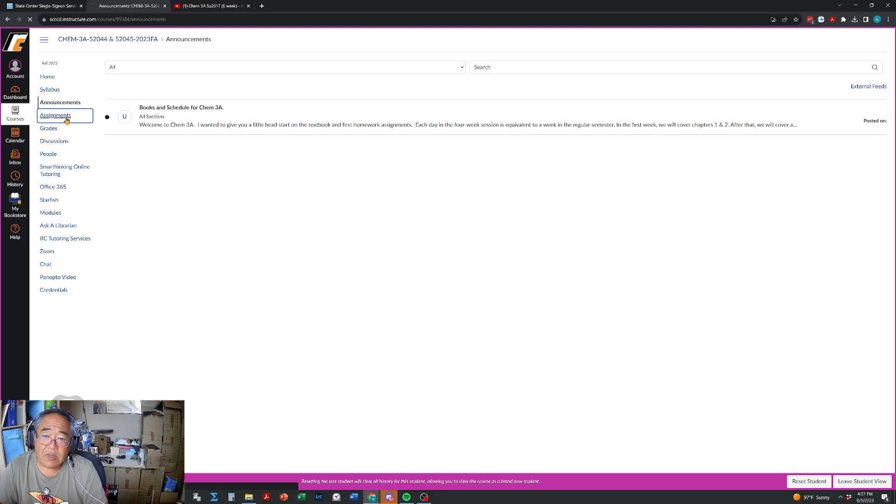
# View the upcoming assignments list with due dates and points, then head to Grades.
pyautogui.click(55, 115)
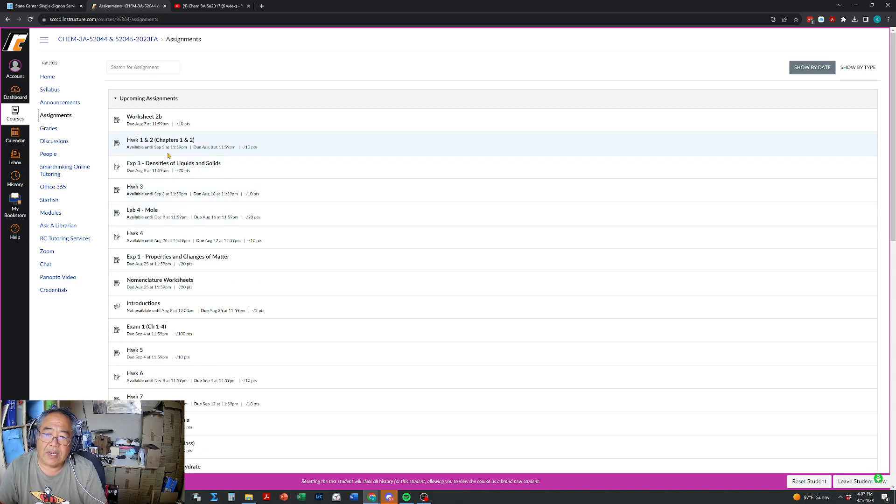
pyautogui.moveTo(247, 210)
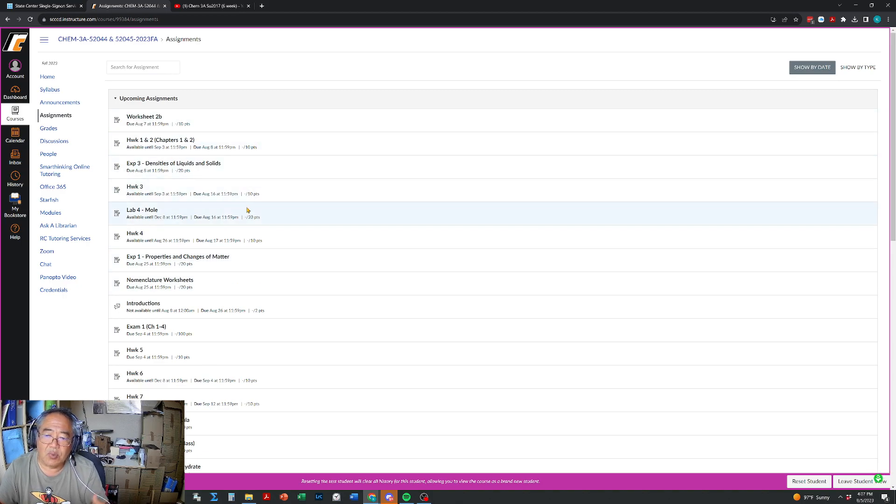
pyautogui.moveTo(306, 269)
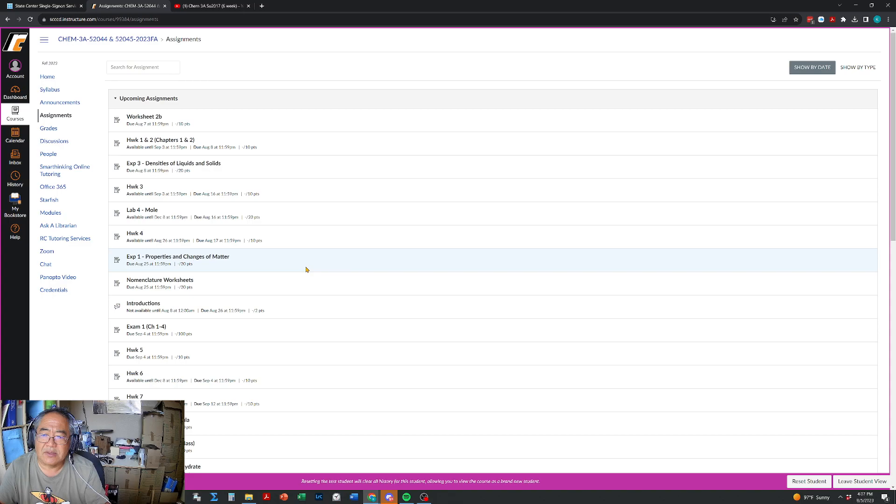
pyautogui.moveTo(240, 147)
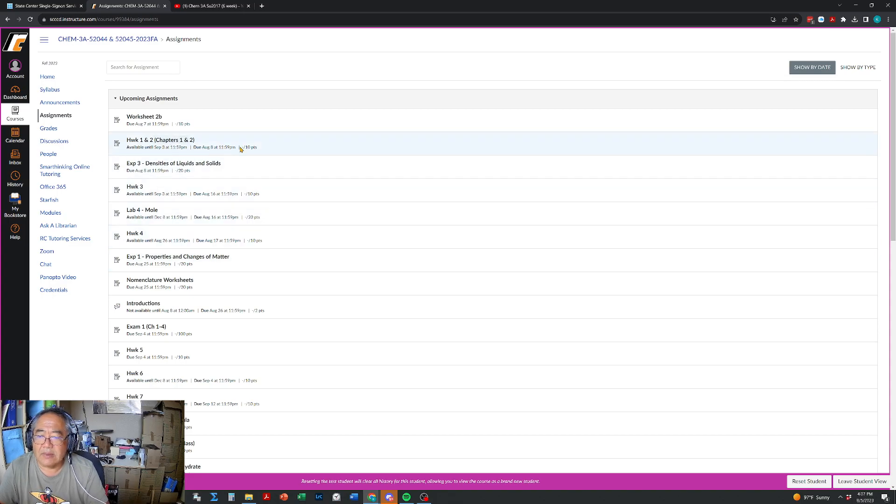
pyautogui.moveTo(292, 152)
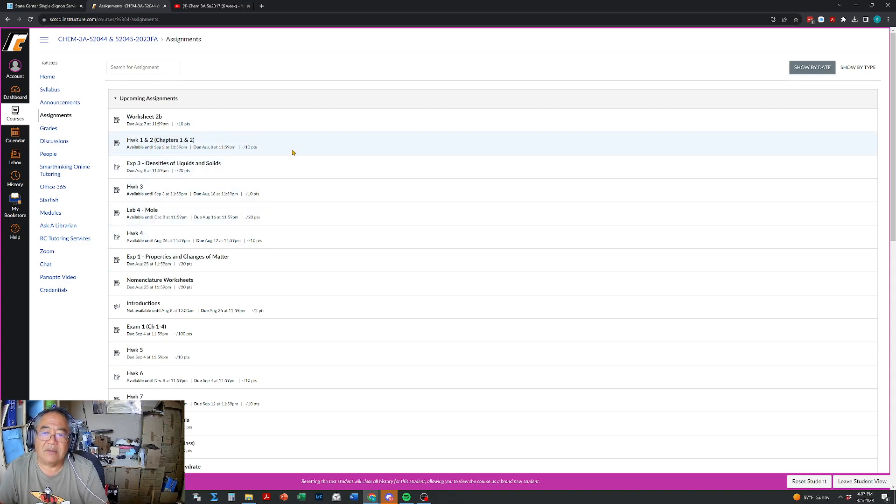
pyautogui.moveTo(266, 156)
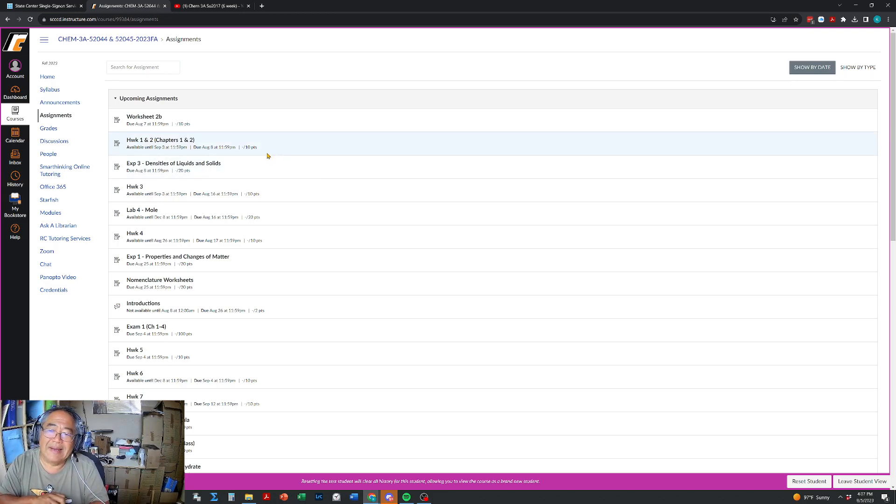
pyautogui.moveTo(159, 124)
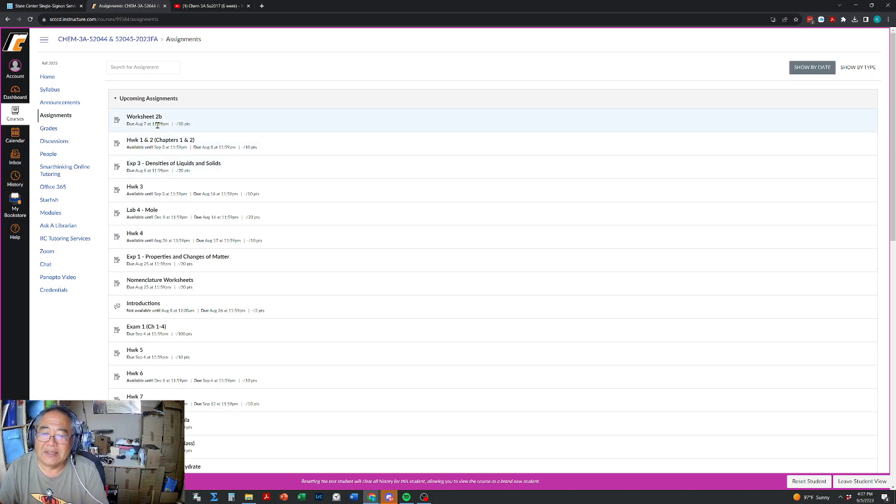
pyautogui.moveTo(147, 130)
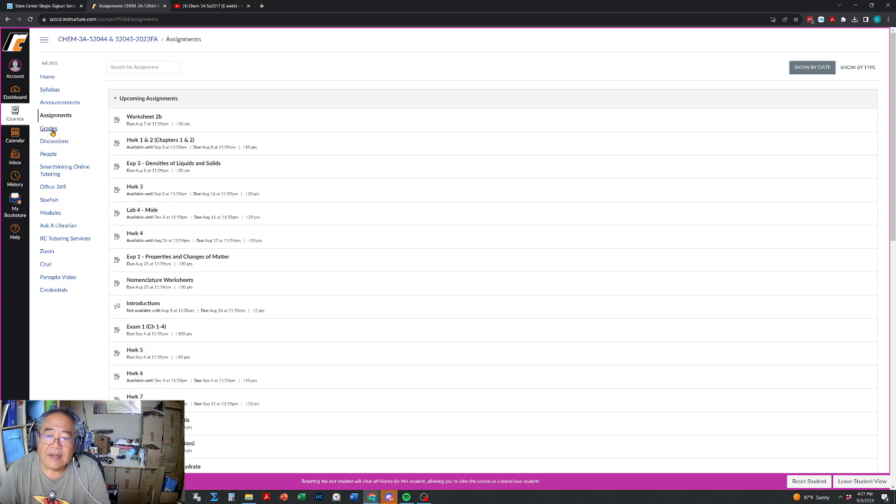
pyautogui.click(48, 128)
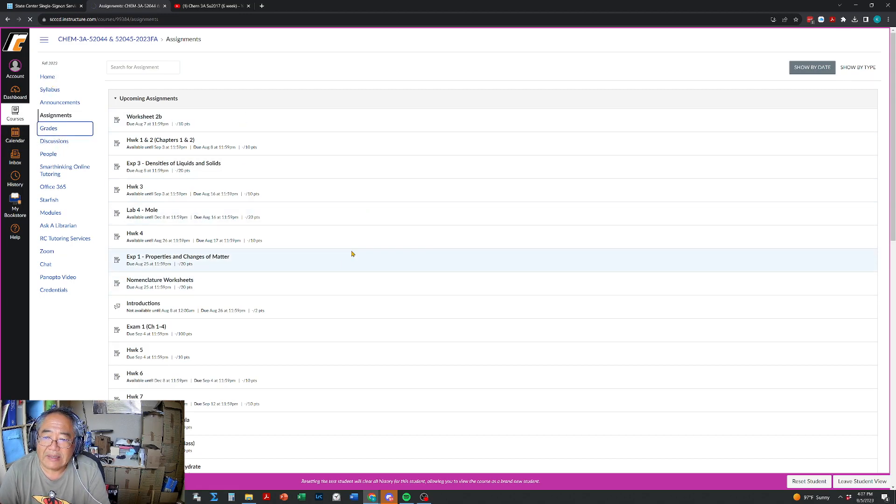
pyautogui.click(49, 128)
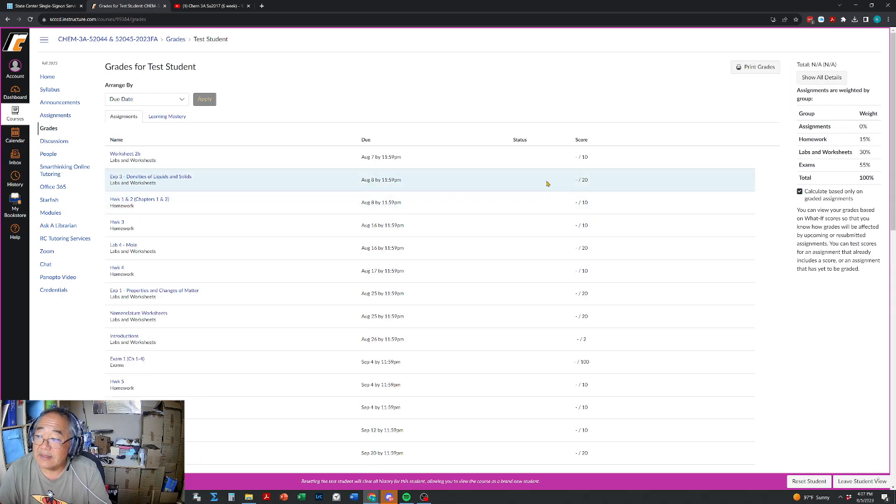
pyautogui.scroll(-3)
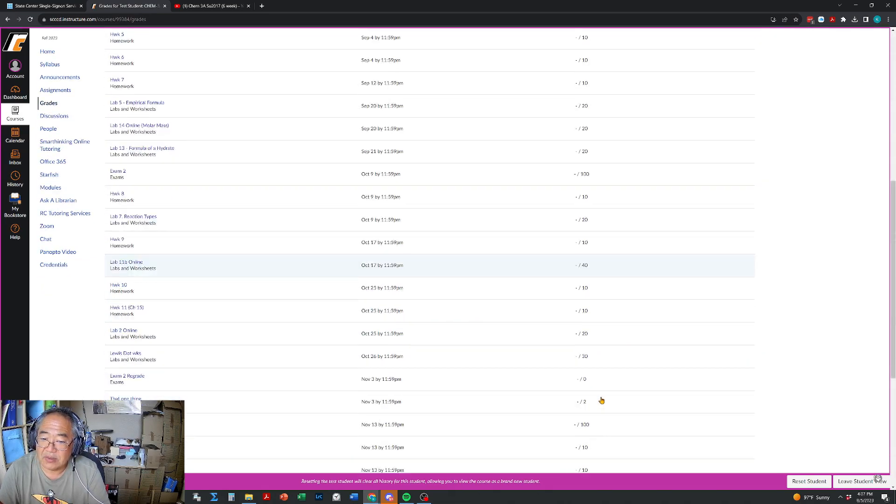
pyautogui.scroll(-3)
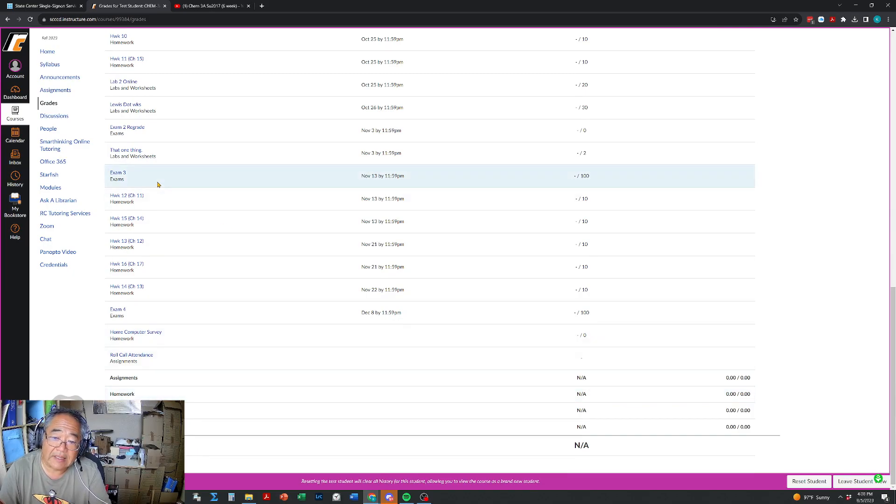
pyautogui.scroll(3)
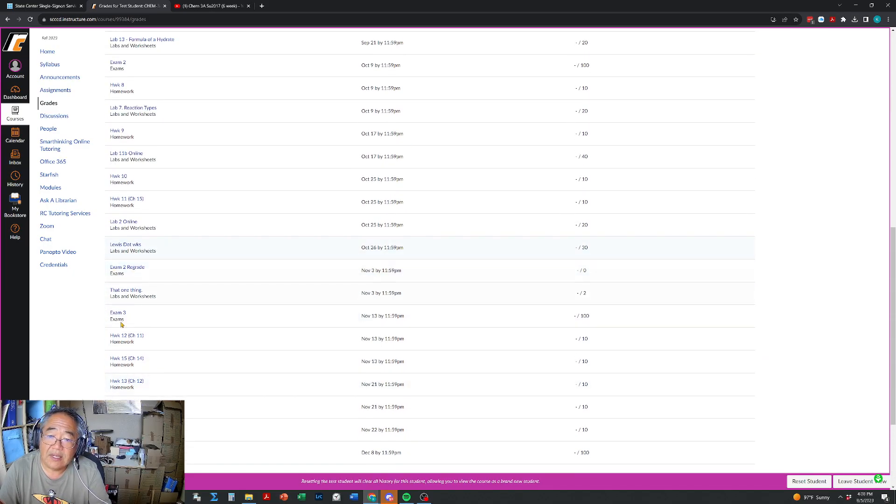
pyautogui.scroll(3)
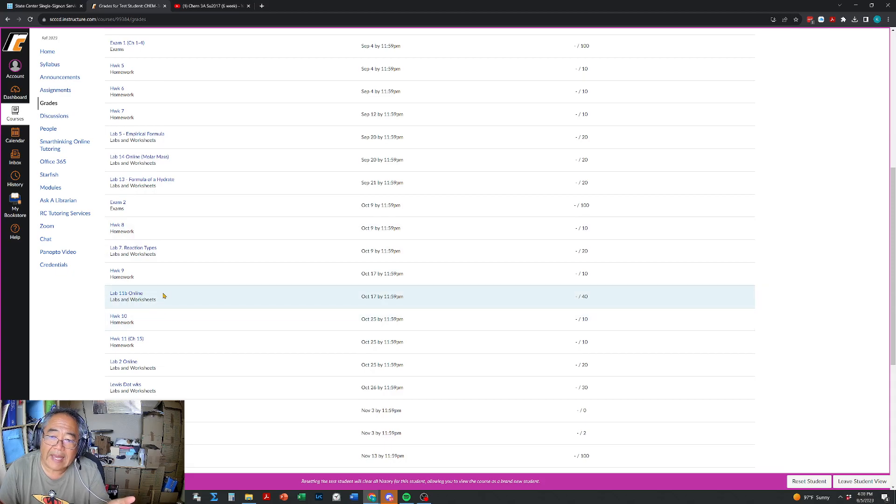
pyautogui.scroll(3)
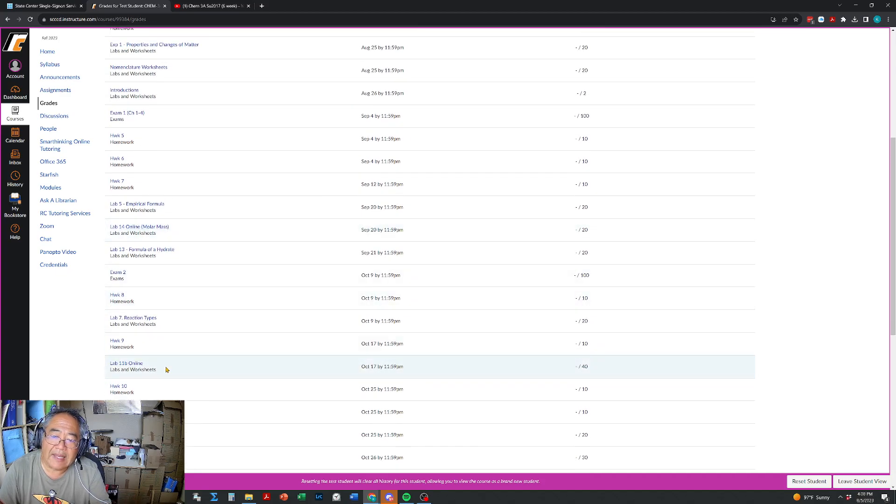
pyautogui.moveTo(202, 235)
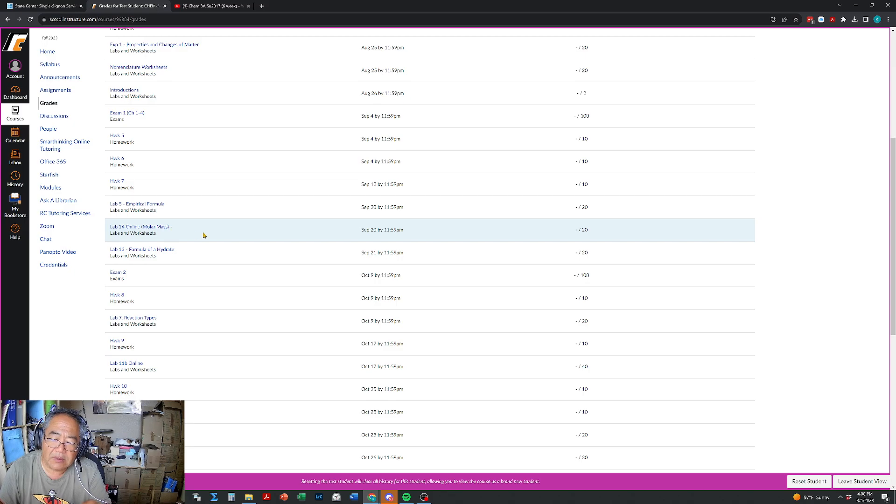
pyautogui.scroll(3)
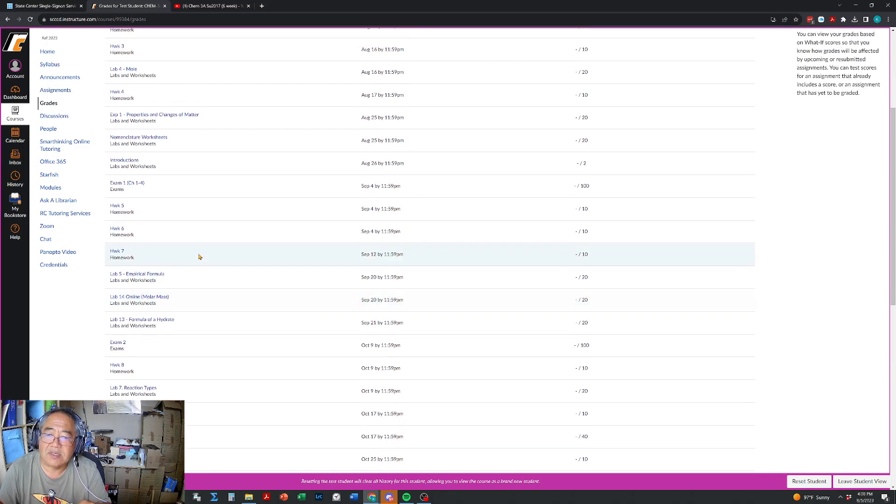
pyautogui.moveTo(243, 213)
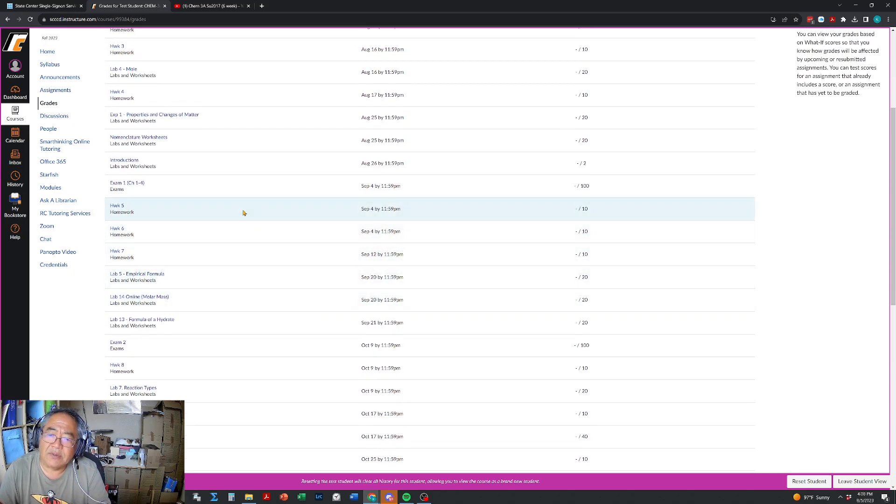
pyautogui.scroll(3)
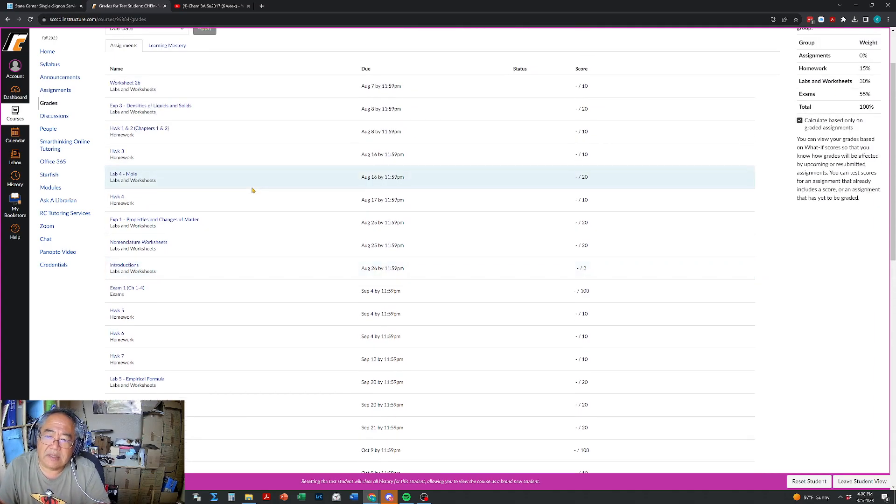
pyautogui.moveTo(177, 177)
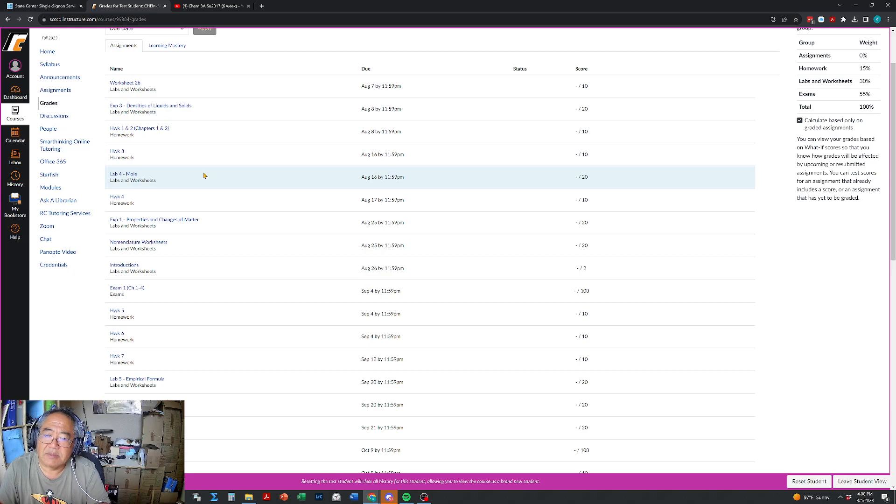
pyautogui.scroll(3)
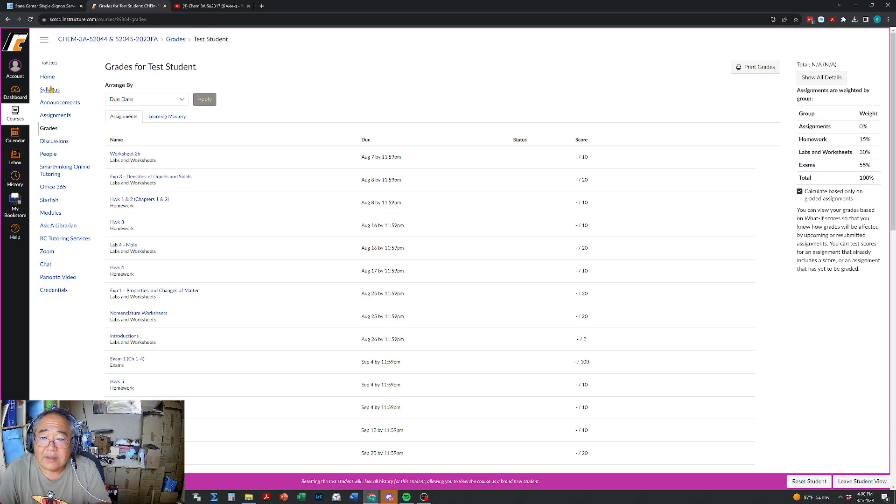
# Return to the Chem 3A syllabus showing class times, office hours and required materials.
pyautogui.click(50, 90)
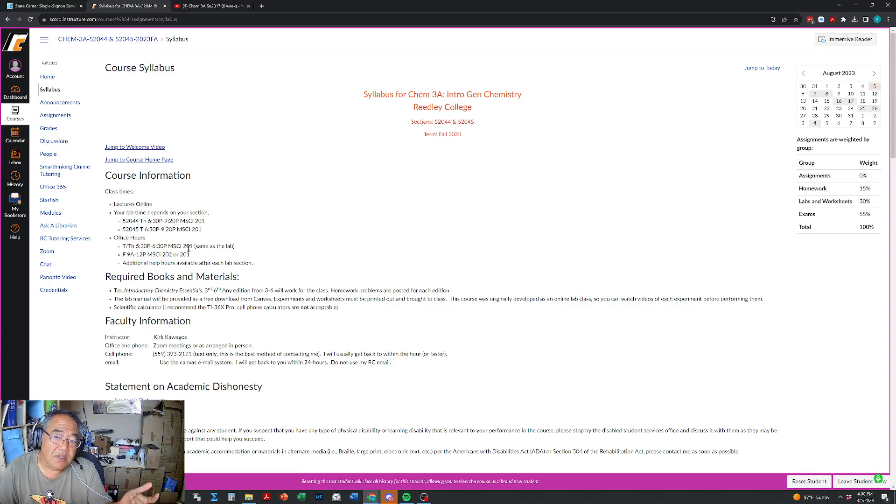
pyautogui.moveTo(206, 228)
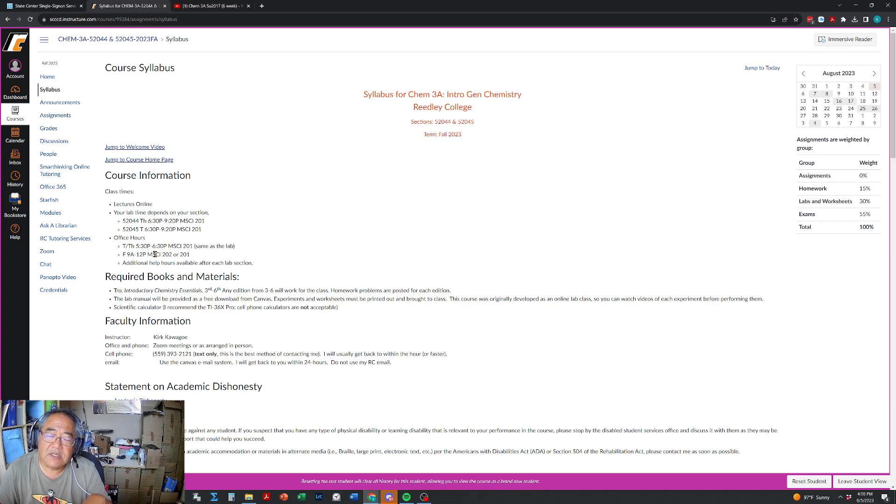
pyautogui.moveTo(153, 230)
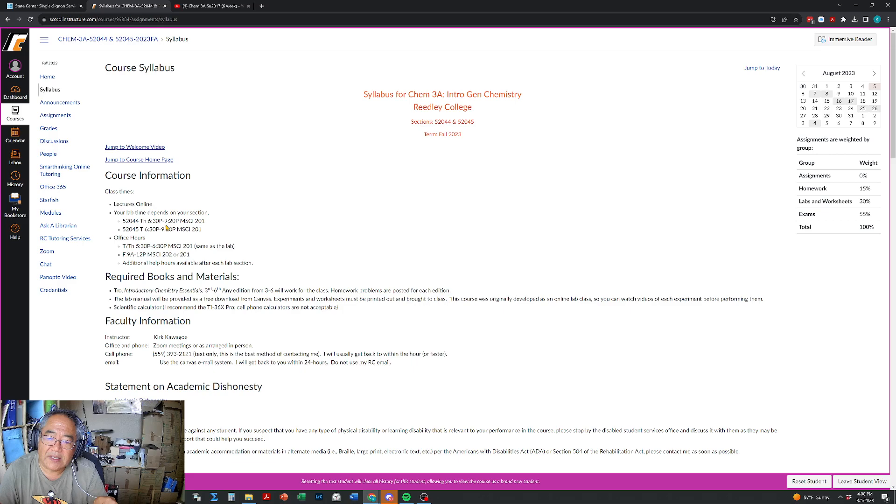
pyautogui.moveTo(202, 228)
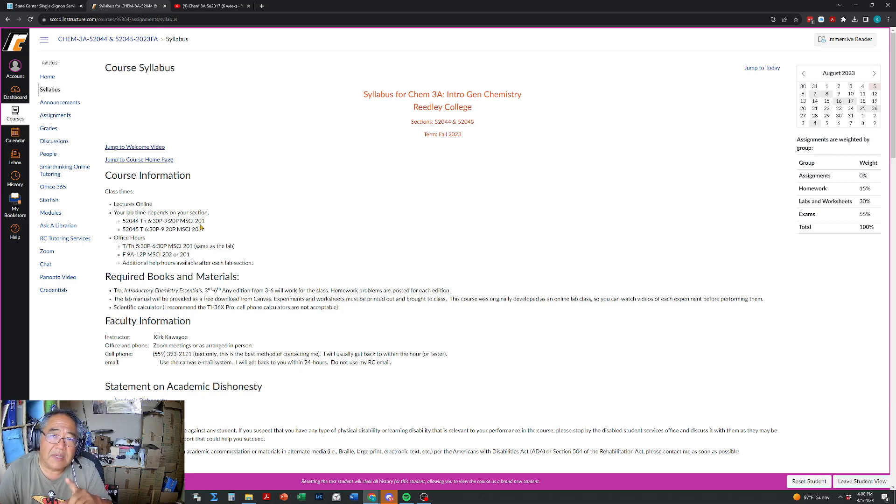
pyautogui.moveTo(216, 233)
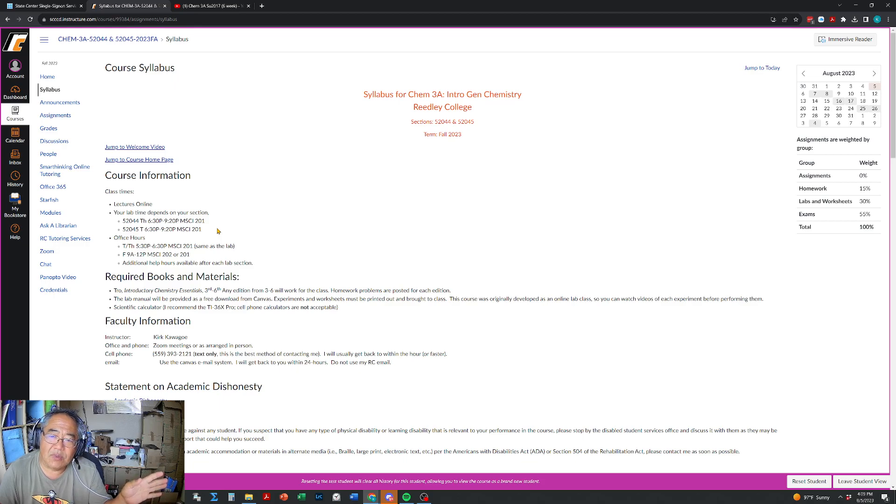
pyautogui.moveTo(210, 232)
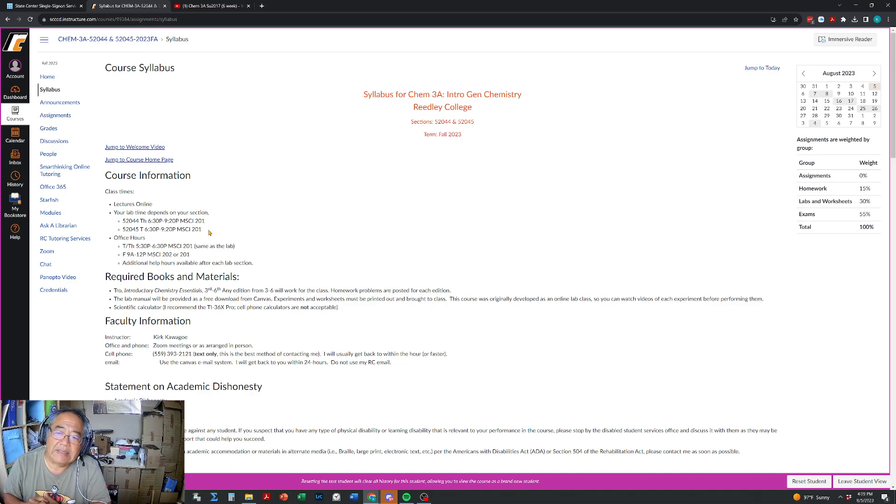
pyautogui.moveTo(187, 237)
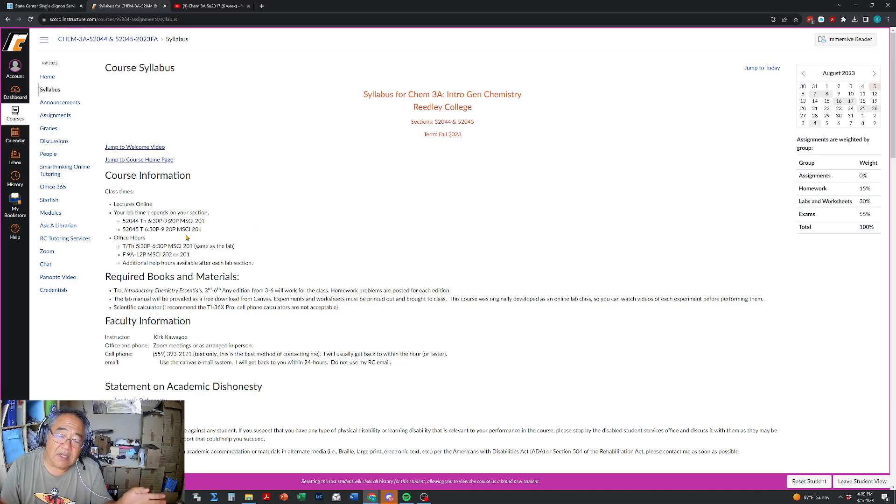
pyautogui.moveTo(175, 191)
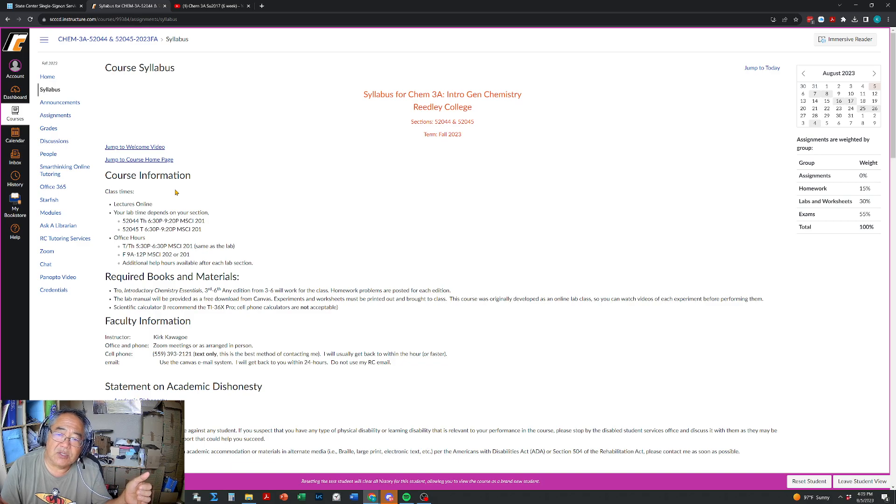
pyautogui.moveTo(238, 211)
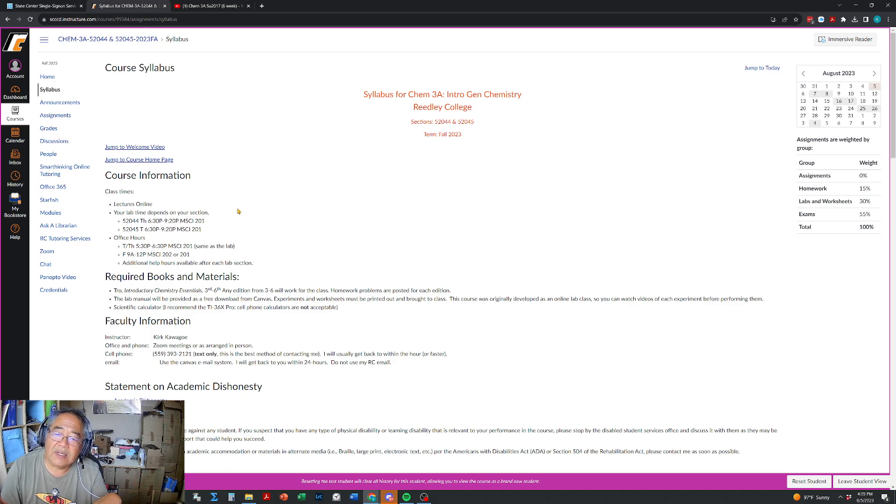
pyautogui.moveTo(353, 247)
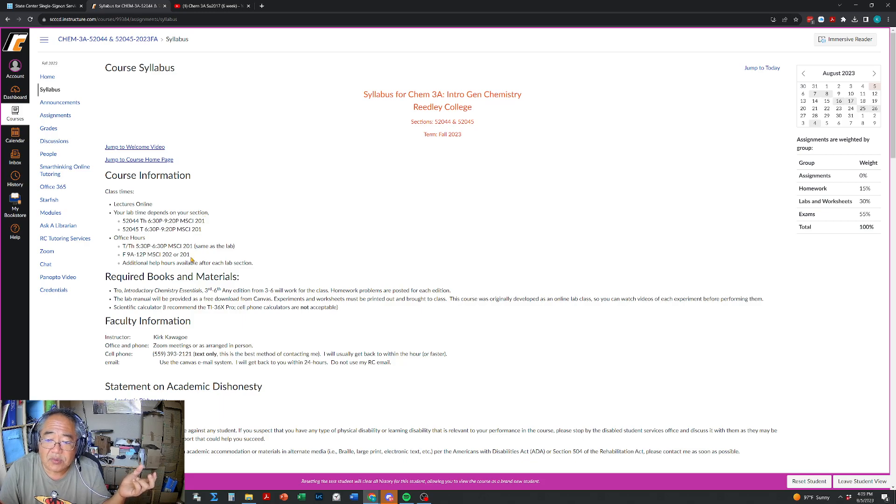
pyautogui.moveTo(150, 255)
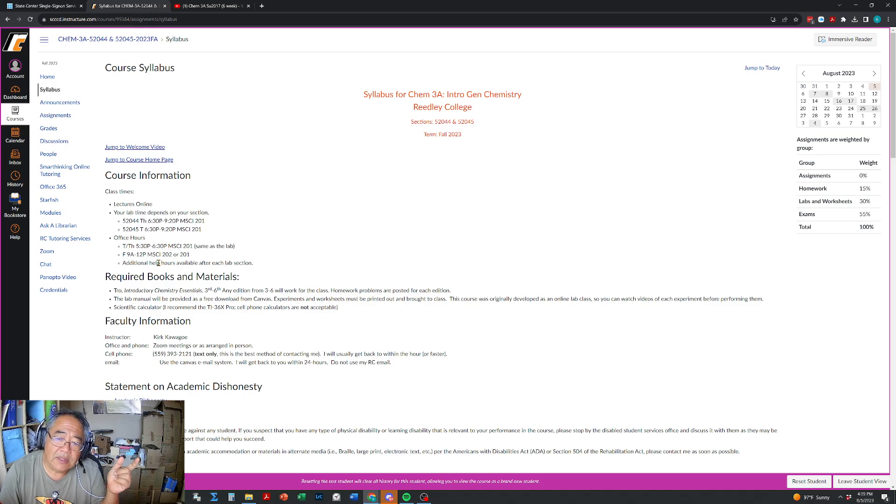
pyautogui.moveTo(215, 257)
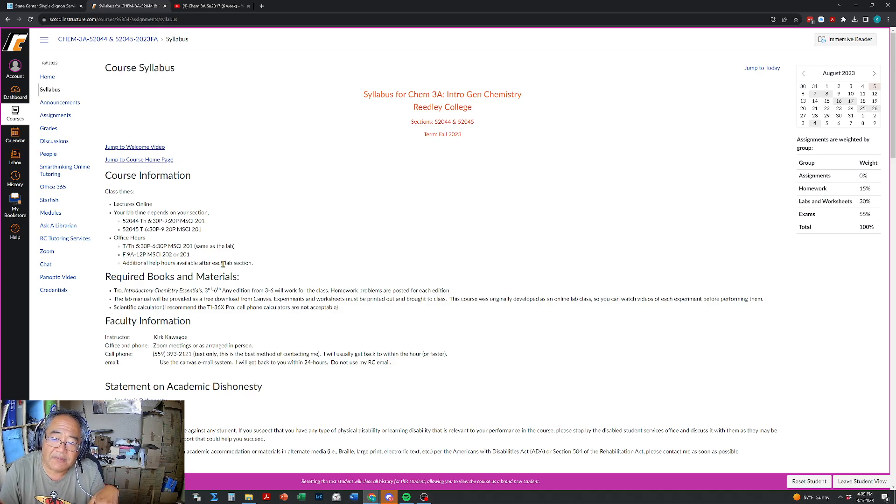
pyautogui.moveTo(266, 267)
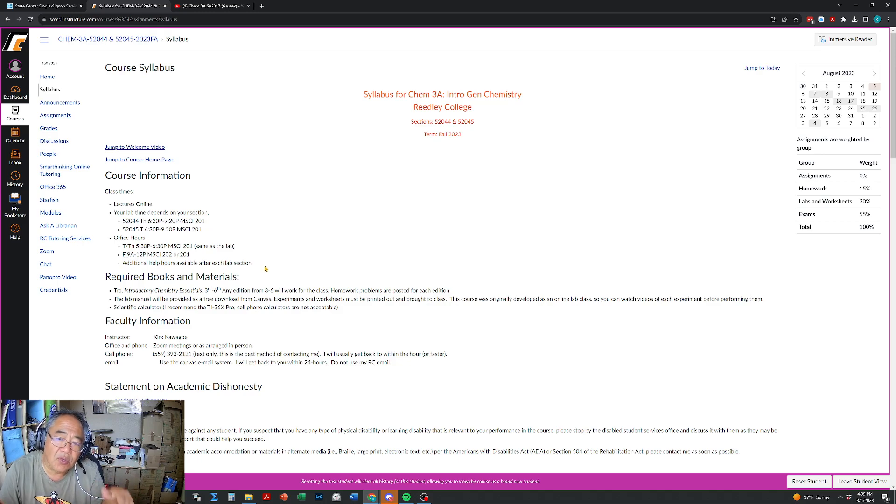
pyautogui.moveTo(259, 279)
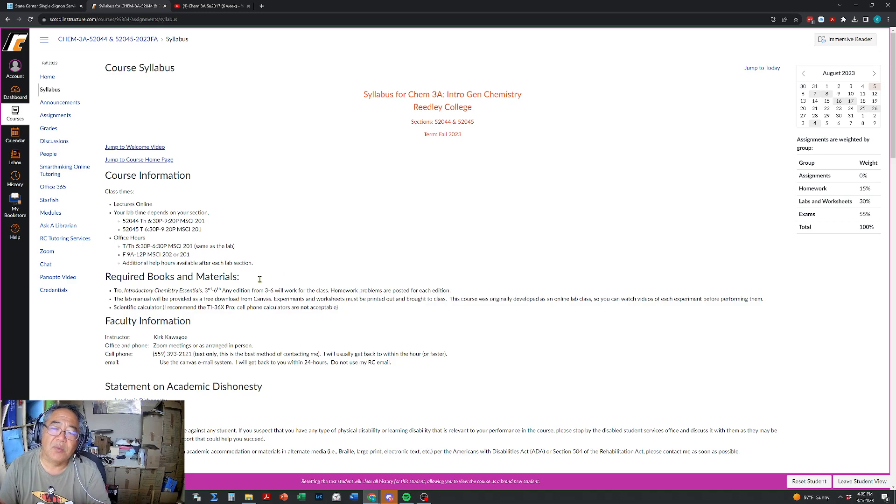
pyautogui.moveTo(250, 277)
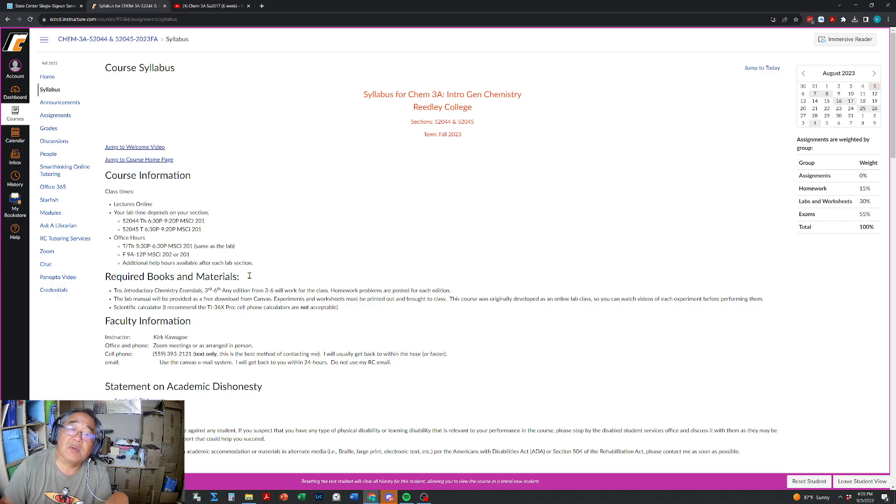
pyautogui.moveTo(264, 307)
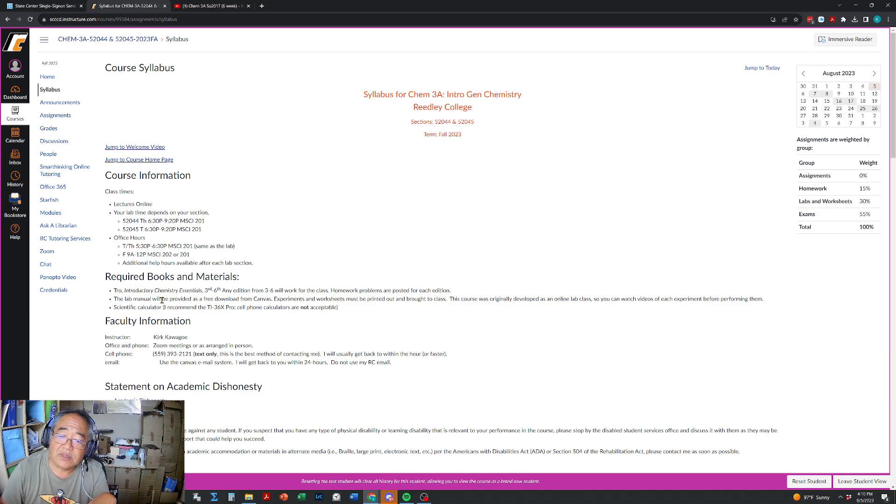
pyautogui.moveTo(225, 299)
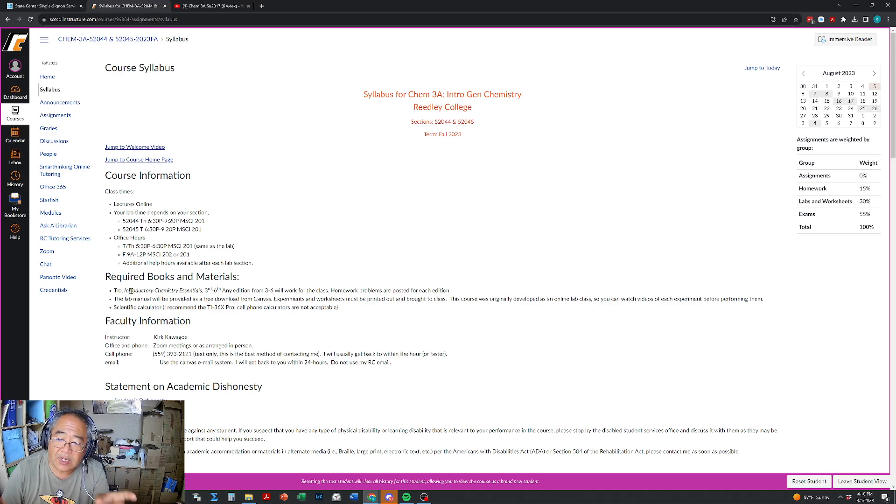
pyautogui.moveTo(217, 297)
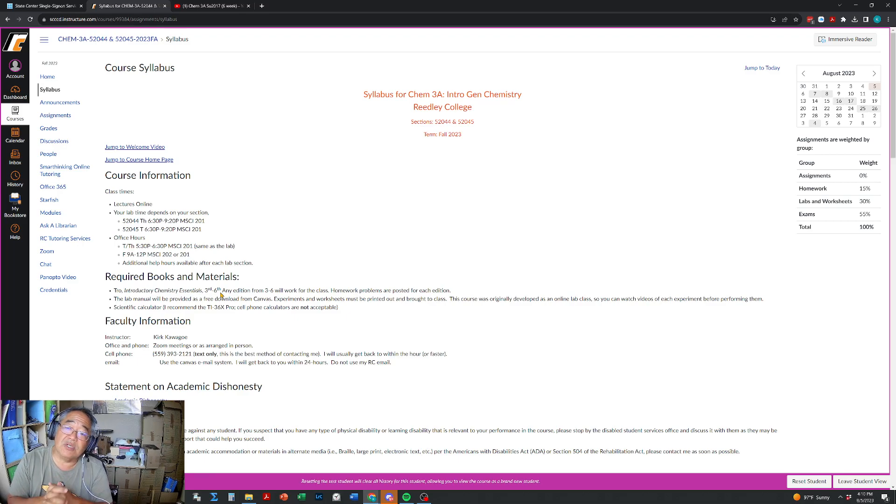
pyautogui.moveTo(219, 317)
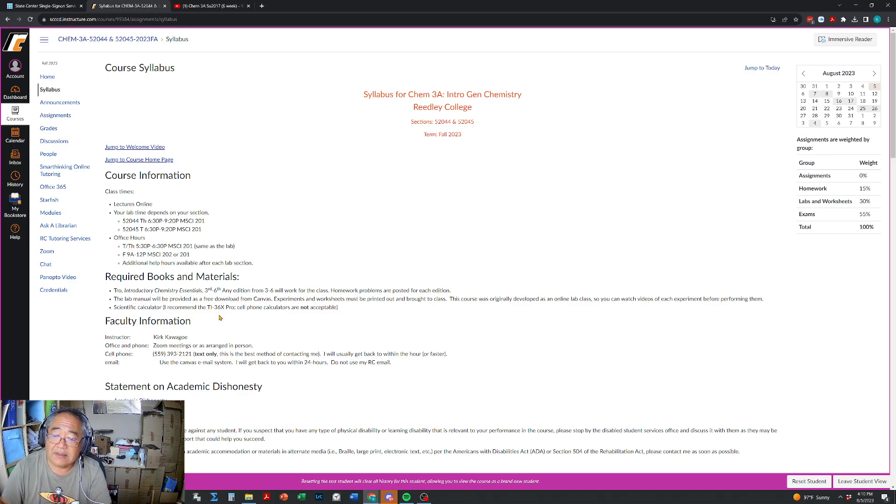
pyautogui.moveTo(210, 297)
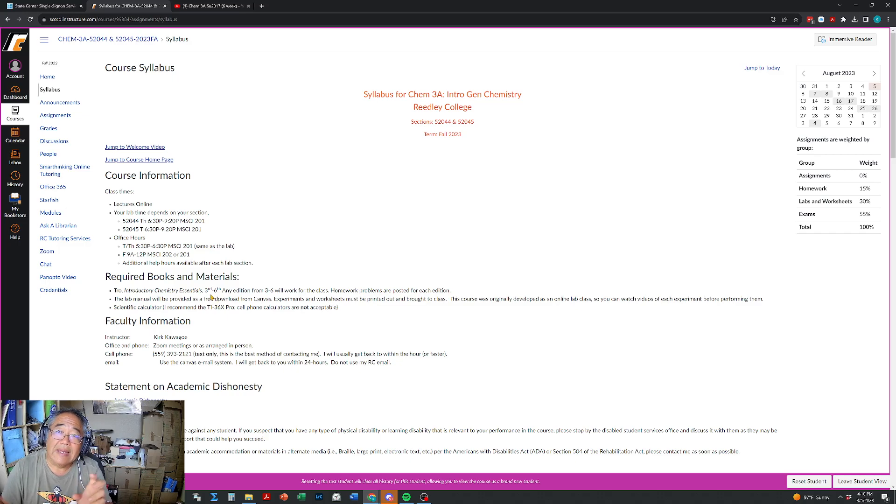
pyautogui.moveTo(222, 287)
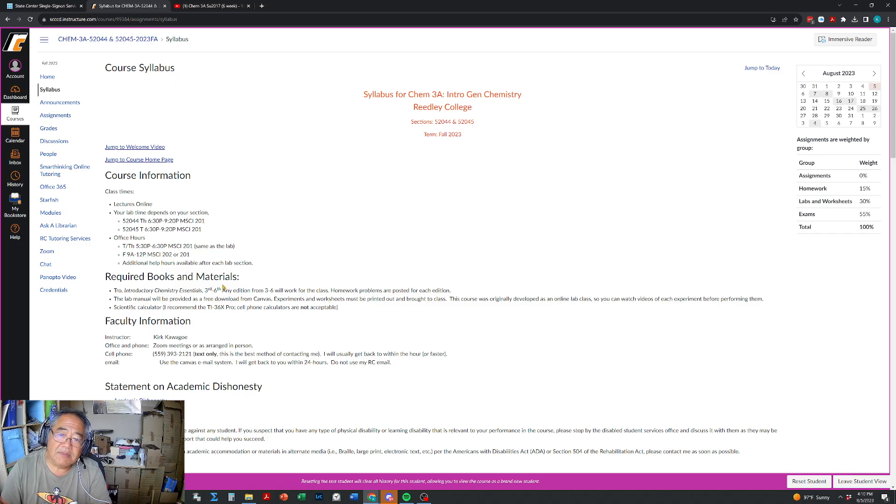
pyautogui.moveTo(512, 310)
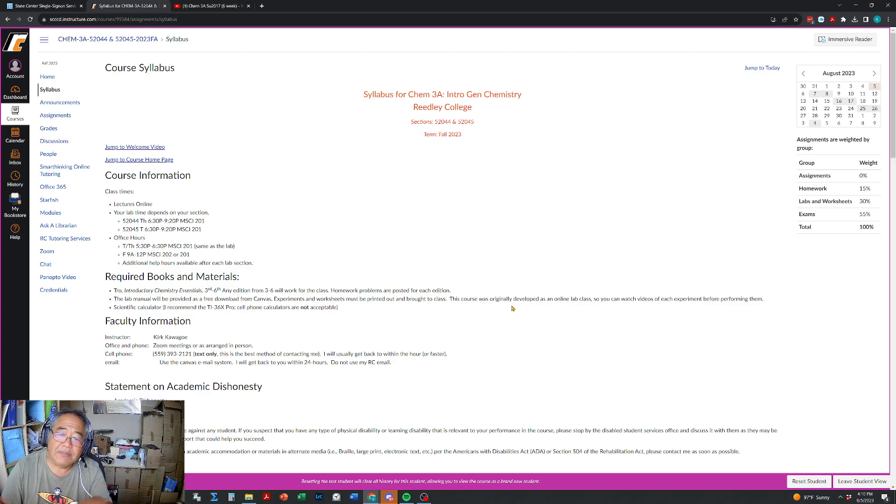
pyautogui.moveTo(315, 296)
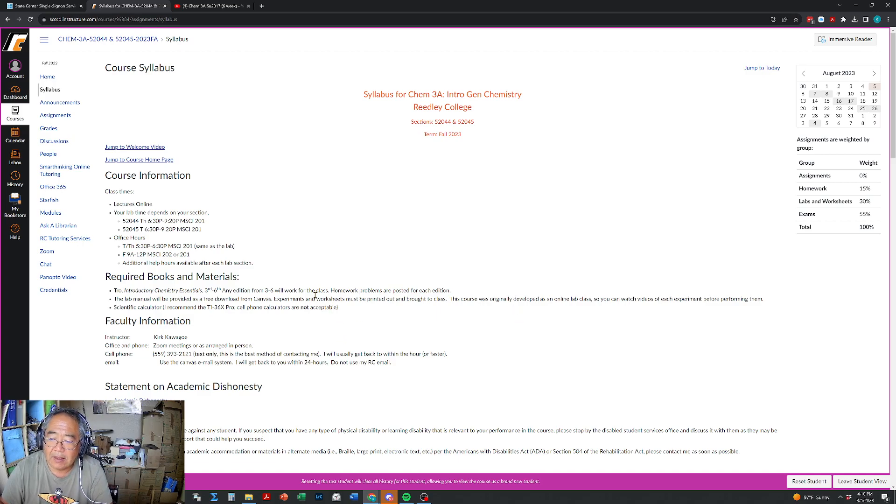
pyautogui.moveTo(165, 309)
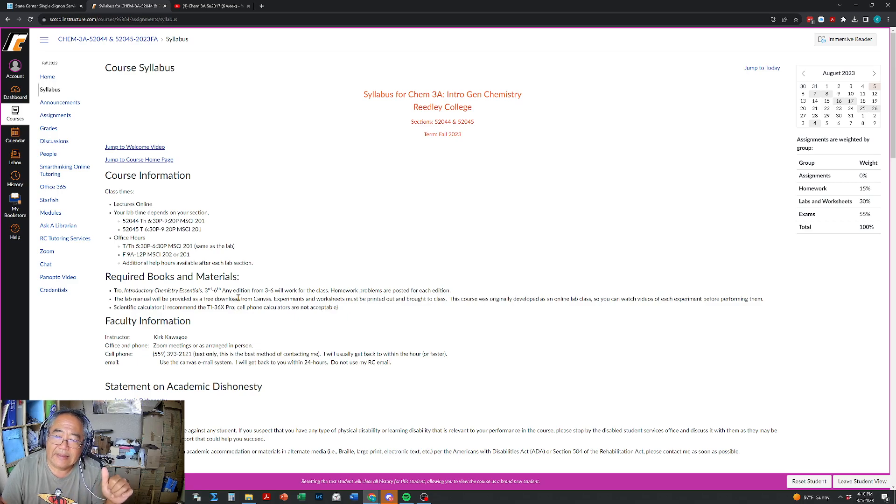
pyautogui.moveTo(237, 299)
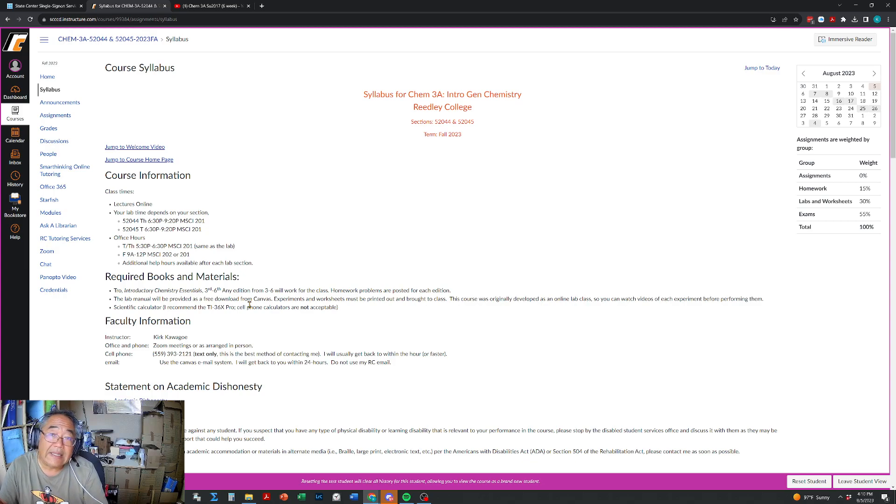
pyautogui.moveTo(224, 327)
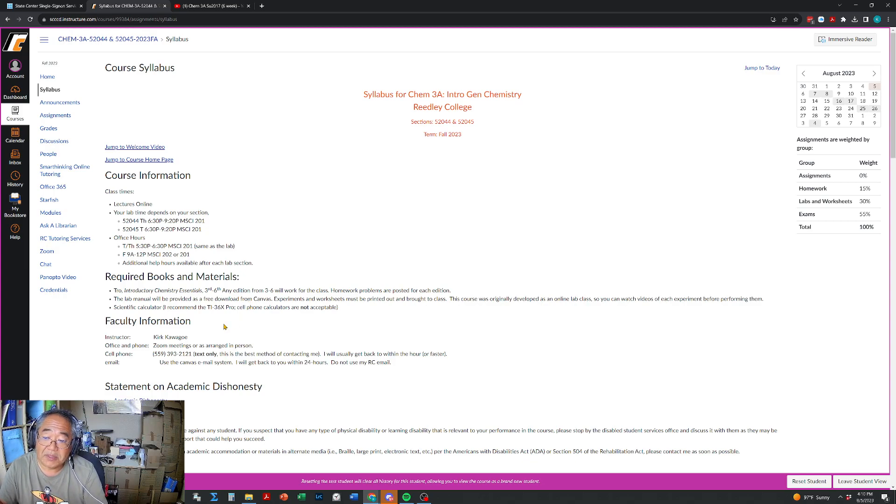
pyautogui.moveTo(180, 305)
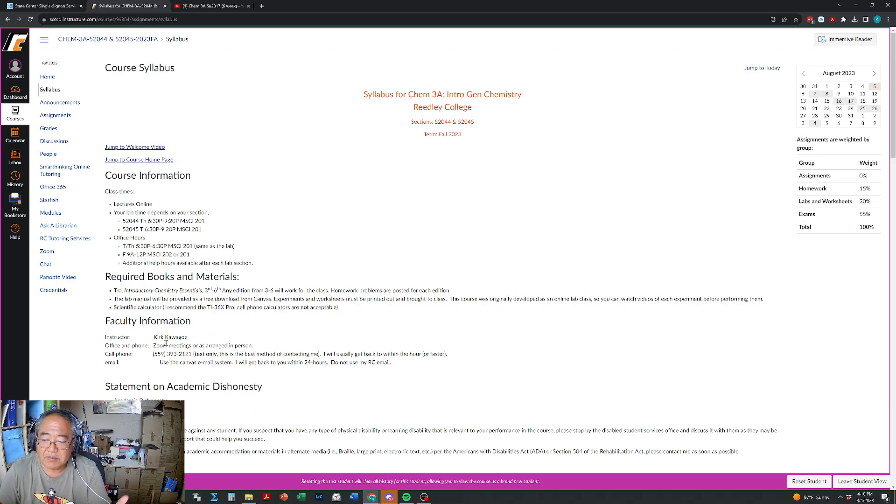
pyautogui.moveTo(215, 365)
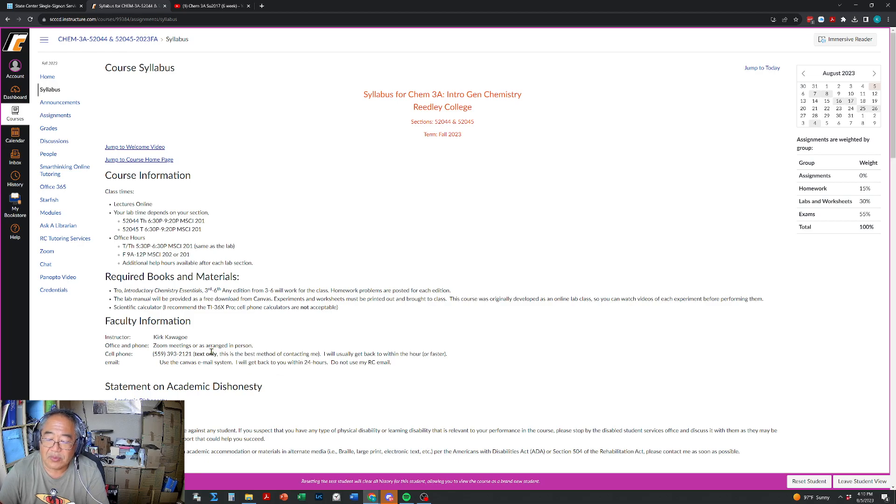
pyautogui.moveTo(307, 317)
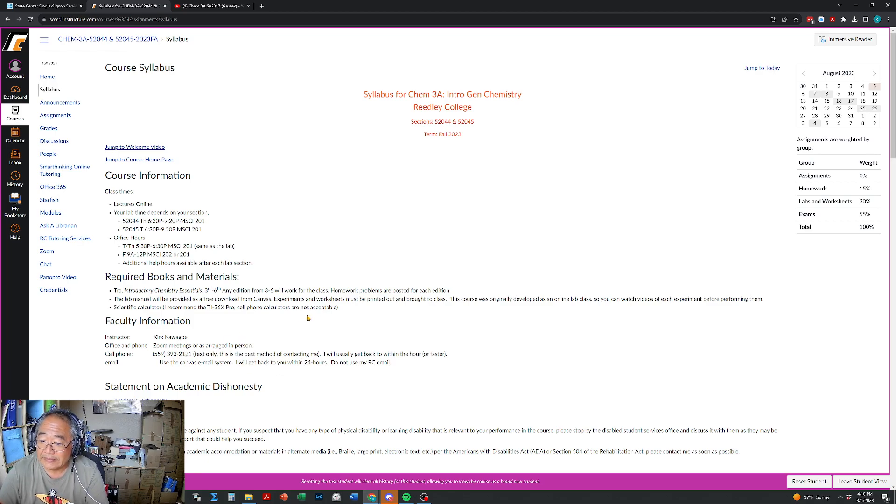
pyautogui.moveTo(200, 353)
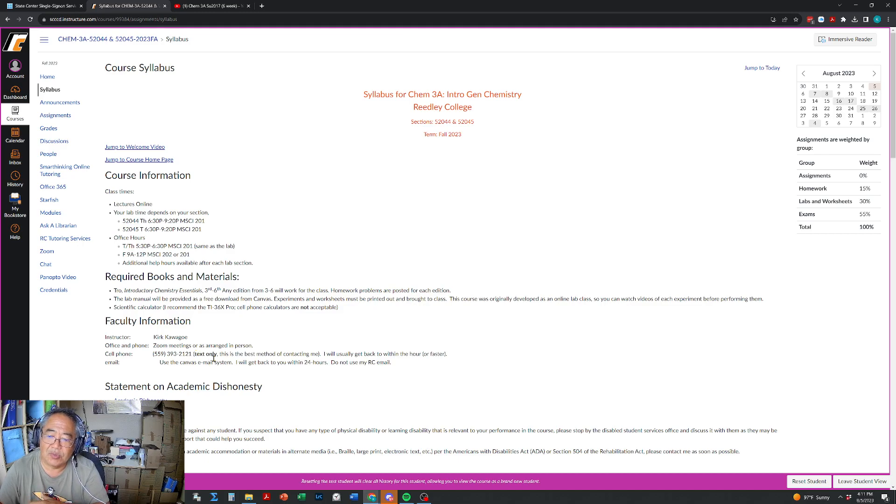
pyautogui.moveTo(216, 361)
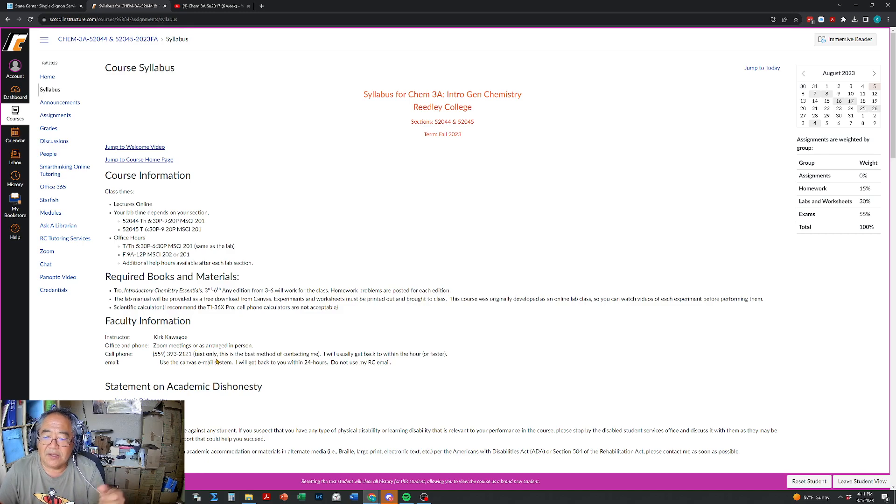
pyautogui.moveTo(306, 356)
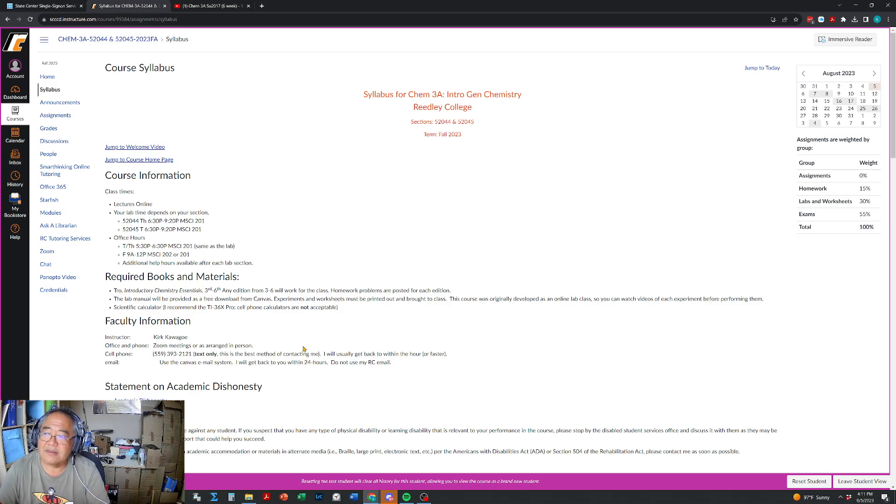
pyautogui.moveTo(225, 348)
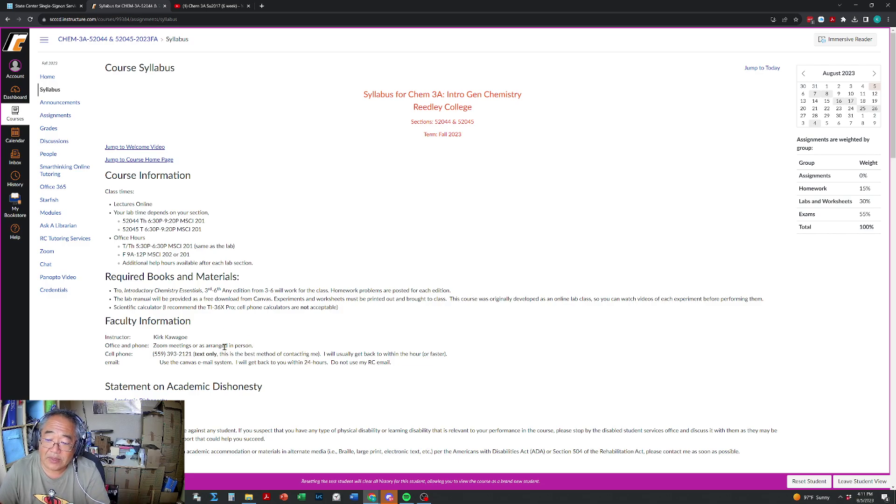
pyautogui.moveTo(443, 310)
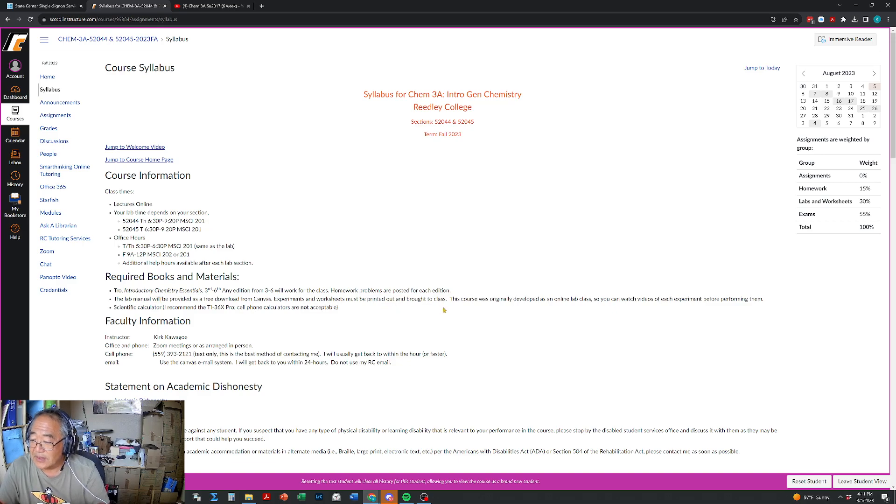
pyautogui.moveTo(507, 320)
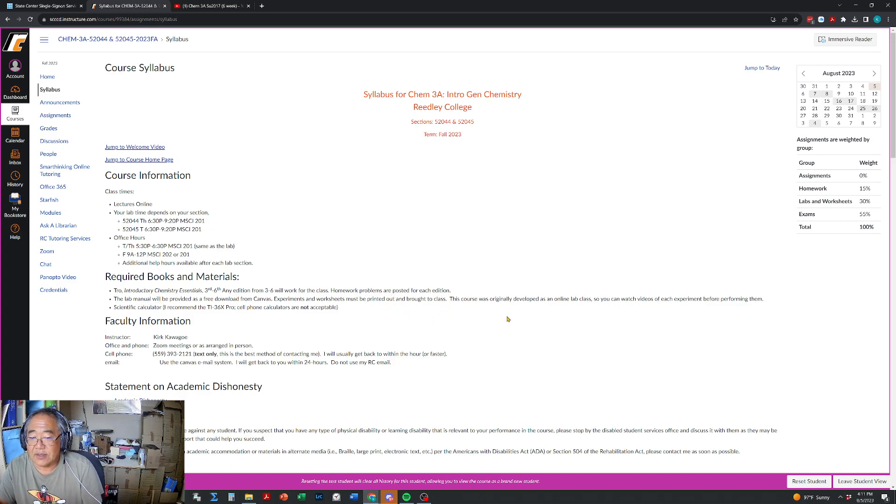
pyautogui.moveTo(601, 334)
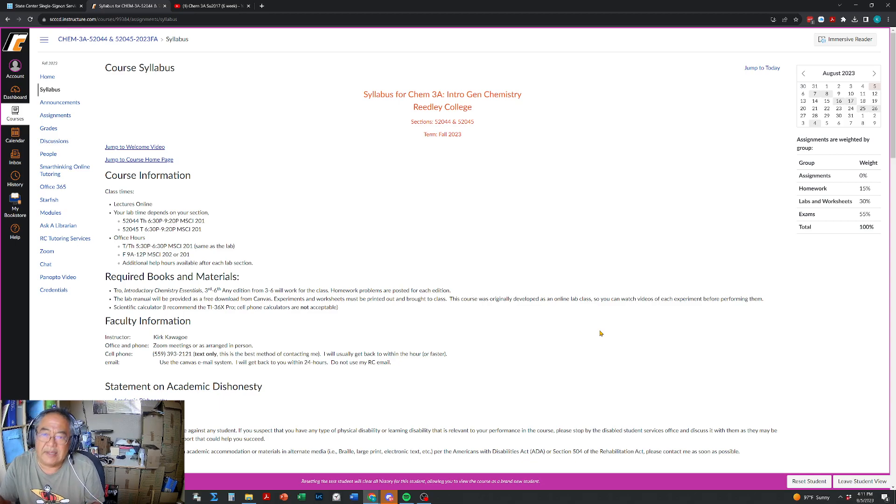
pyautogui.moveTo(229, 293)
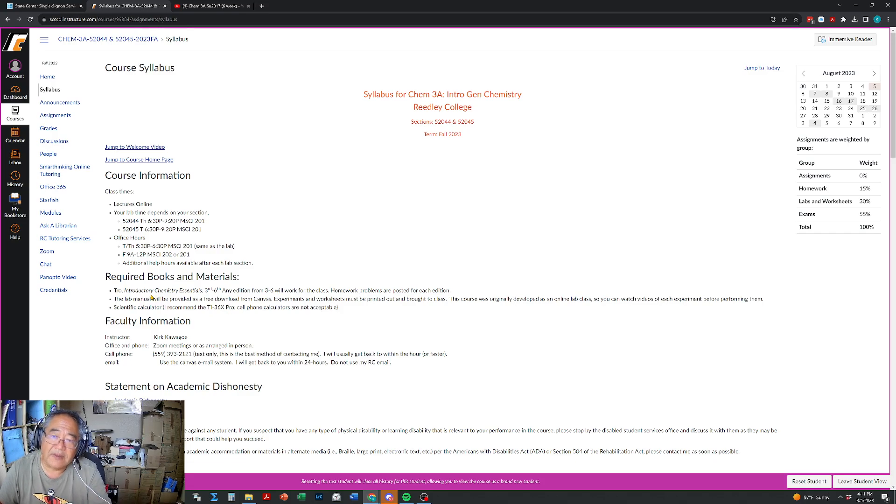
pyautogui.scroll(-3)
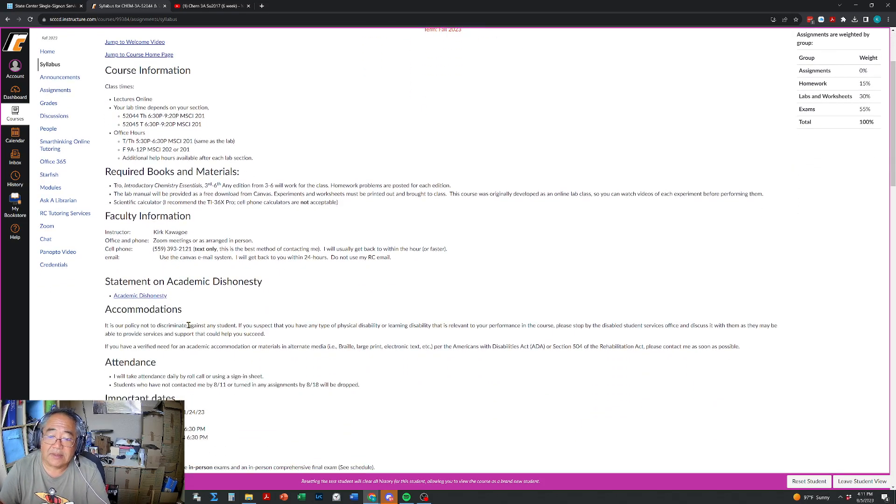
pyautogui.scroll(-3)
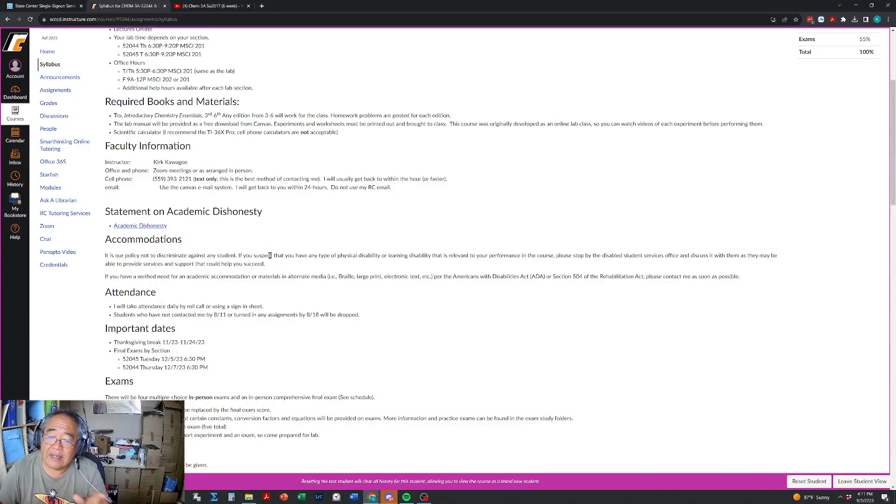
pyautogui.moveTo(265, 274)
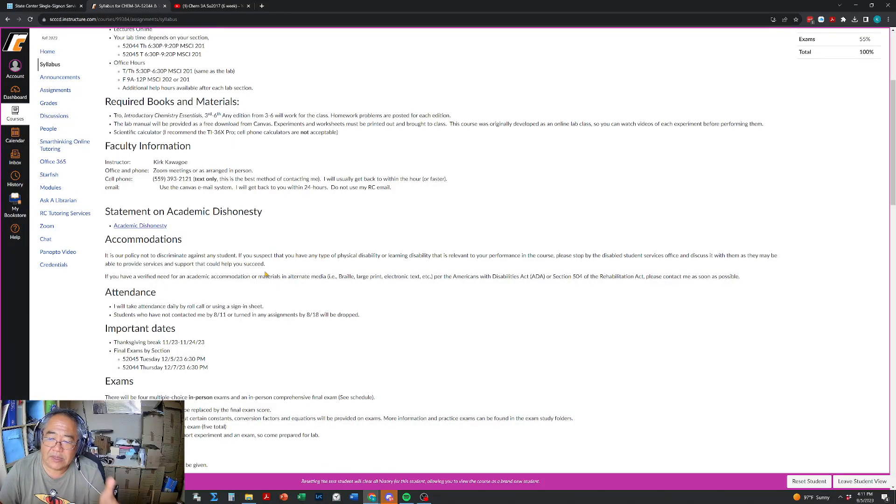
pyautogui.moveTo(159, 266)
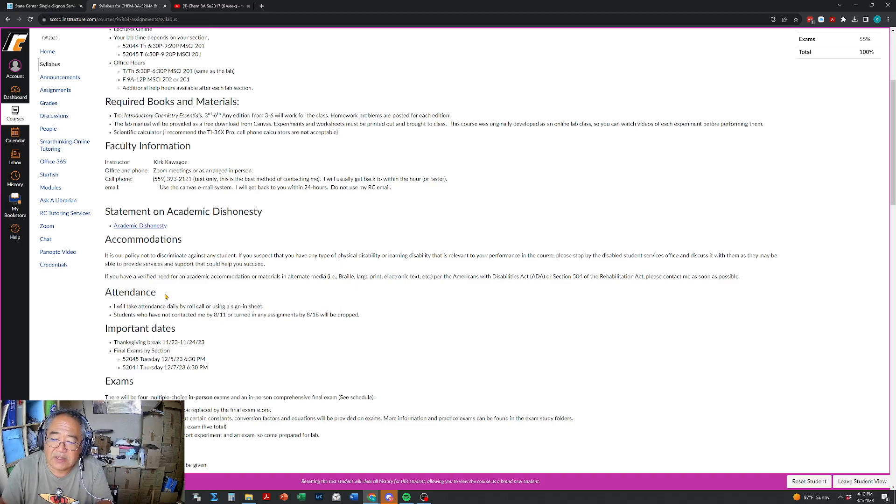
pyautogui.moveTo(254, 315)
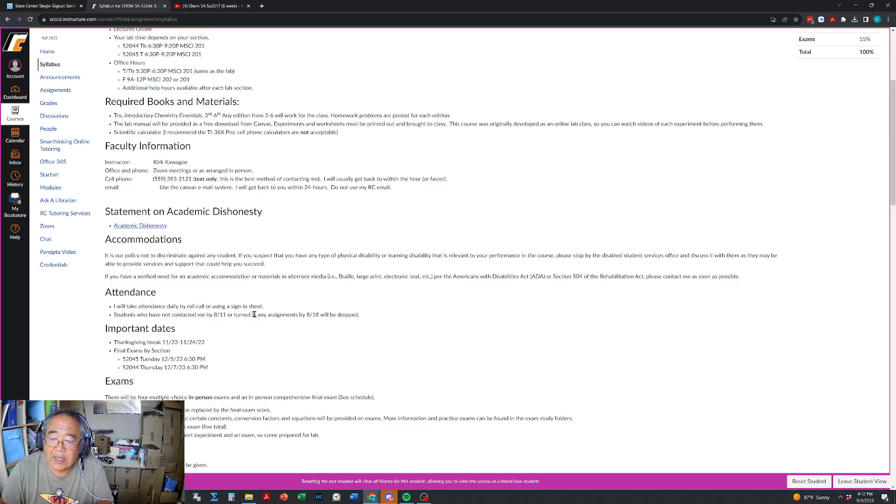
pyautogui.moveTo(282, 309)
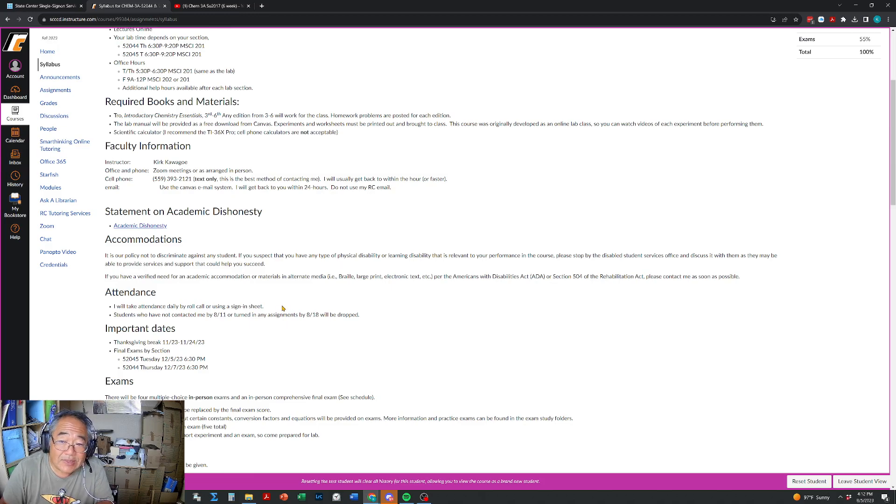
pyautogui.moveTo(252, 307)
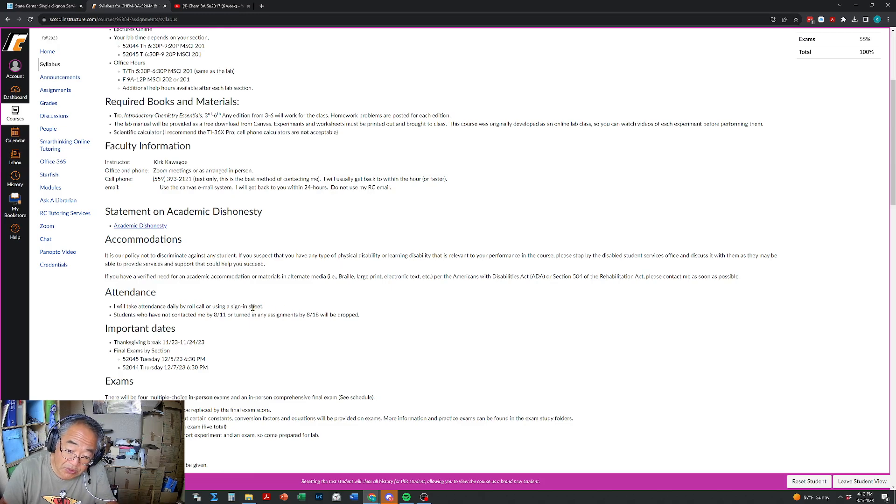
pyautogui.moveTo(215, 345)
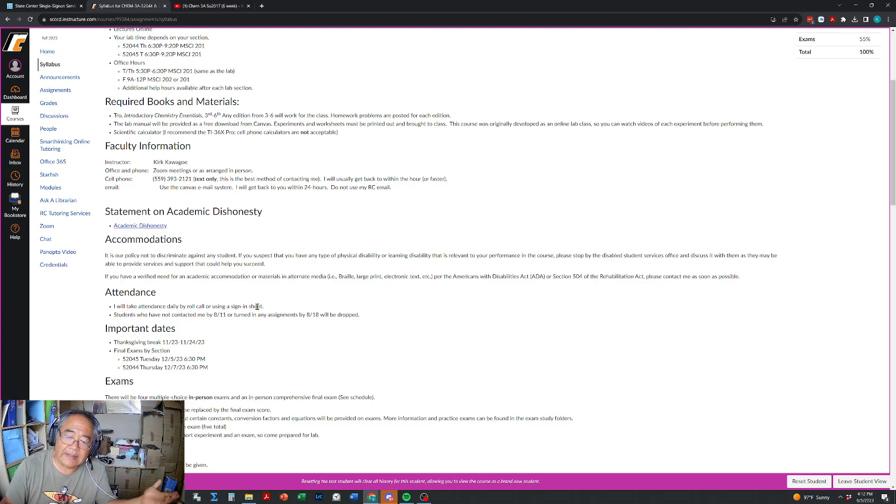
pyautogui.moveTo(113, 322)
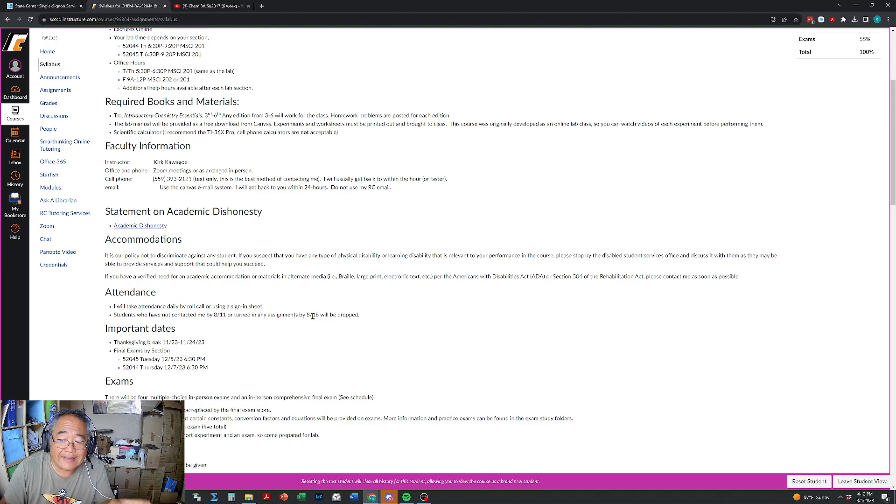
pyautogui.moveTo(180, 355)
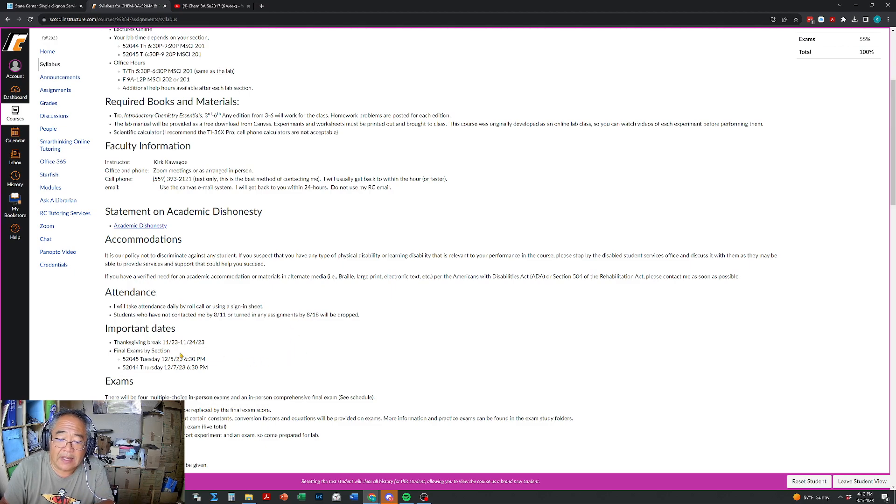
pyautogui.moveTo(180, 345)
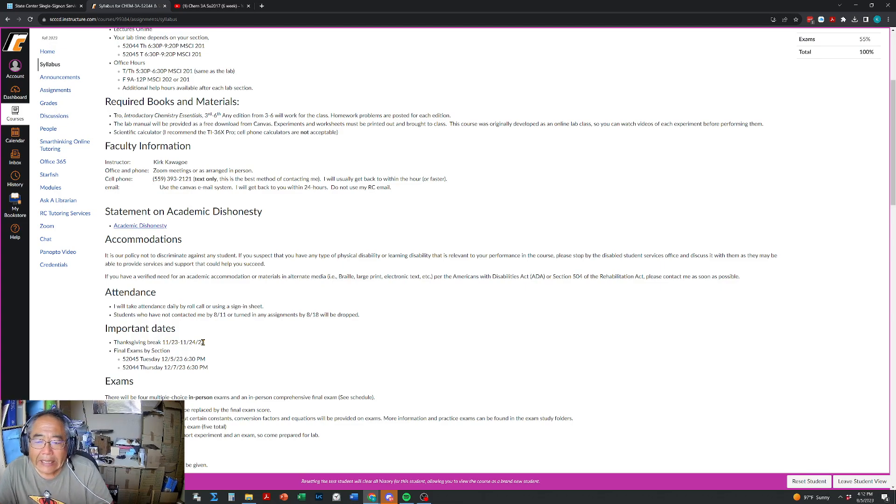
pyautogui.moveTo(232, 349)
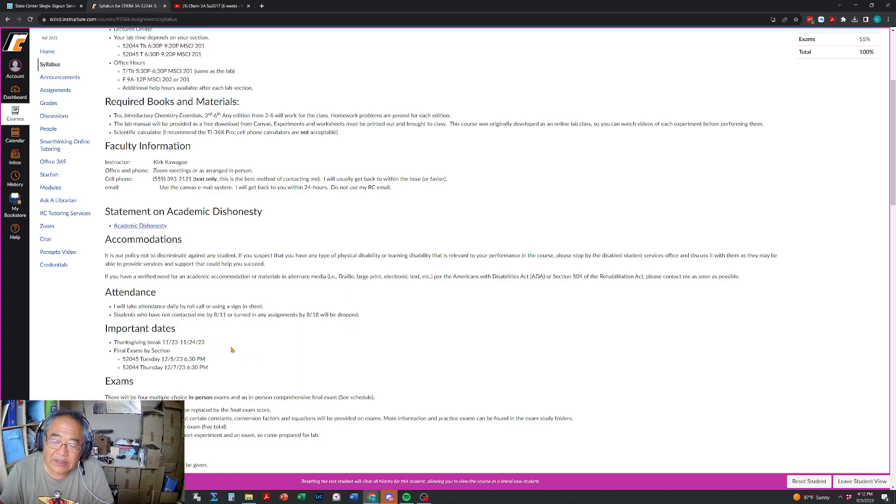
pyautogui.moveTo(206, 344)
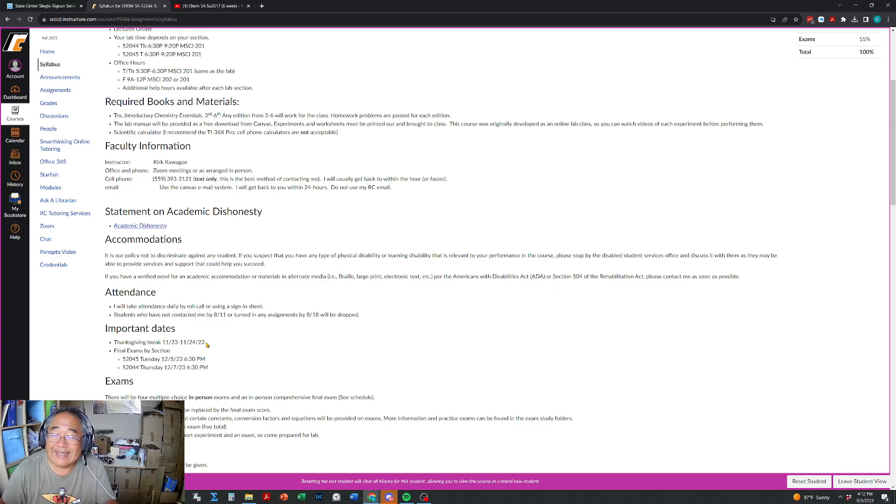
pyautogui.moveTo(209, 365)
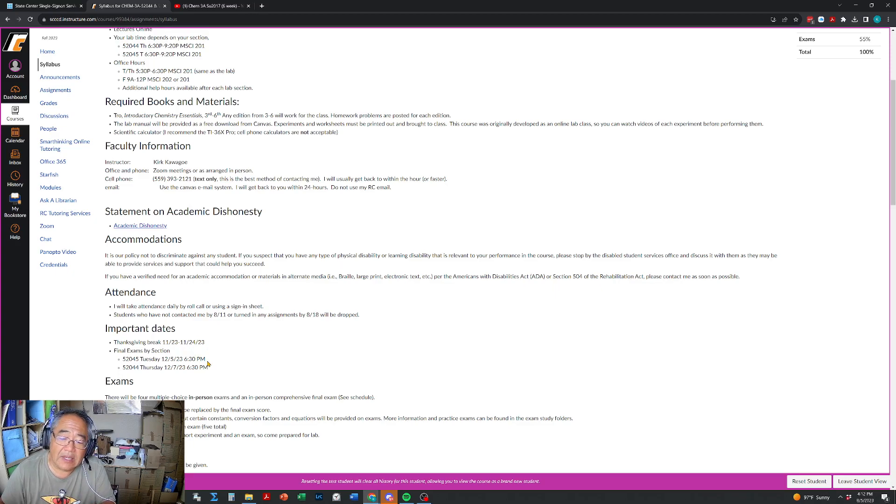
pyautogui.moveTo(214, 370)
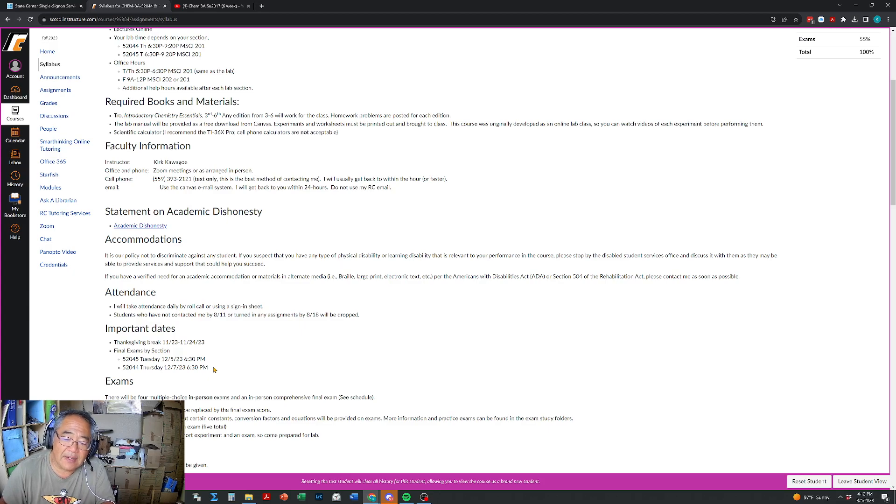
pyautogui.moveTo(144, 379)
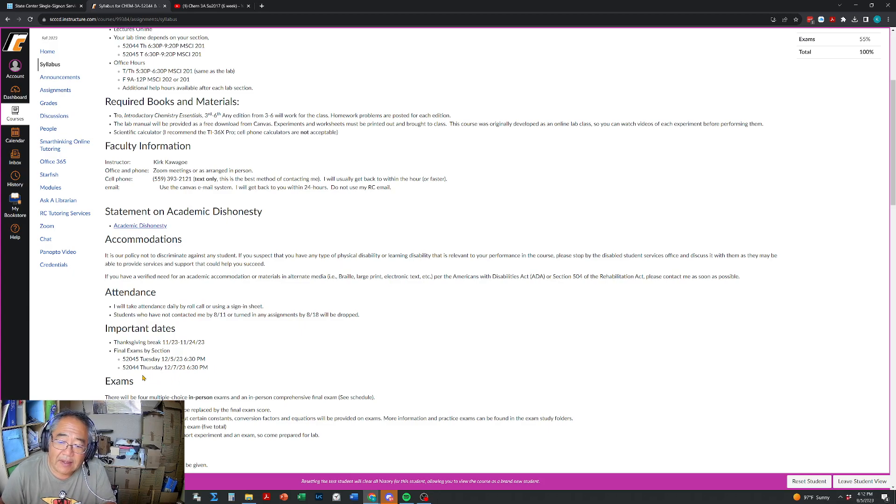
pyautogui.moveTo(152, 366)
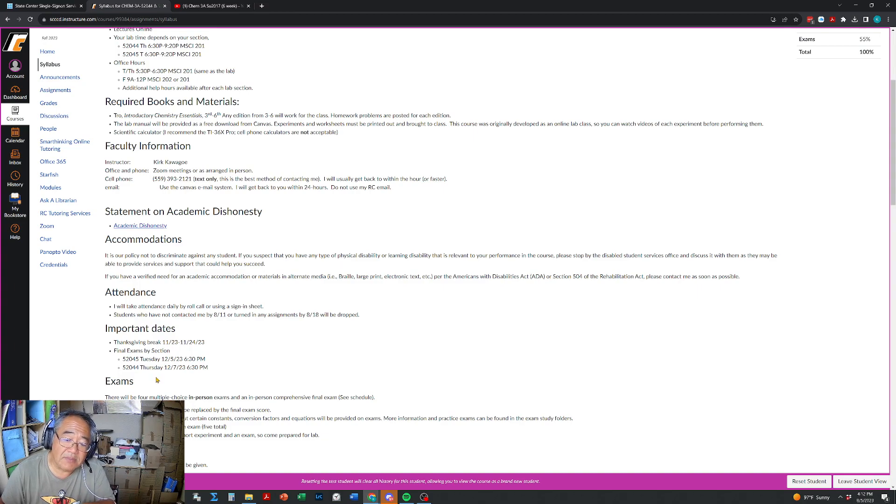
pyautogui.scroll(-3)
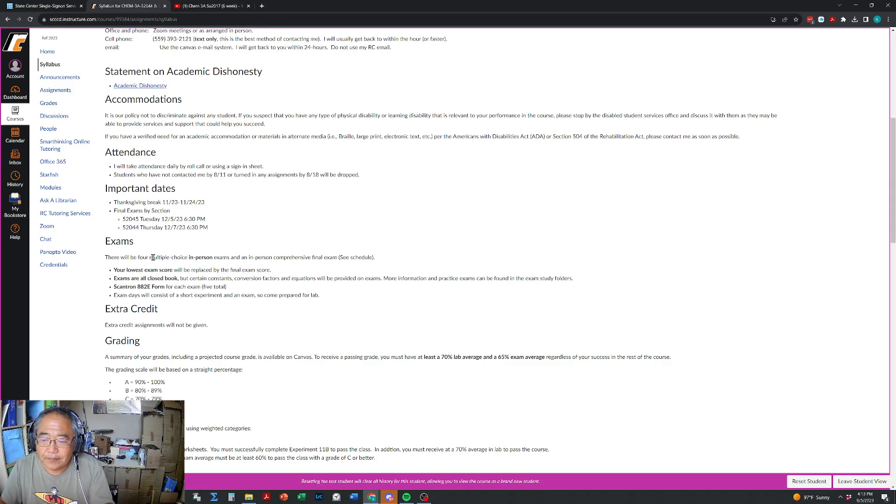
pyautogui.moveTo(196, 293)
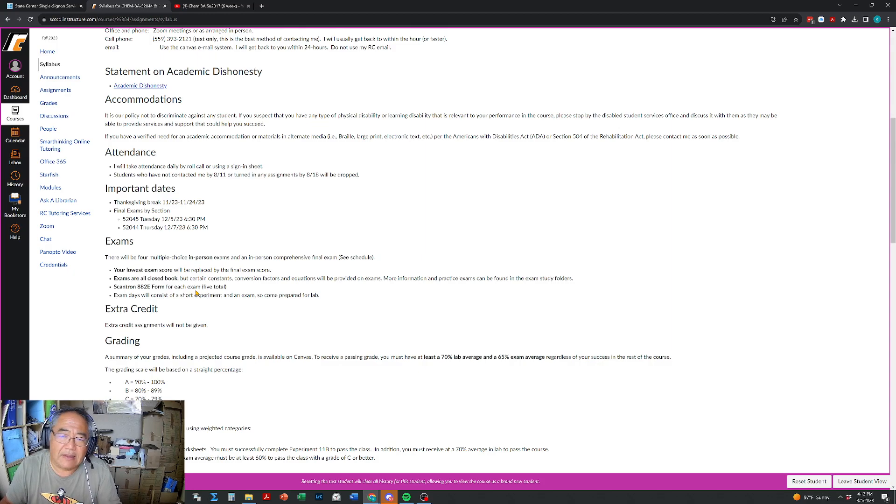
pyautogui.moveTo(236, 324)
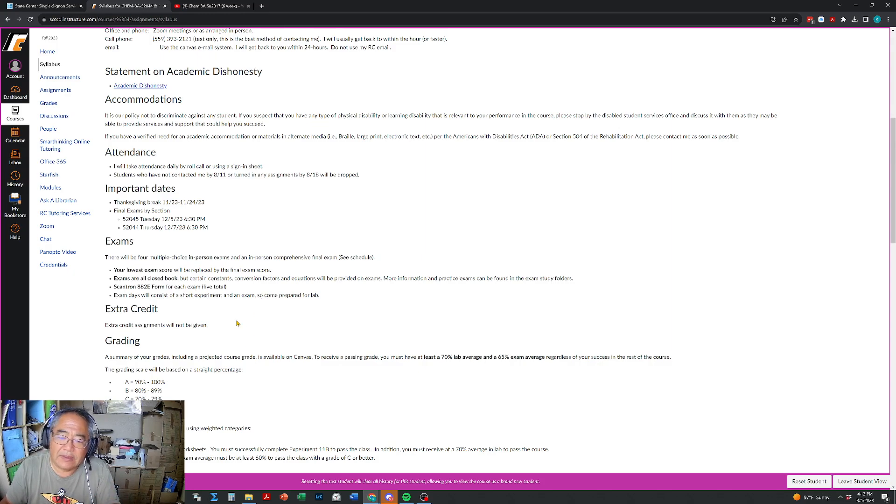
pyautogui.moveTo(213, 297)
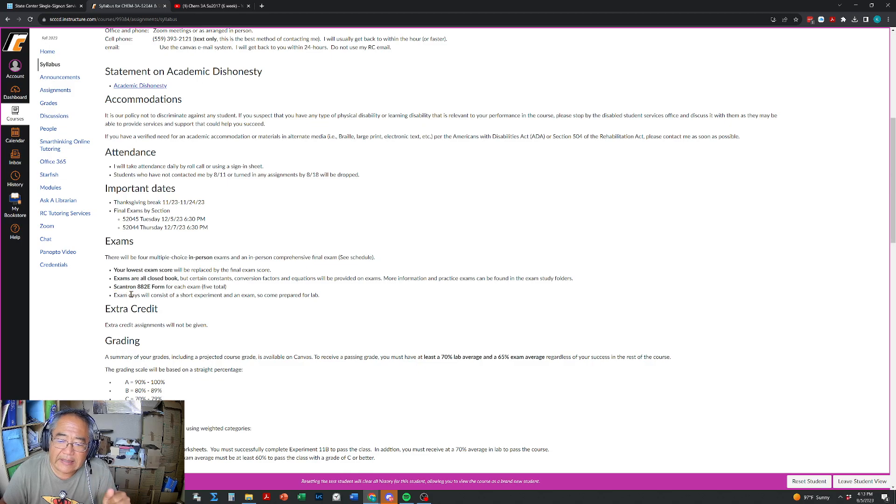
pyautogui.moveTo(192, 305)
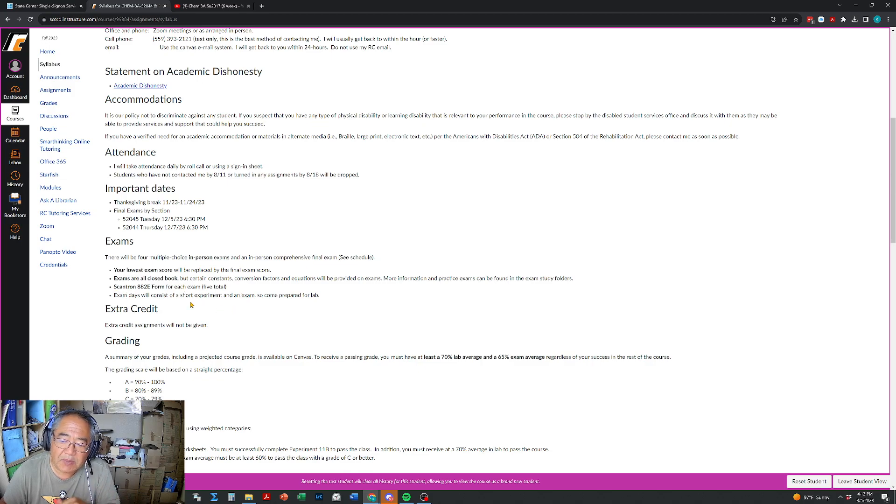
pyautogui.moveTo(370, 320)
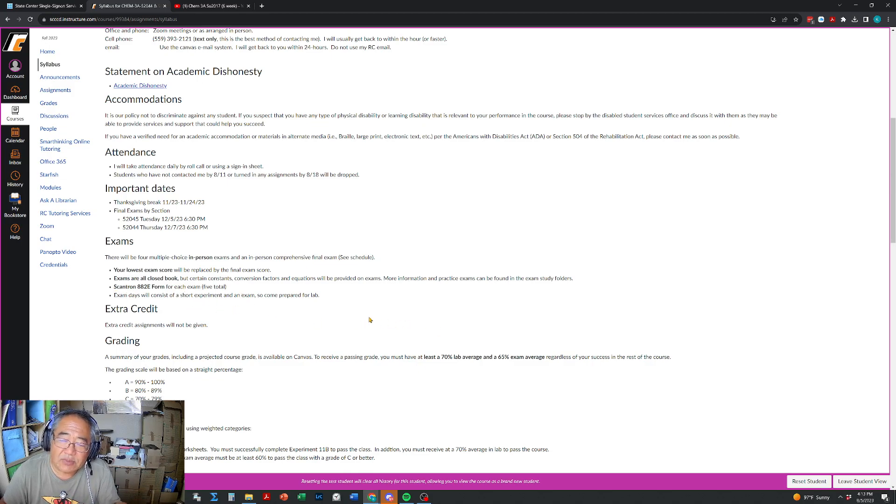
pyautogui.moveTo(371, 317)
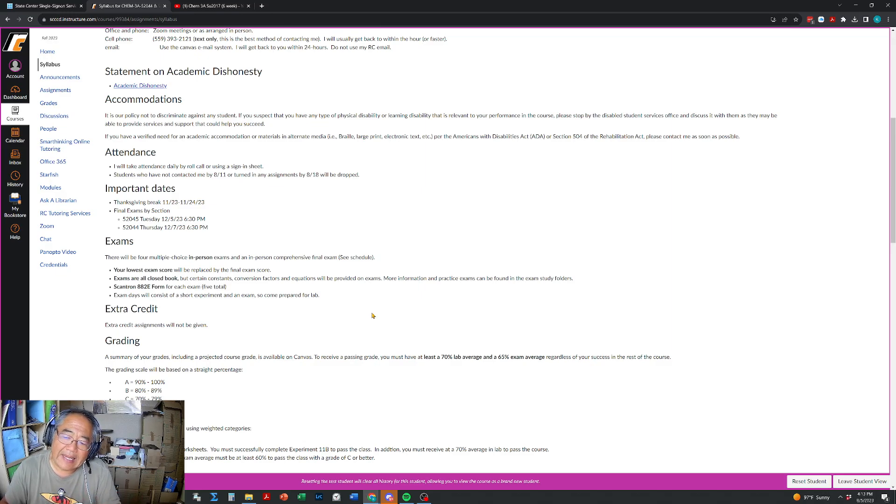
pyautogui.moveTo(258, 332)
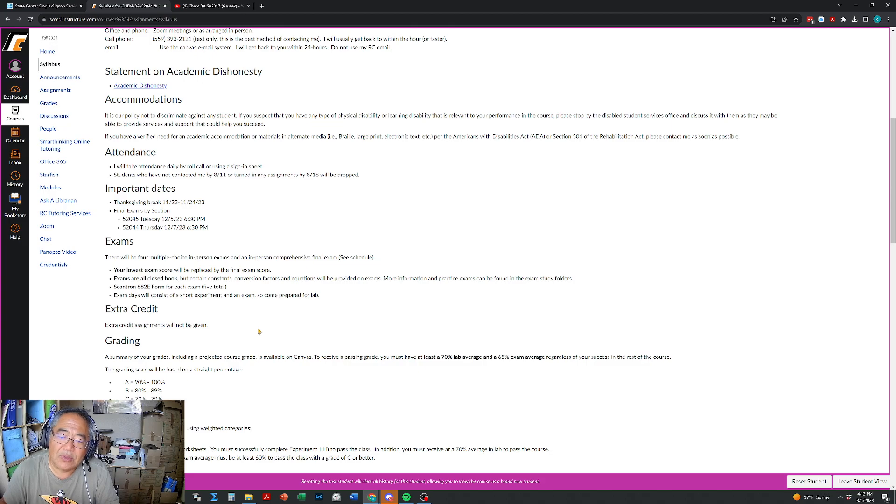
pyautogui.moveTo(256, 327)
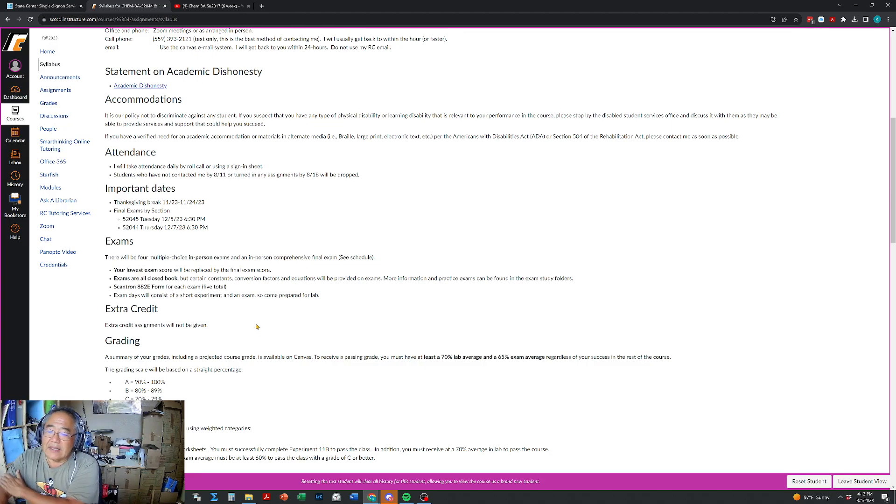
pyautogui.moveTo(215, 329)
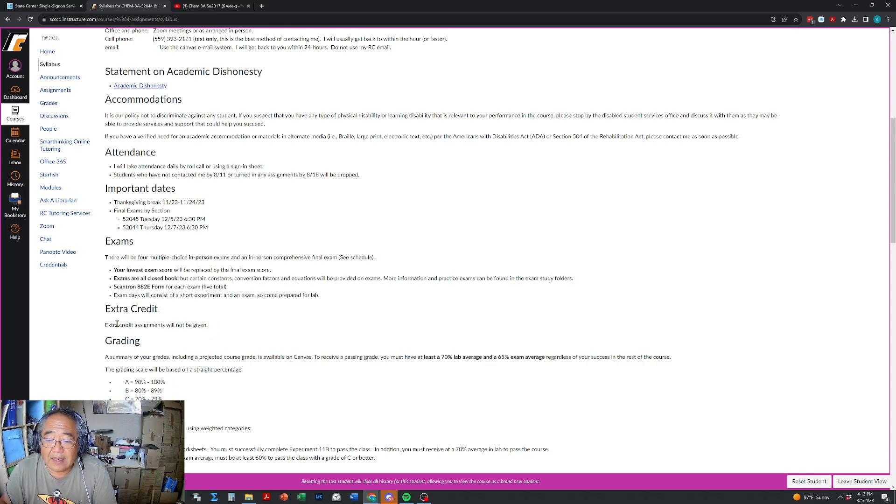
pyautogui.scroll(-3)
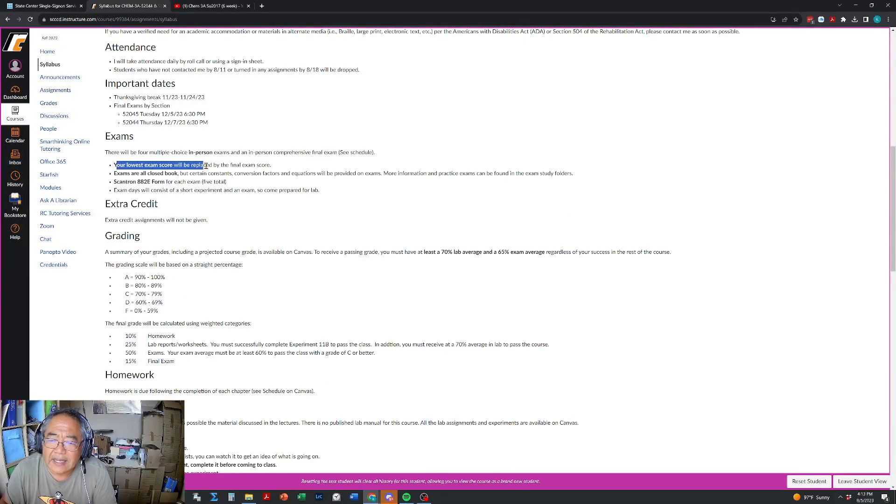
# Highlight the syllabus sentence about replacing the lowest exam score.
pyautogui.moveTo(207, 164); pyautogui.dragTo(272, 165)
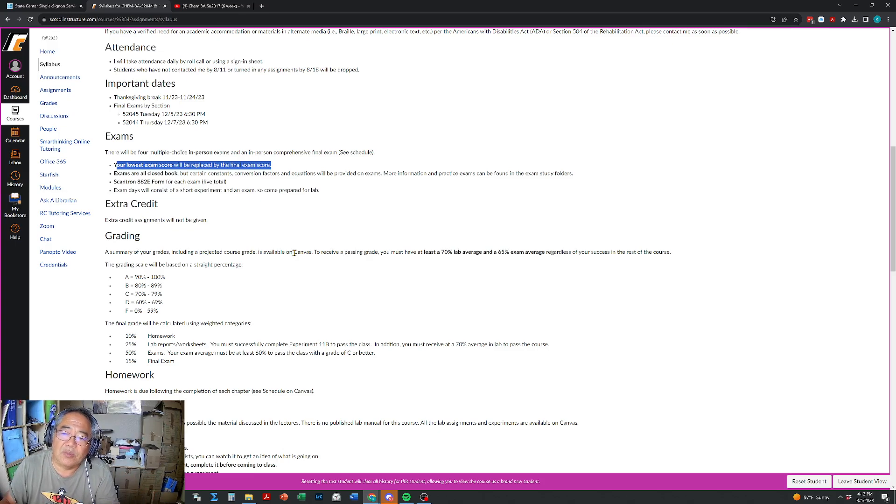
pyautogui.moveTo(304, 281)
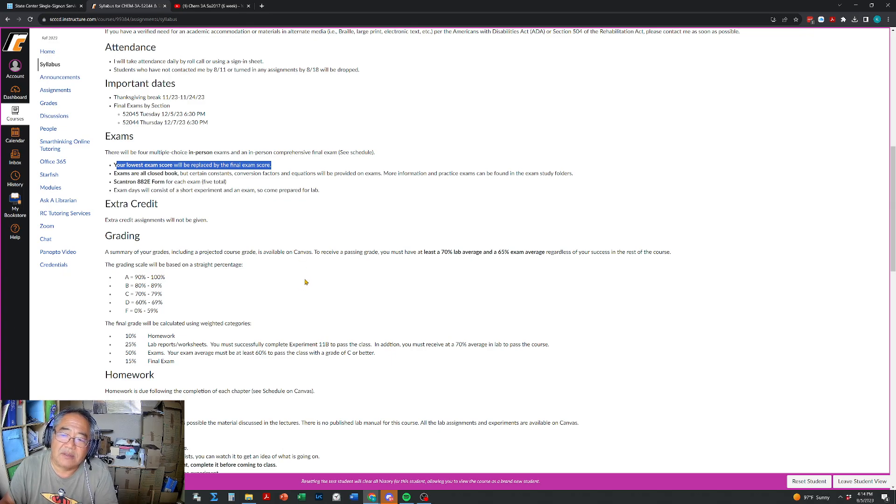
pyautogui.moveTo(302, 274)
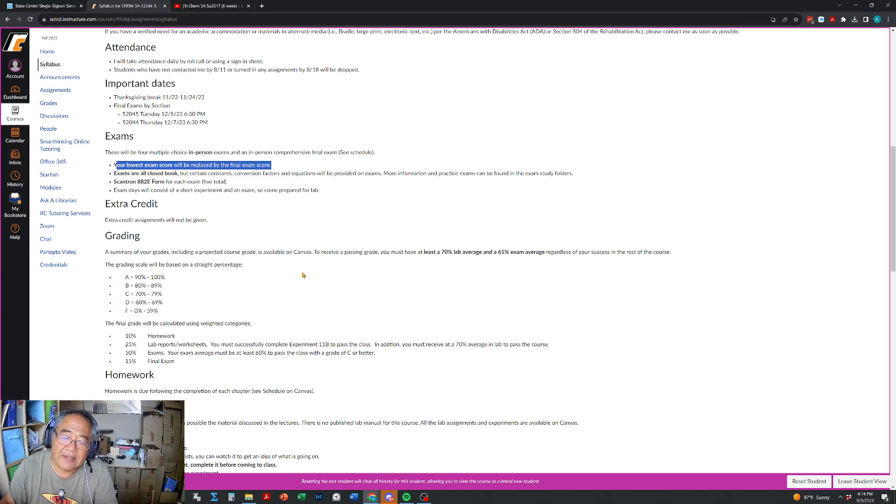
pyautogui.moveTo(174, 211)
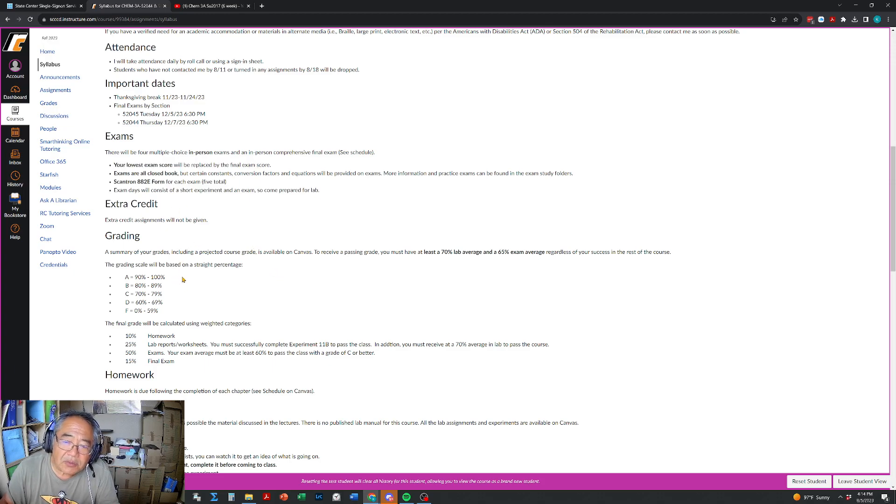
pyautogui.moveTo(198, 172)
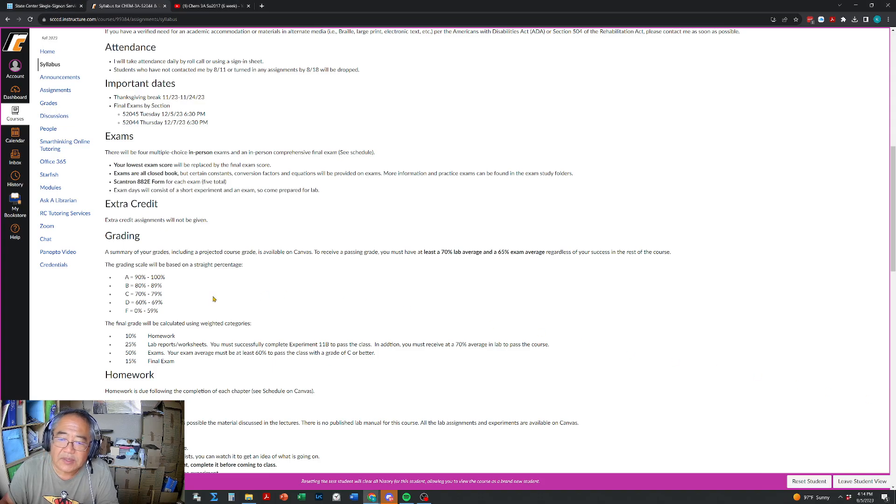
# Scroll the syllabus down to the Grading, Homework, Lab and Late Work sections.
pyautogui.scroll(-3)
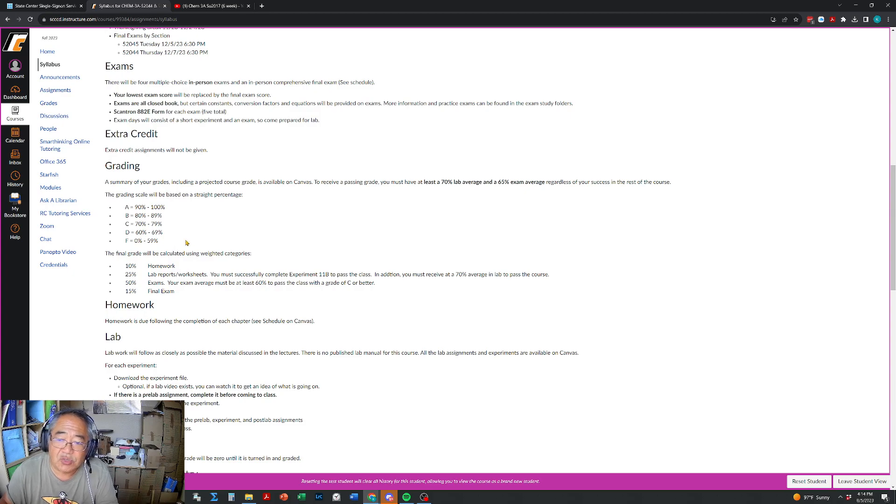
pyautogui.scroll(-3)
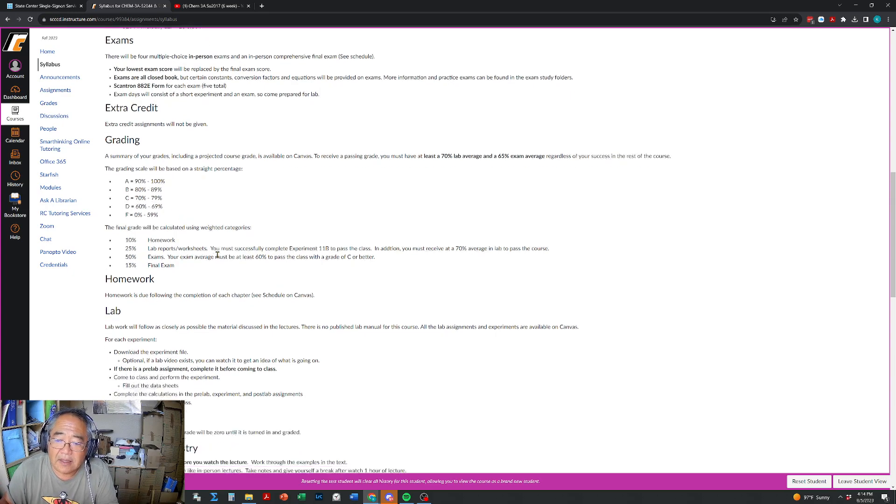
pyautogui.scroll(-3)
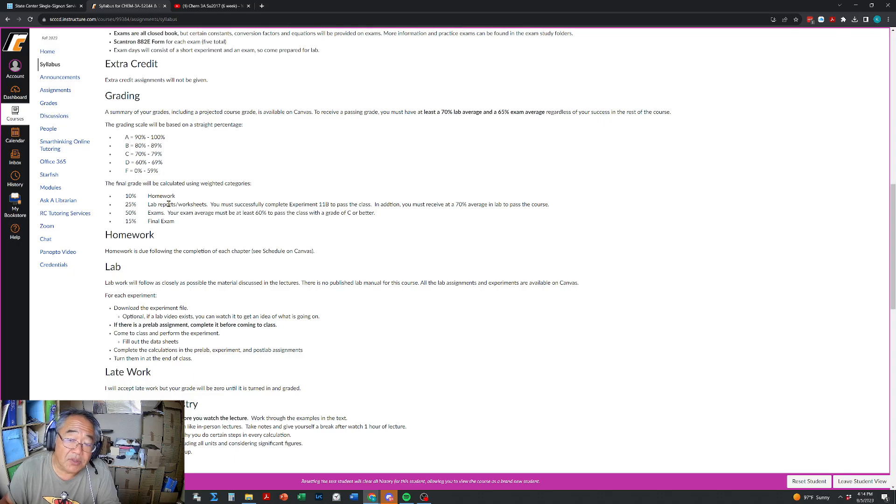
pyautogui.moveTo(172, 197)
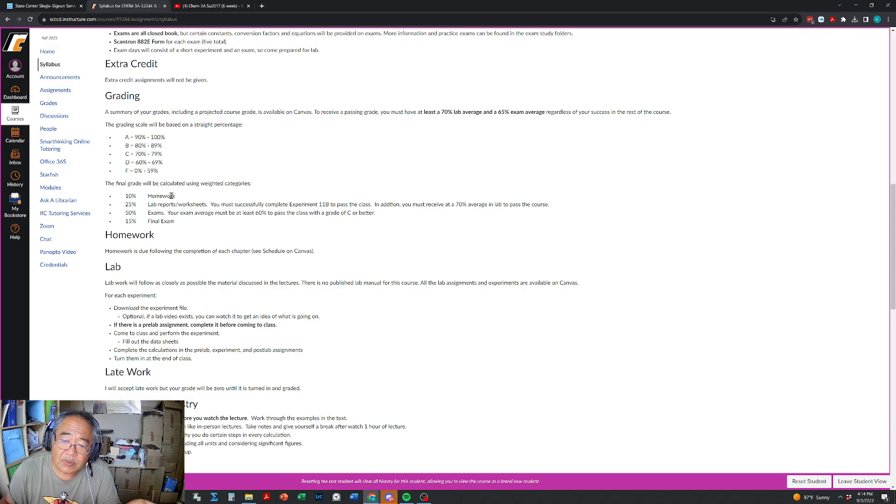
pyautogui.moveTo(182, 204)
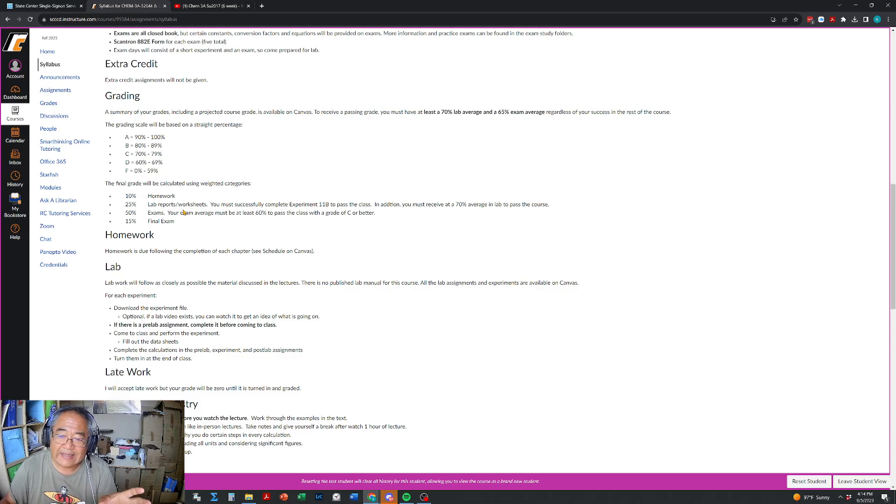
pyautogui.moveTo(190, 230)
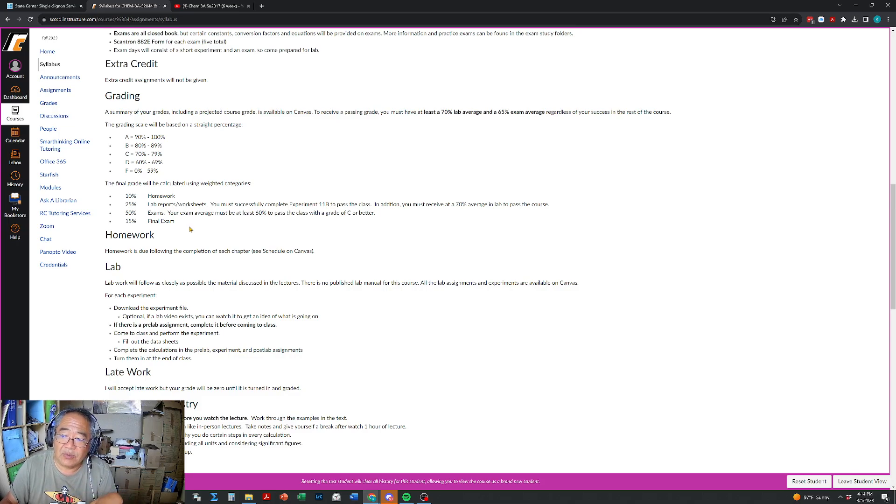
pyautogui.moveTo(325, 213)
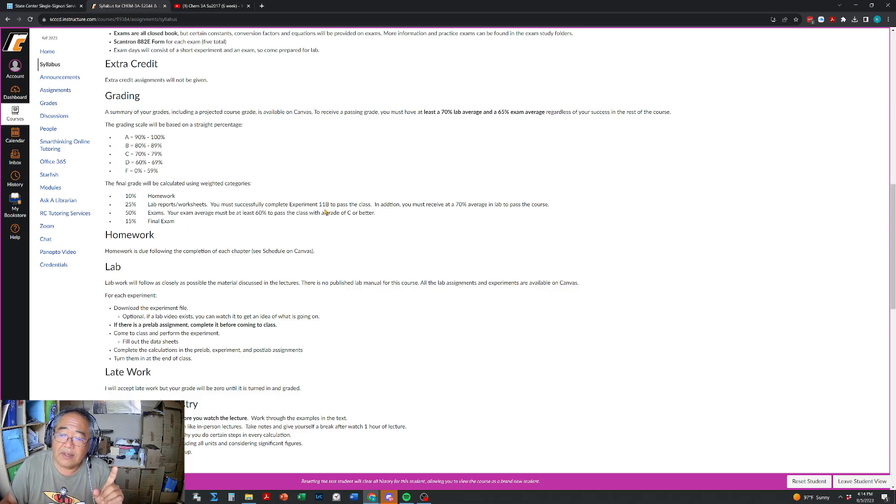
pyautogui.moveTo(326, 205)
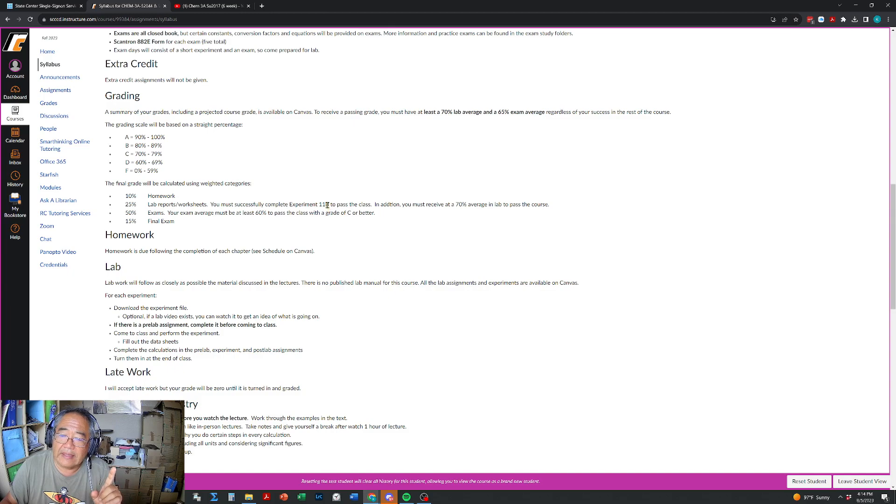
pyautogui.moveTo(326, 205)
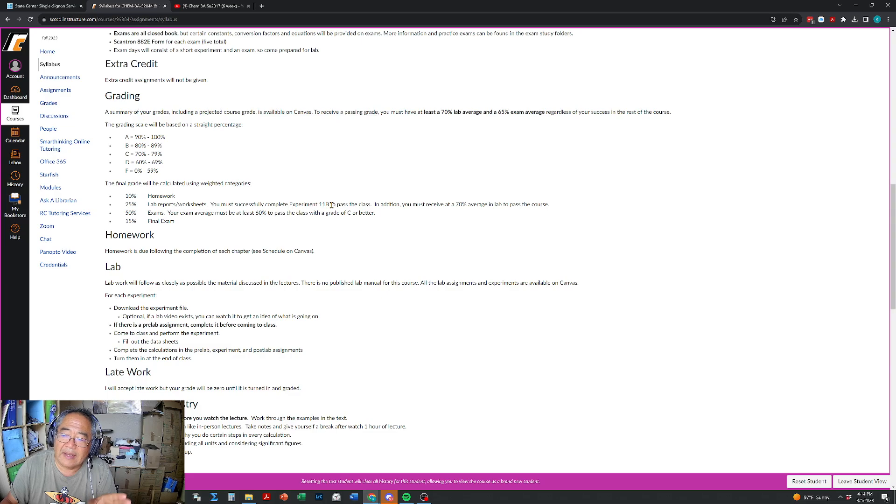
pyautogui.moveTo(440, 197)
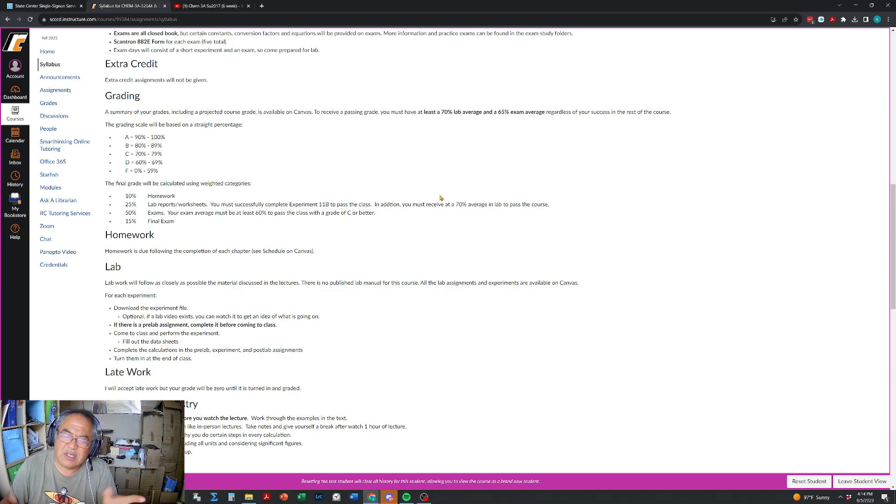
pyautogui.moveTo(463, 213)
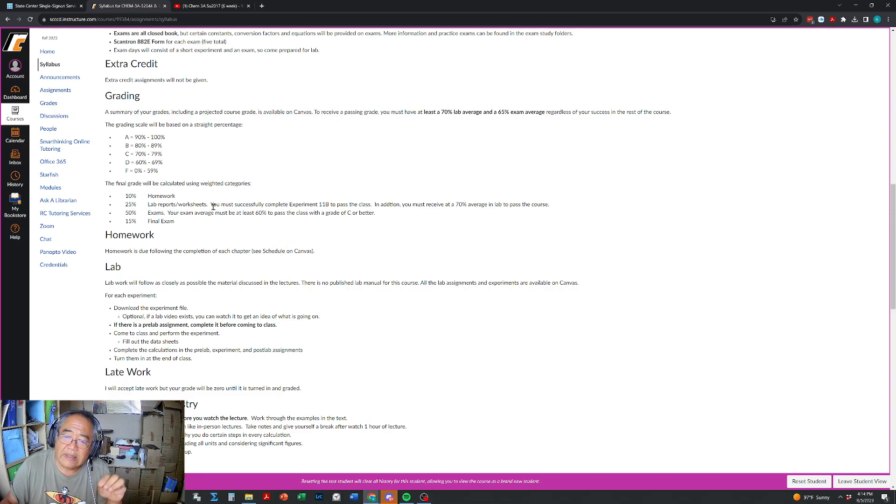
pyautogui.moveTo(465, 206)
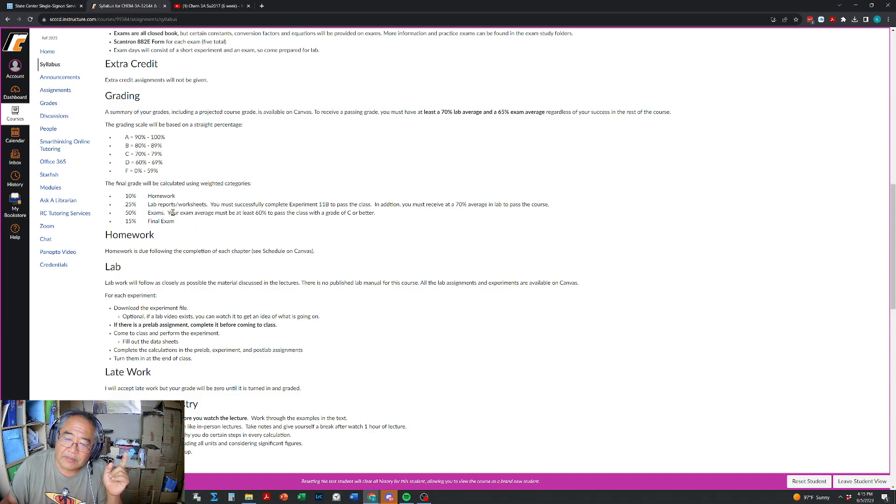
pyautogui.moveTo(404, 182)
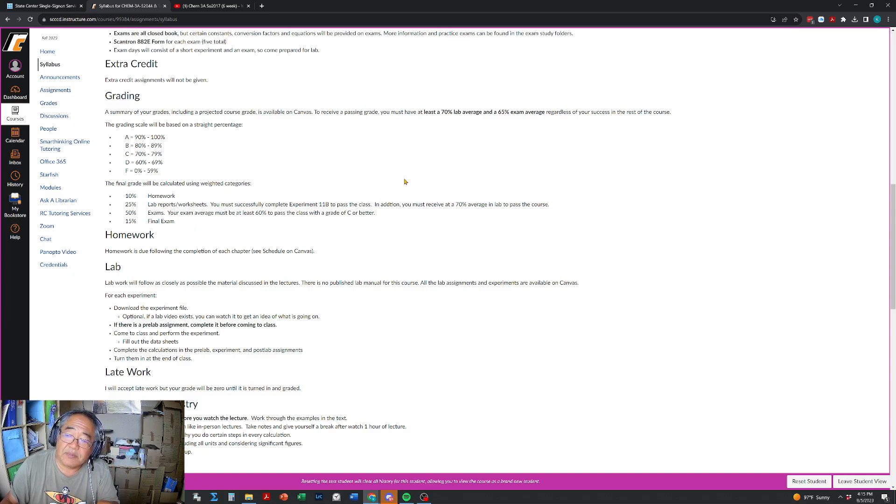
pyautogui.moveTo(513, 120)
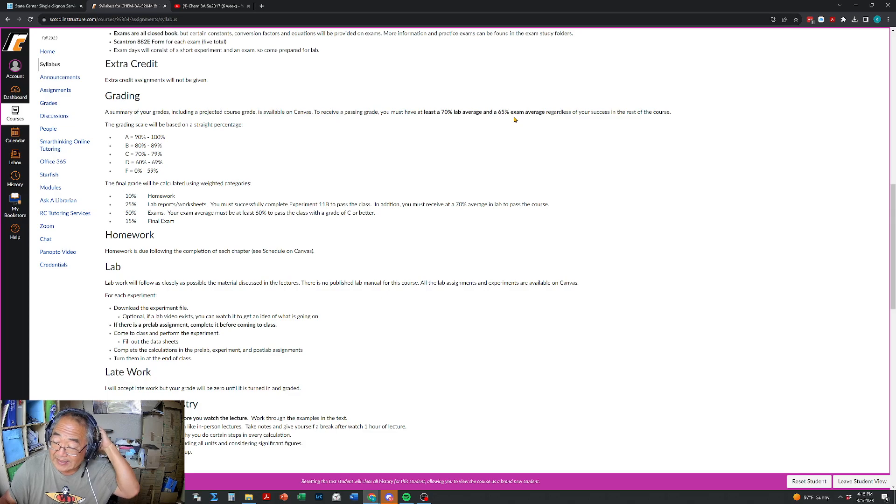
pyautogui.moveTo(535, 111)
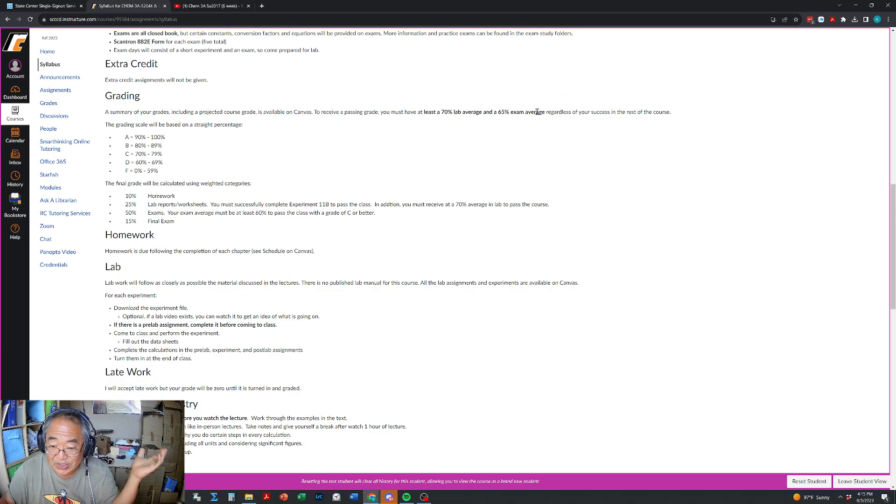
pyautogui.moveTo(305, 338)
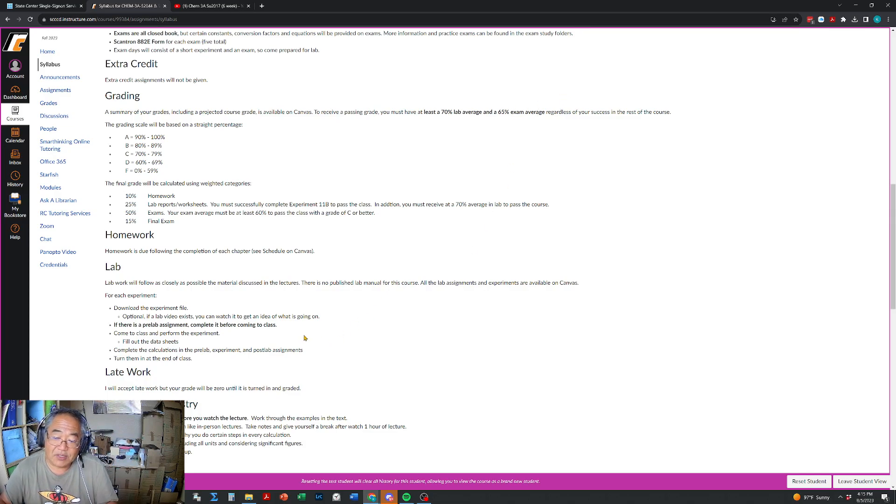
pyautogui.moveTo(182, 316)
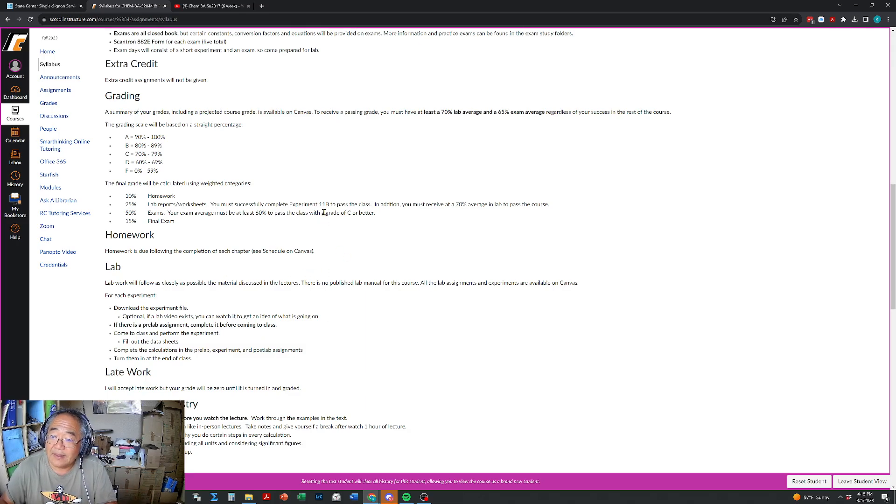
pyautogui.moveTo(233, 260)
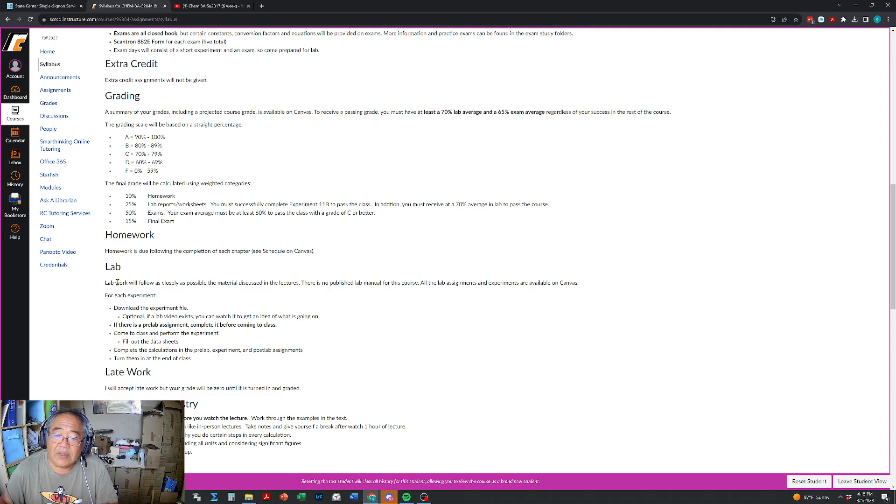
pyautogui.moveTo(113, 290)
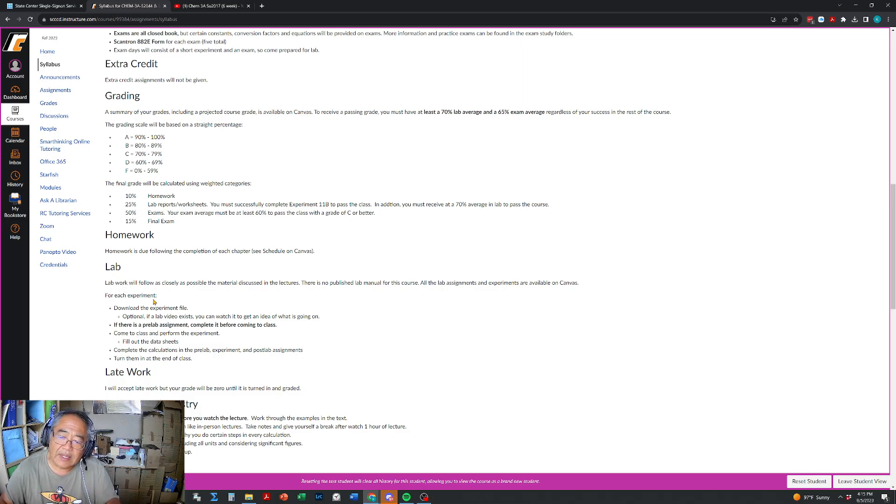
pyautogui.moveTo(145, 317)
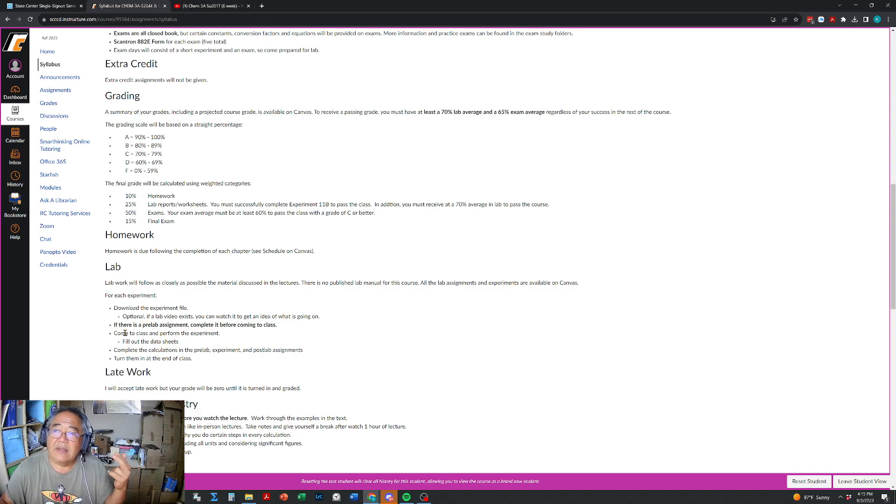
pyautogui.moveTo(124, 347)
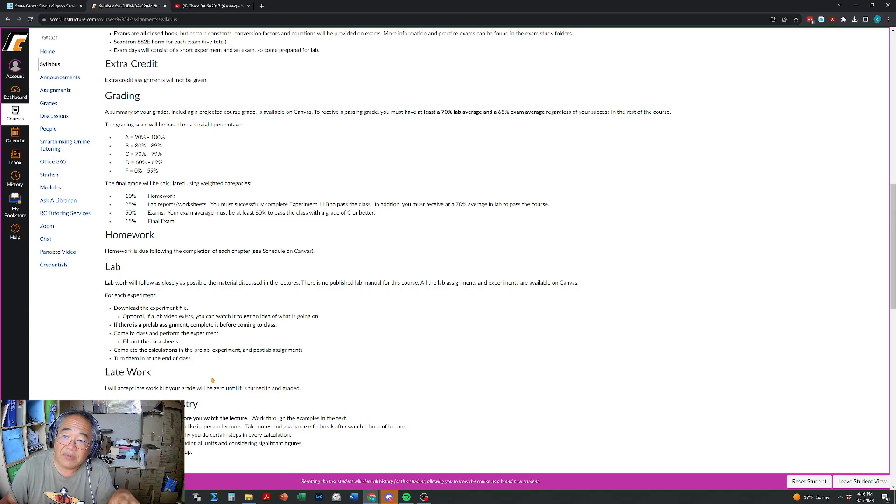
pyautogui.moveTo(236, 393)
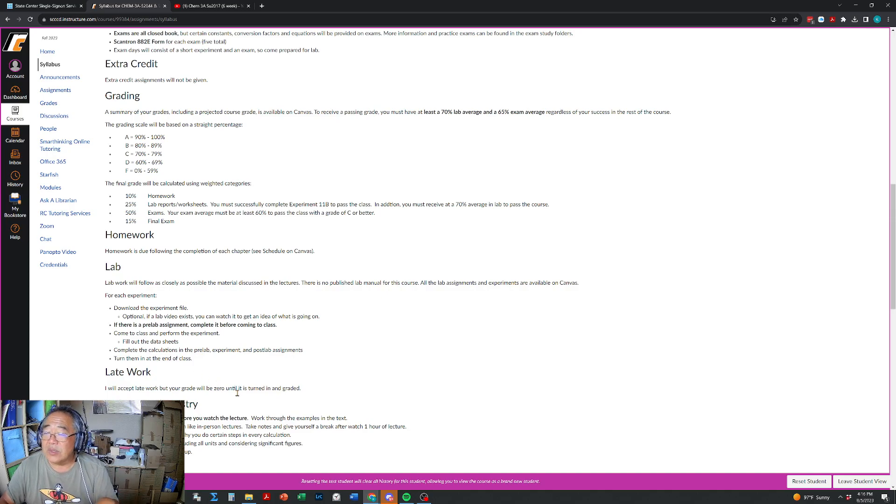
pyautogui.moveTo(200, 369)
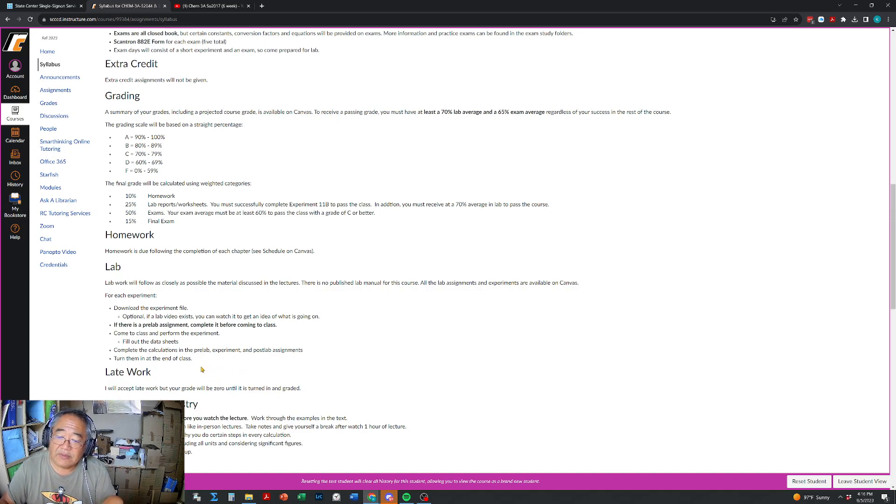
pyautogui.moveTo(197, 348)
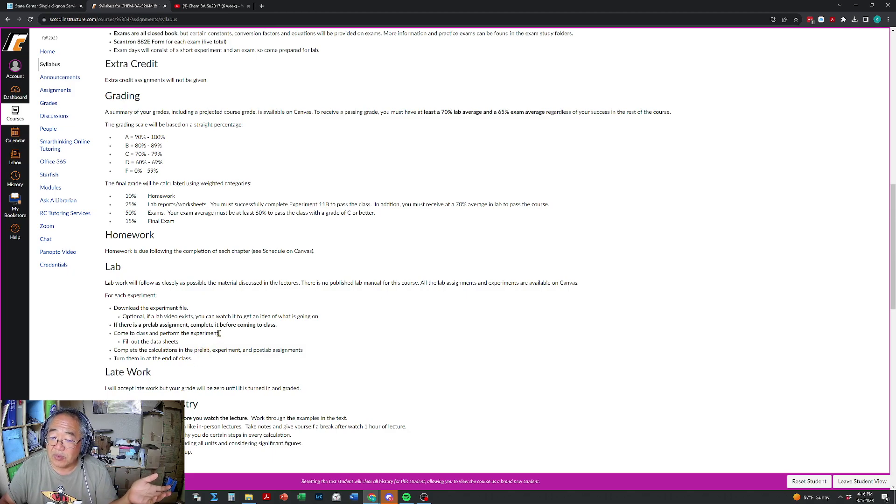
# Scroll down to the Success in Chemistry tips and the start of the Course Summary.
pyautogui.scroll(-3)
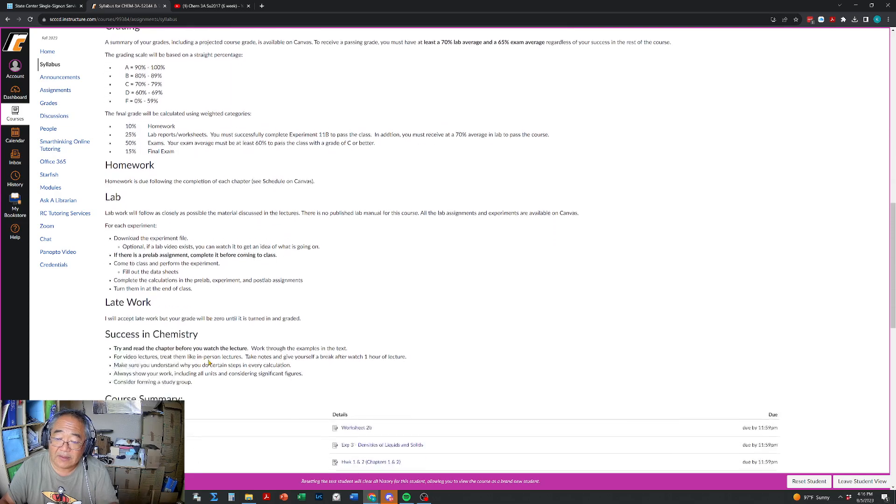
pyautogui.scroll(-3)
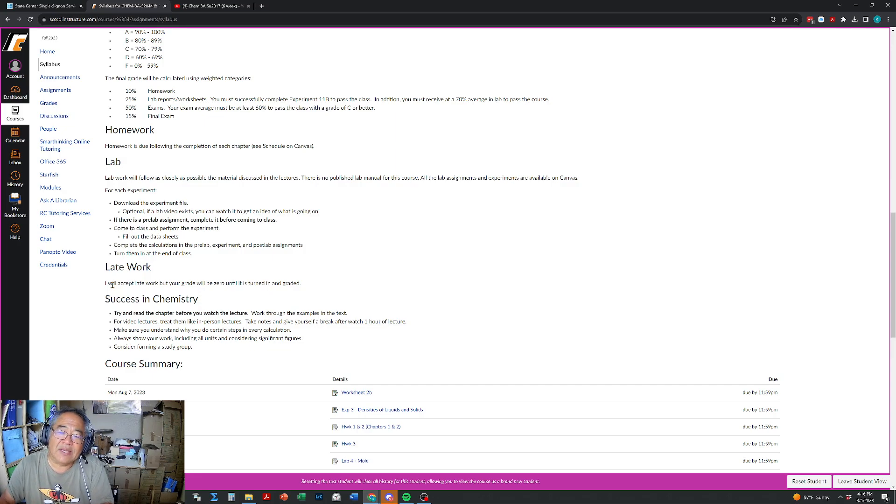
pyautogui.moveTo(176, 296)
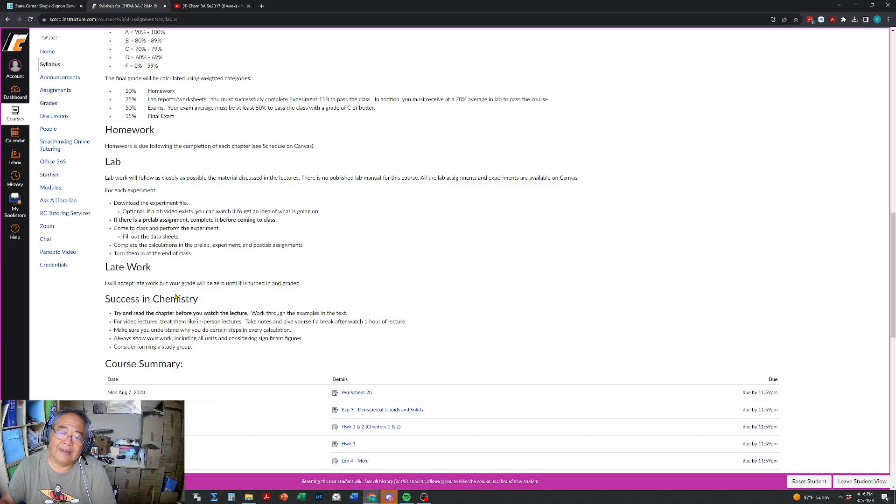
pyautogui.moveTo(174, 296)
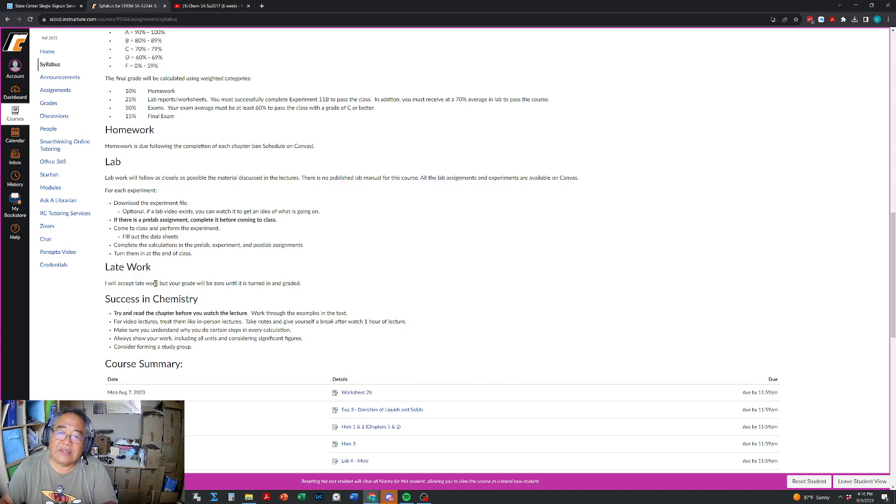
pyautogui.moveTo(160, 296)
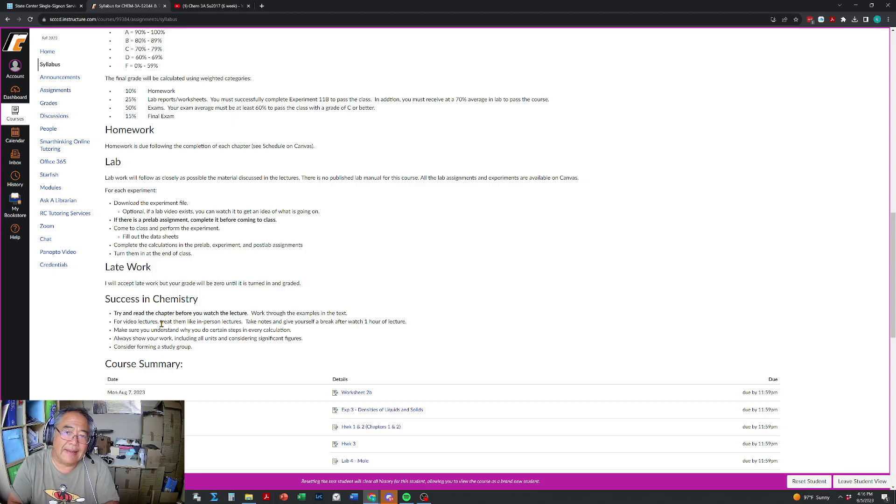
pyautogui.moveTo(201, 354)
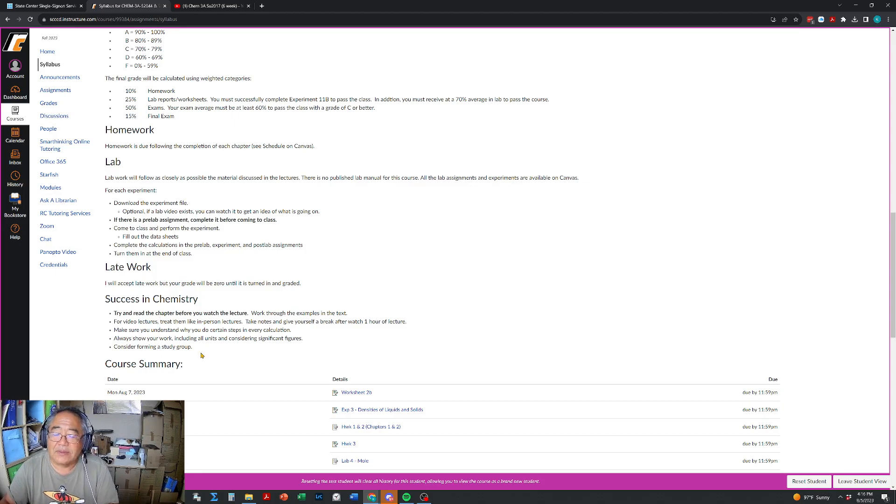
pyautogui.moveTo(184, 348)
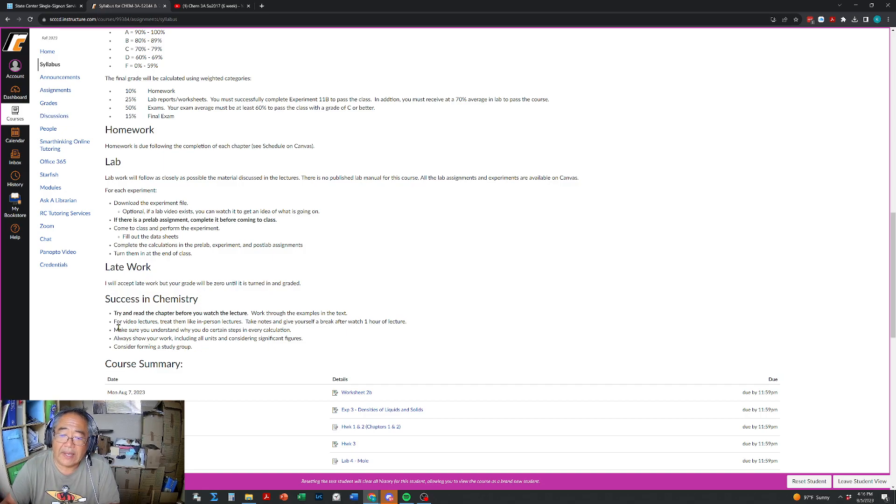
pyautogui.moveTo(119, 323)
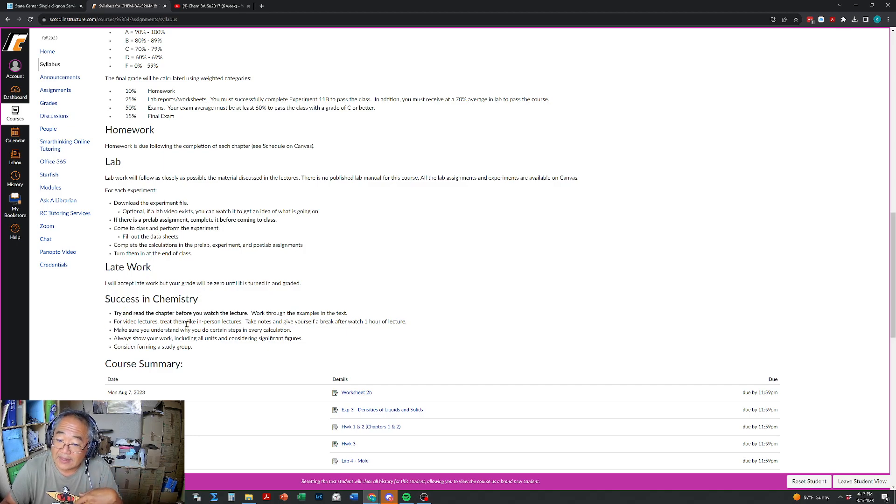
pyautogui.moveTo(174, 324)
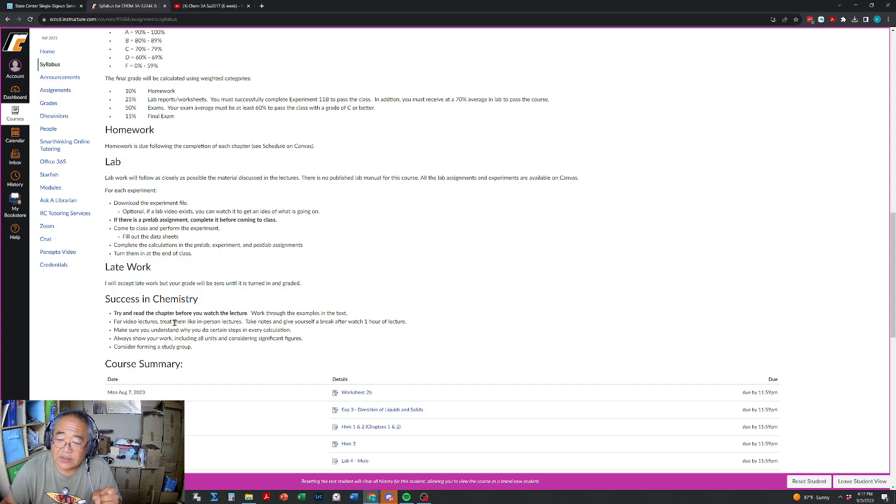
pyautogui.moveTo(171, 330)
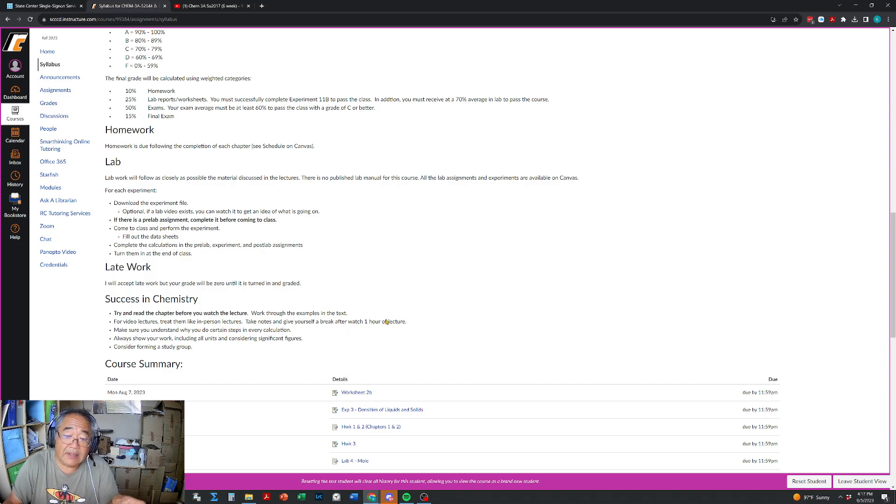
pyautogui.moveTo(333, 386)
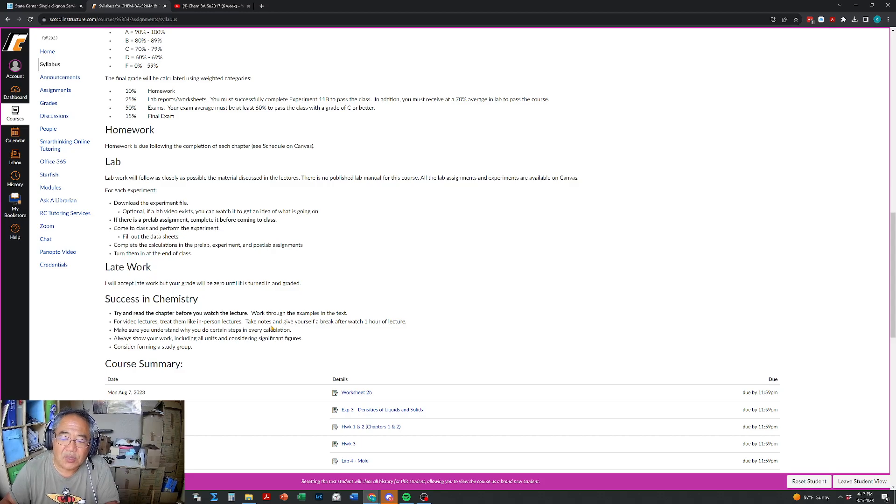
pyautogui.moveTo(293, 347)
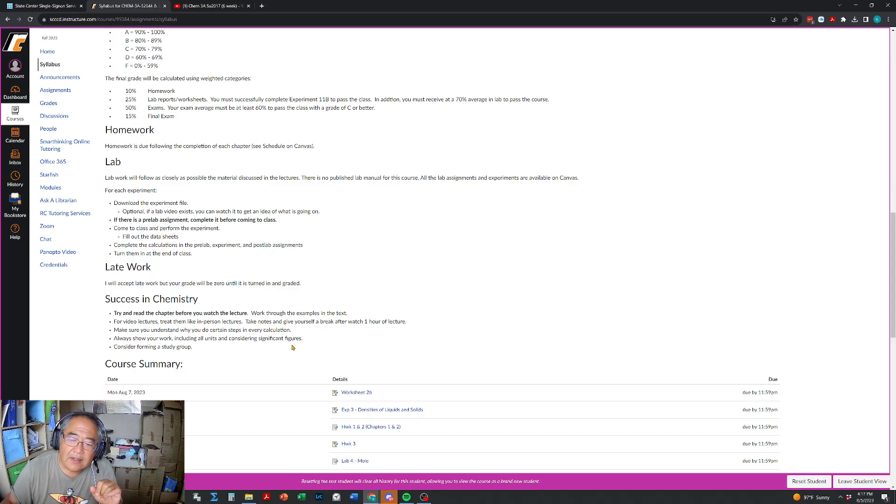
pyautogui.moveTo(330, 338)
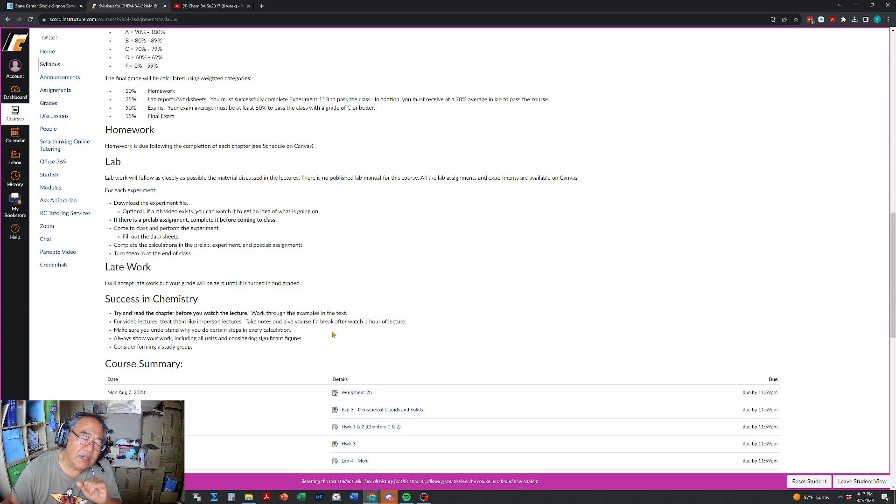
pyautogui.moveTo(244, 264)
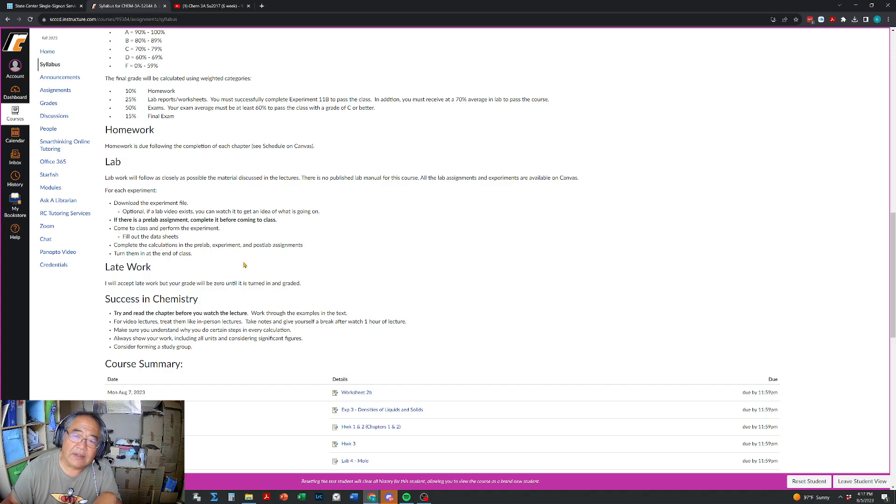
pyautogui.scroll(3)
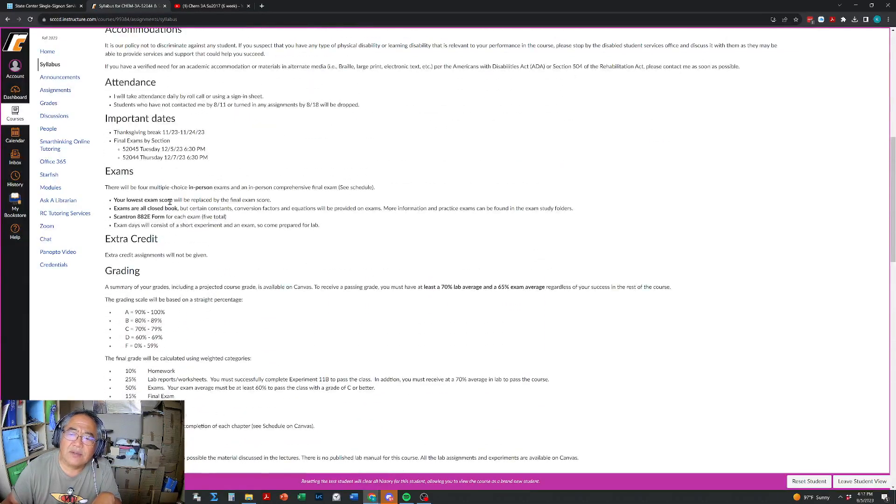
pyautogui.scroll(3)
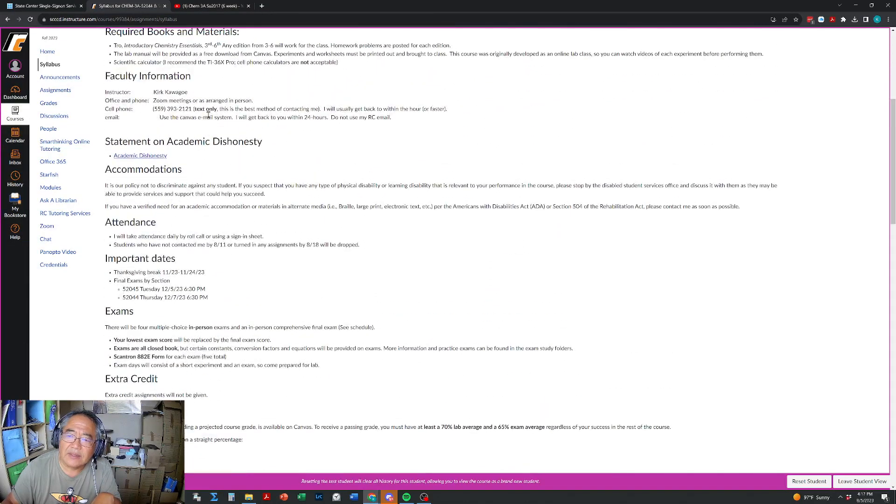
pyautogui.scroll(-3)
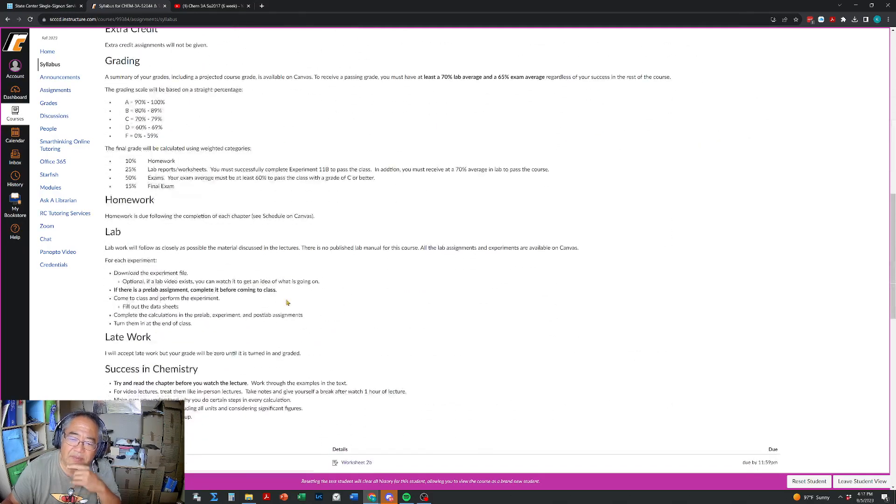
pyautogui.scroll(-3)
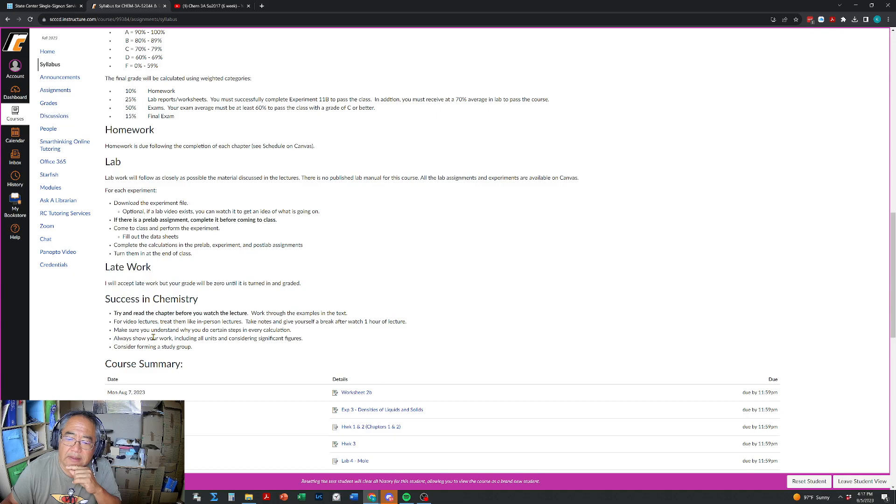
# Scroll down to show more Course Summary assignments dated through August 16.
pyautogui.scroll(-3)
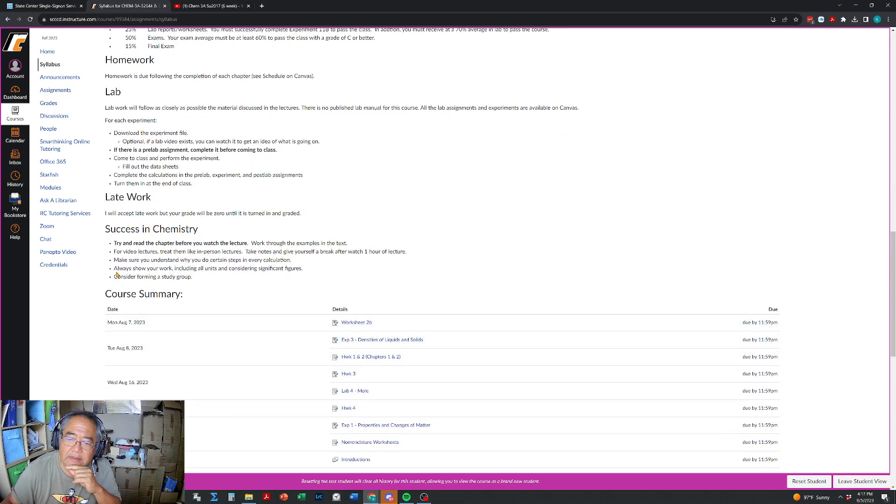
pyautogui.moveTo(232, 275)
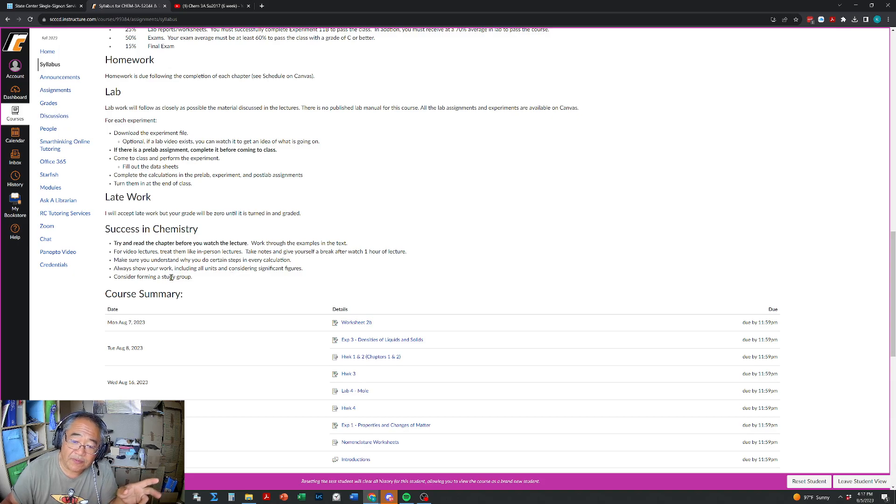
pyautogui.moveTo(194, 282)
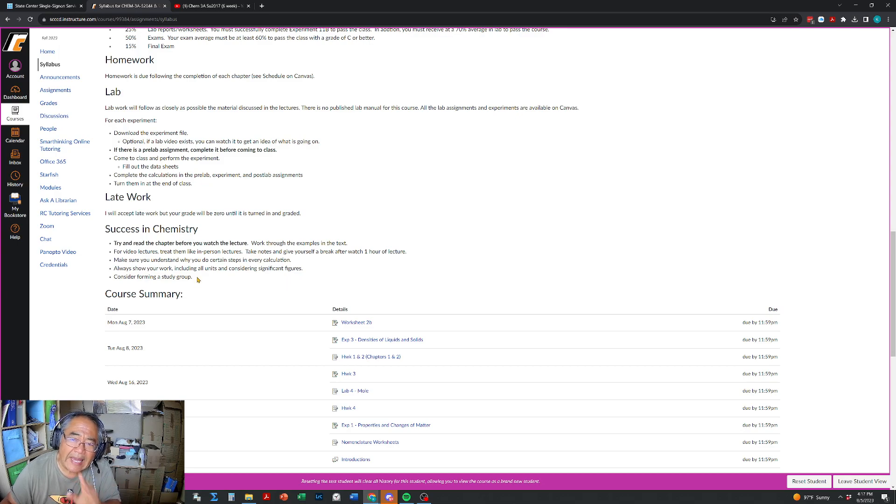
pyautogui.moveTo(238, 252)
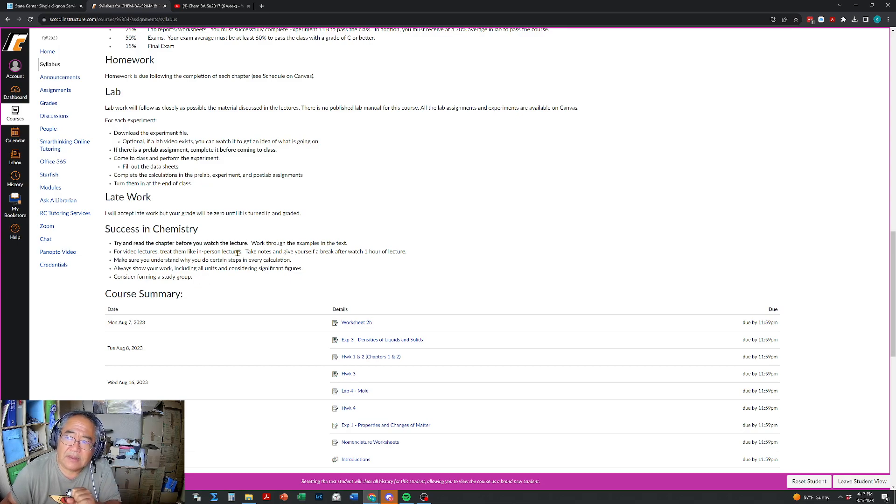
pyautogui.moveTo(267, 290)
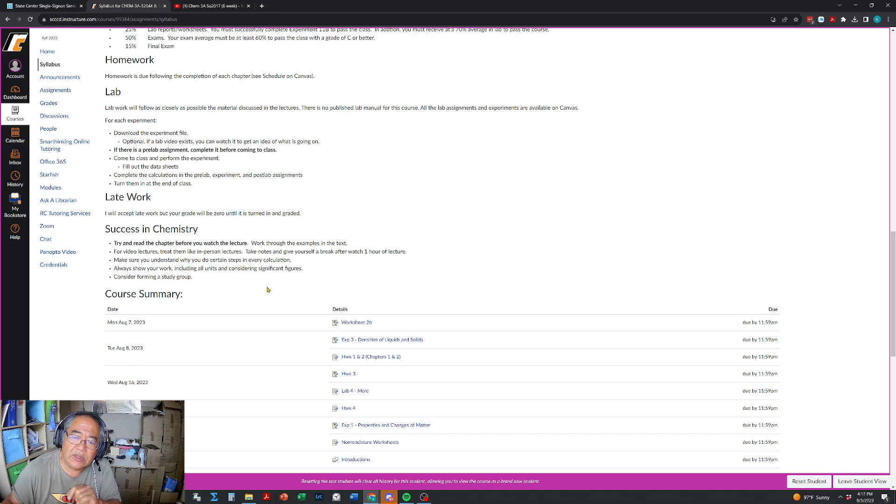
pyautogui.moveTo(266, 307)
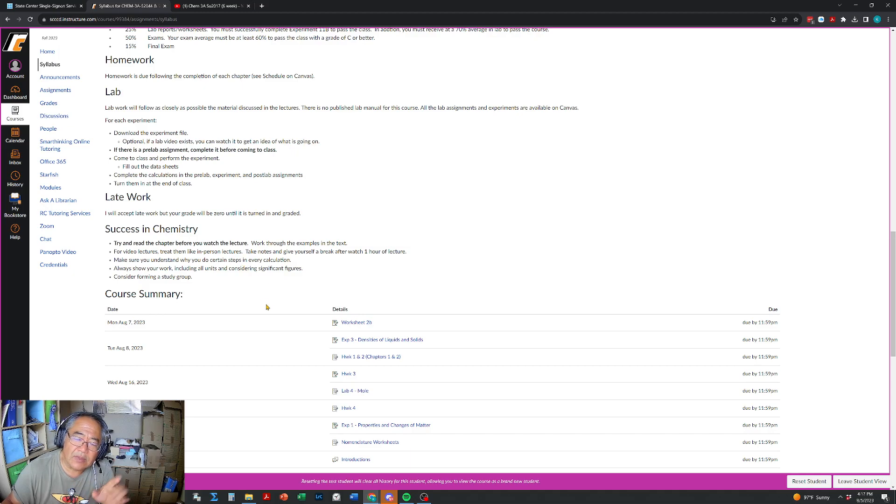
pyautogui.moveTo(173, 228)
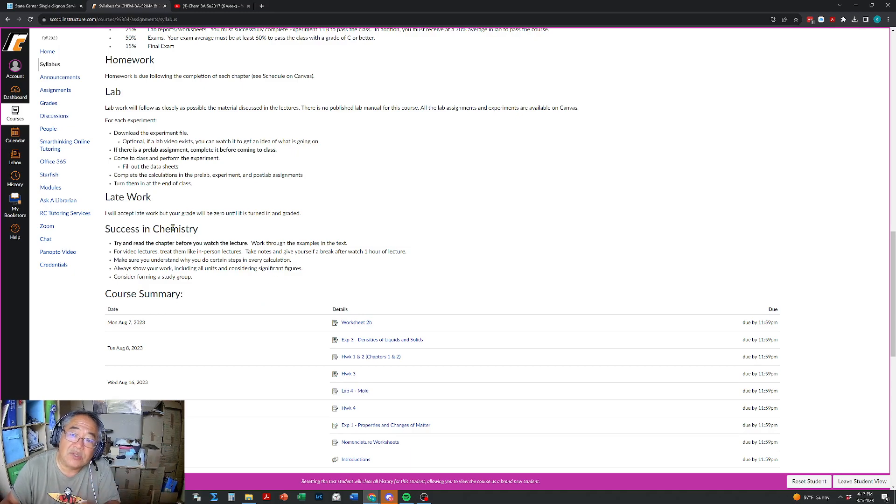
pyautogui.moveTo(266, 267)
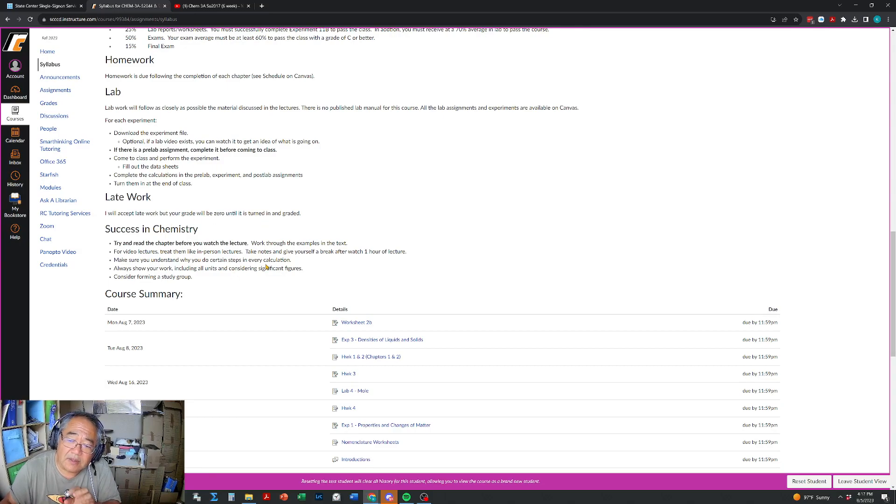